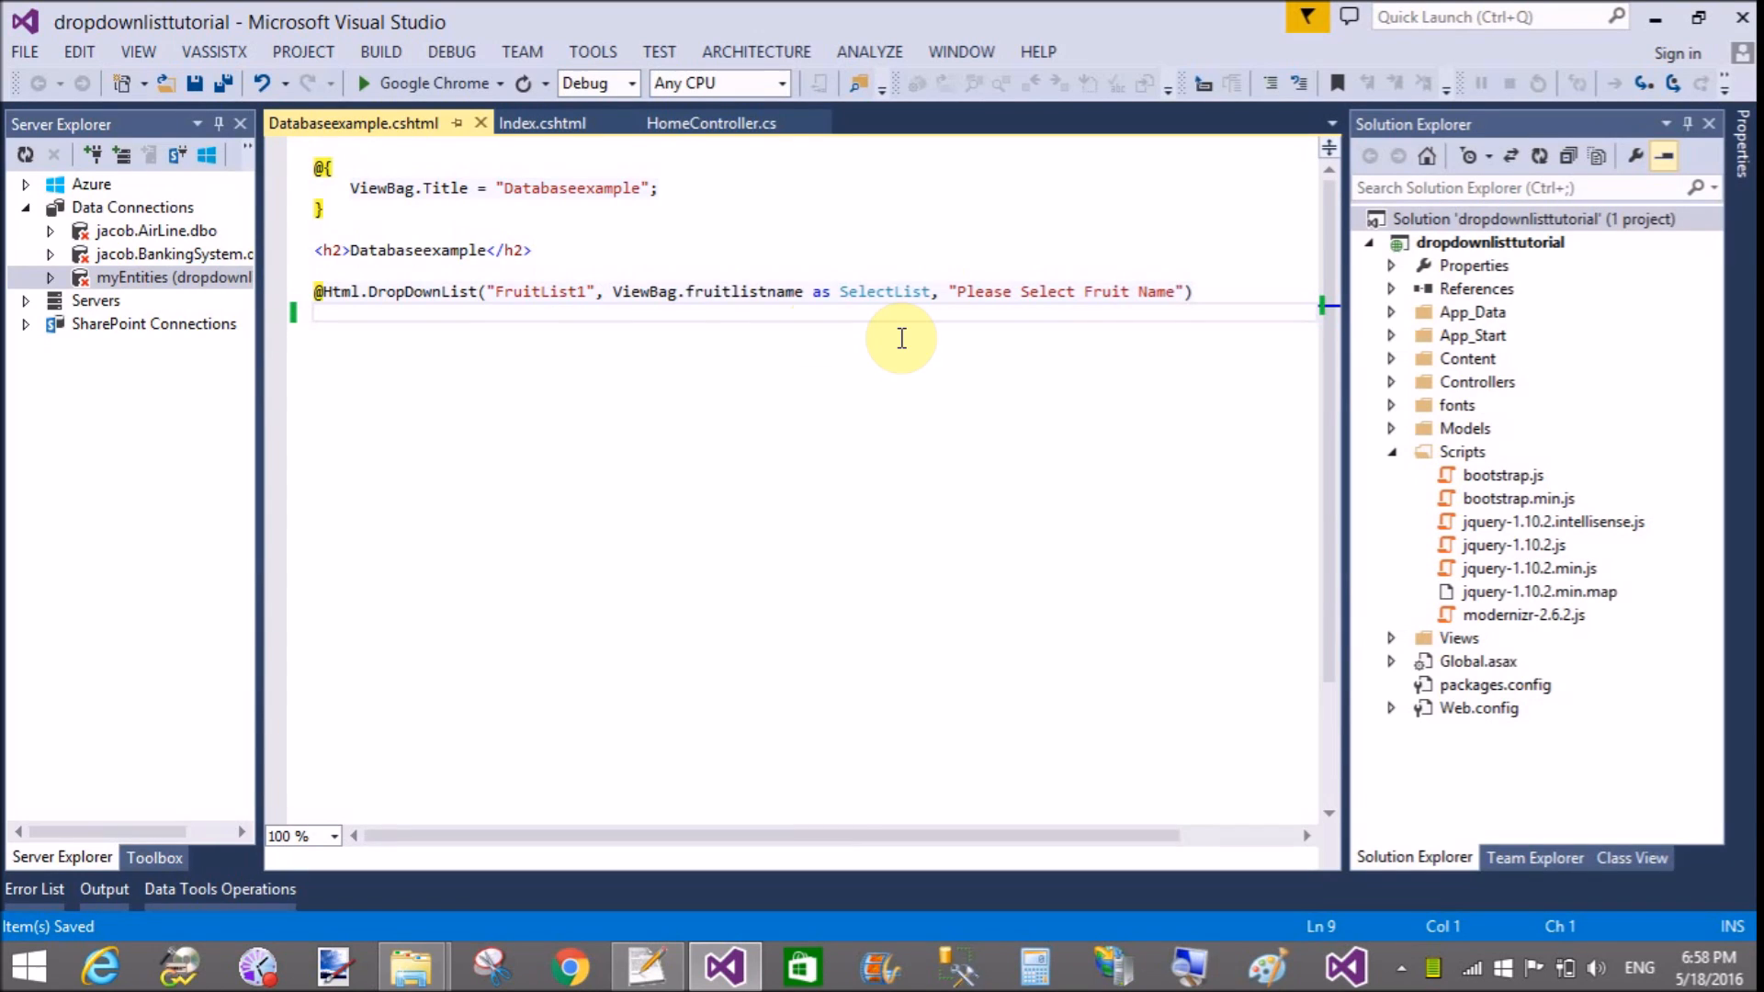
mouse_move(503, 208)
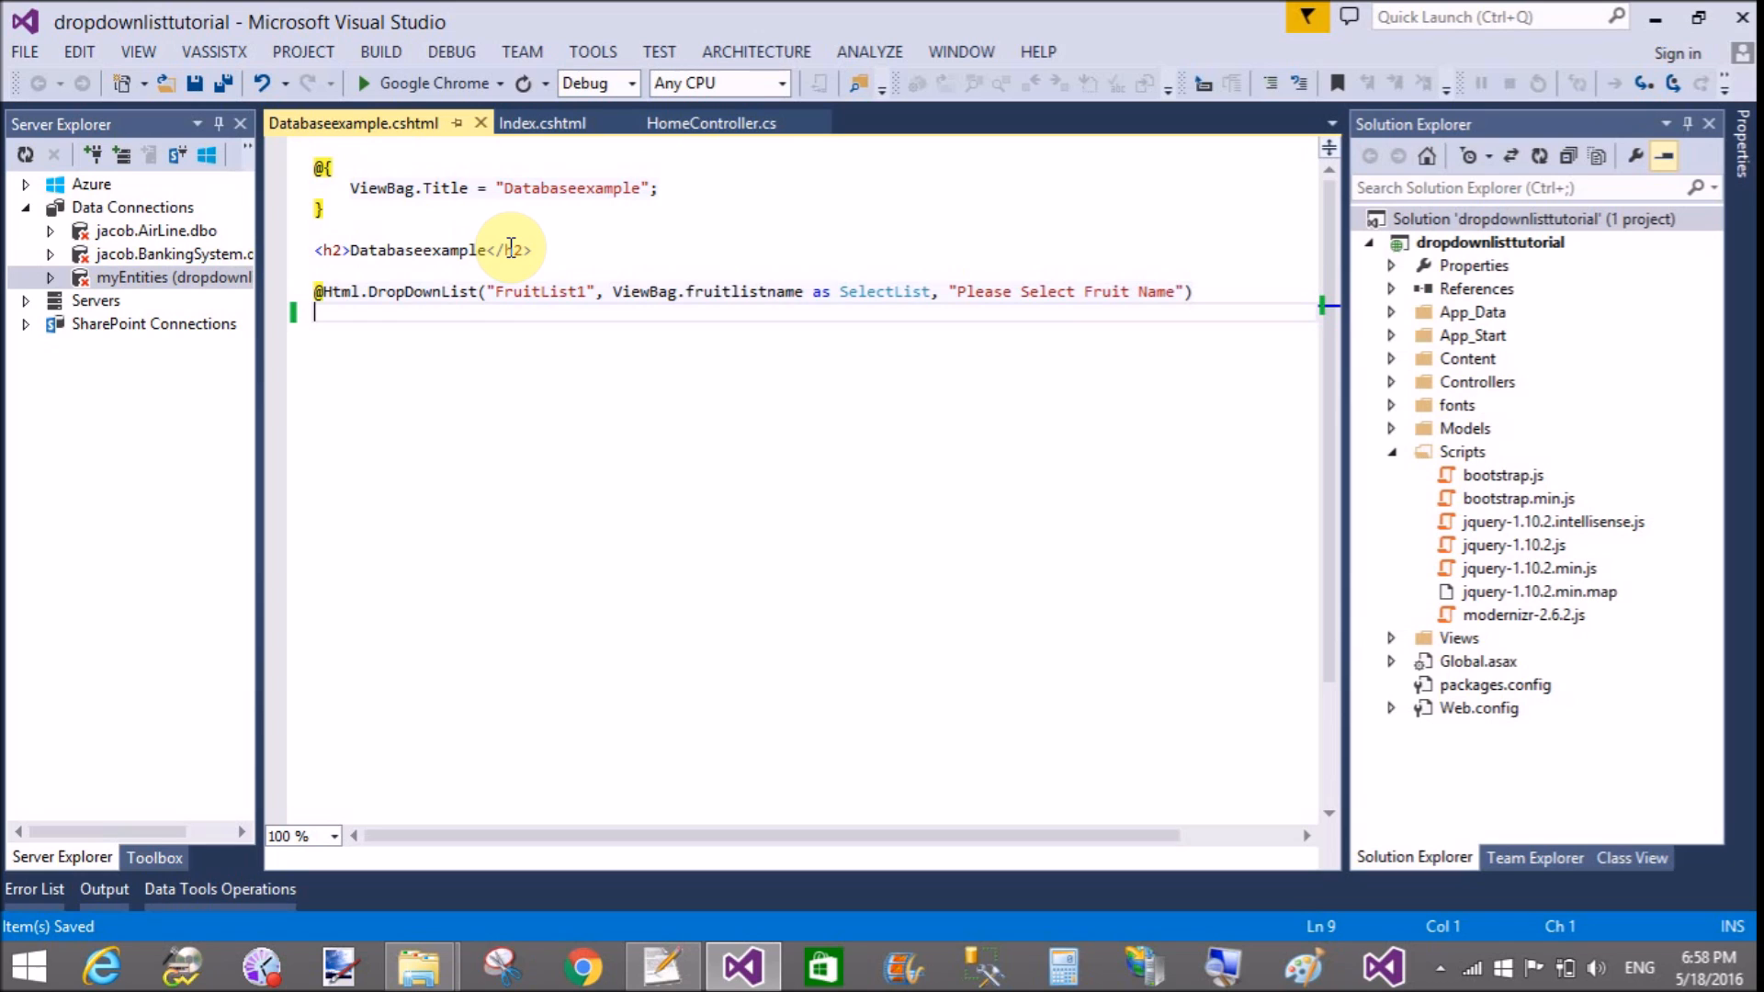
mouse_move(450, 508)
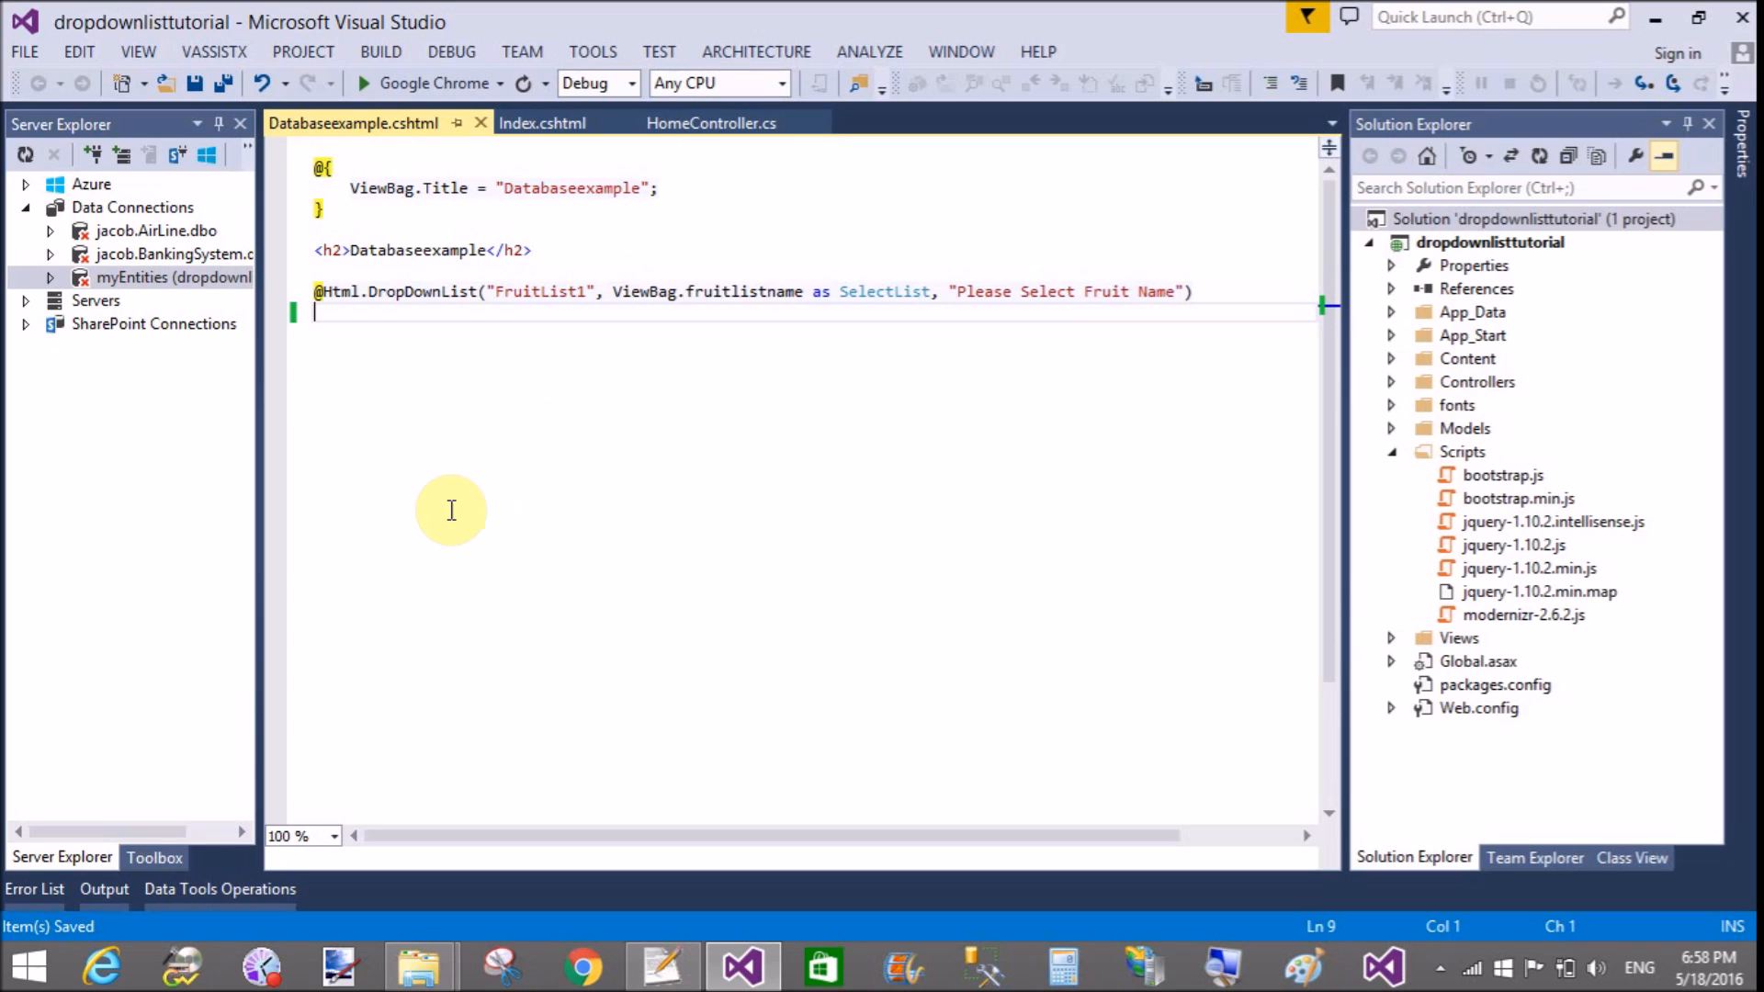
Step: Start the dropdownlisttutorial web app under the debugger
key(F6)
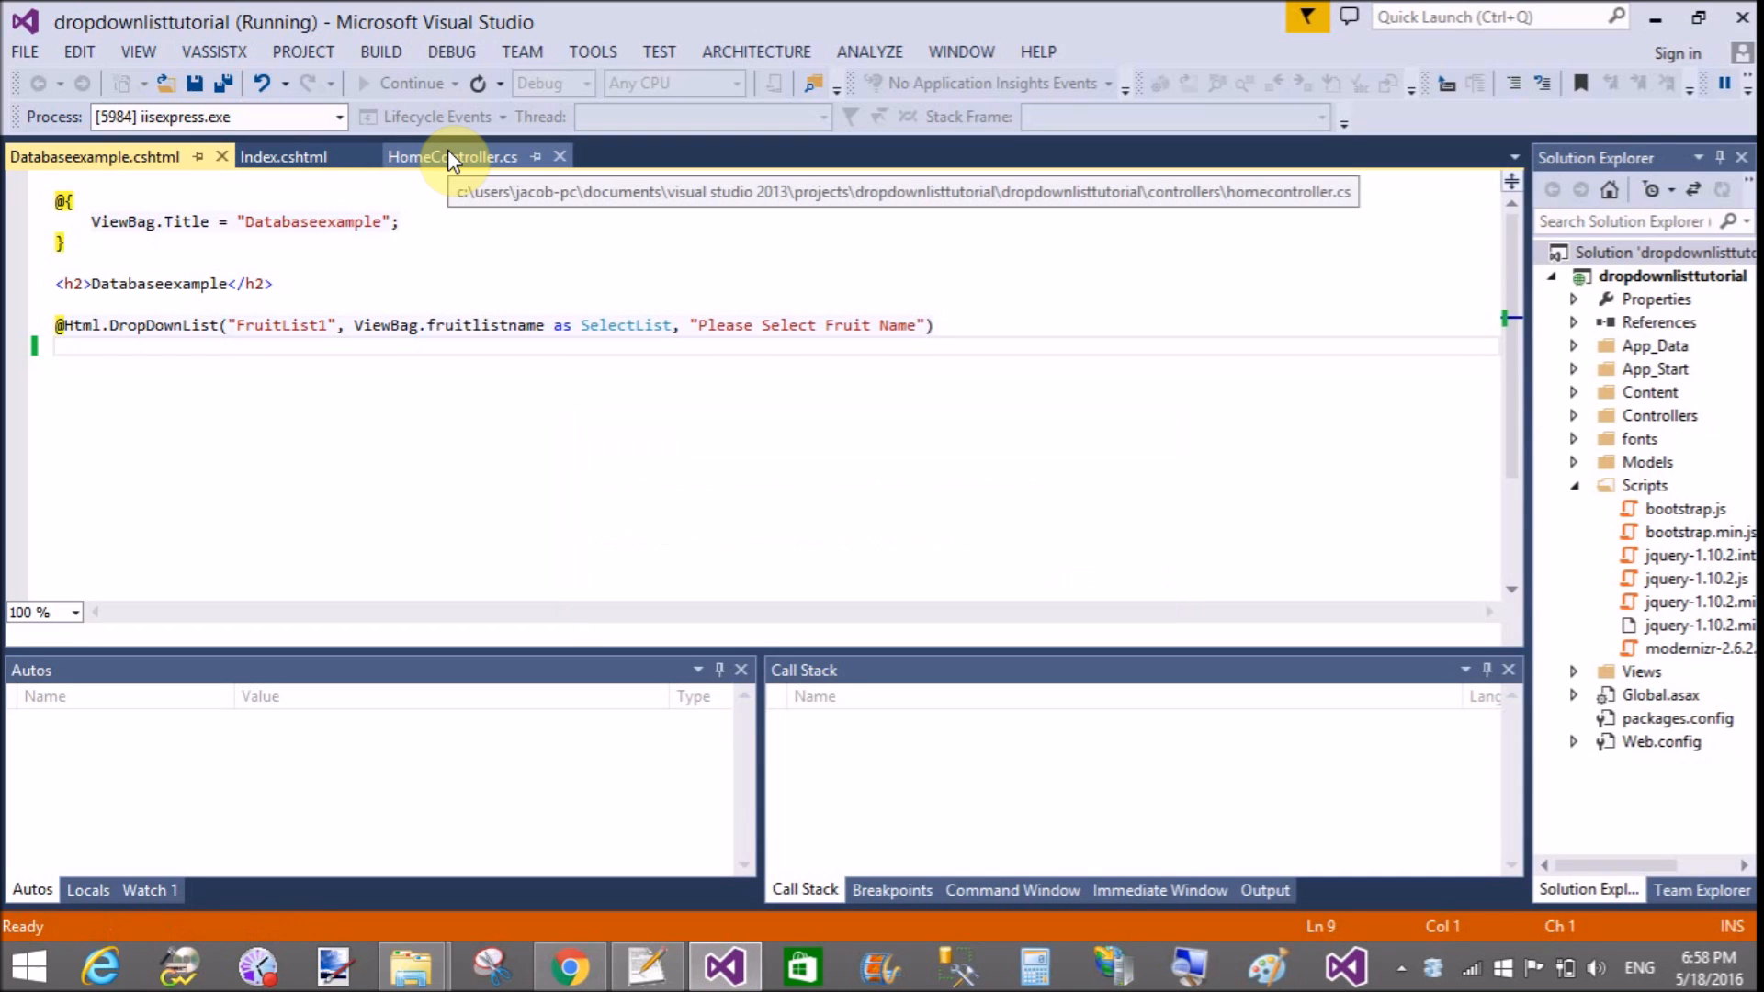
mouse_move(1437, 400)
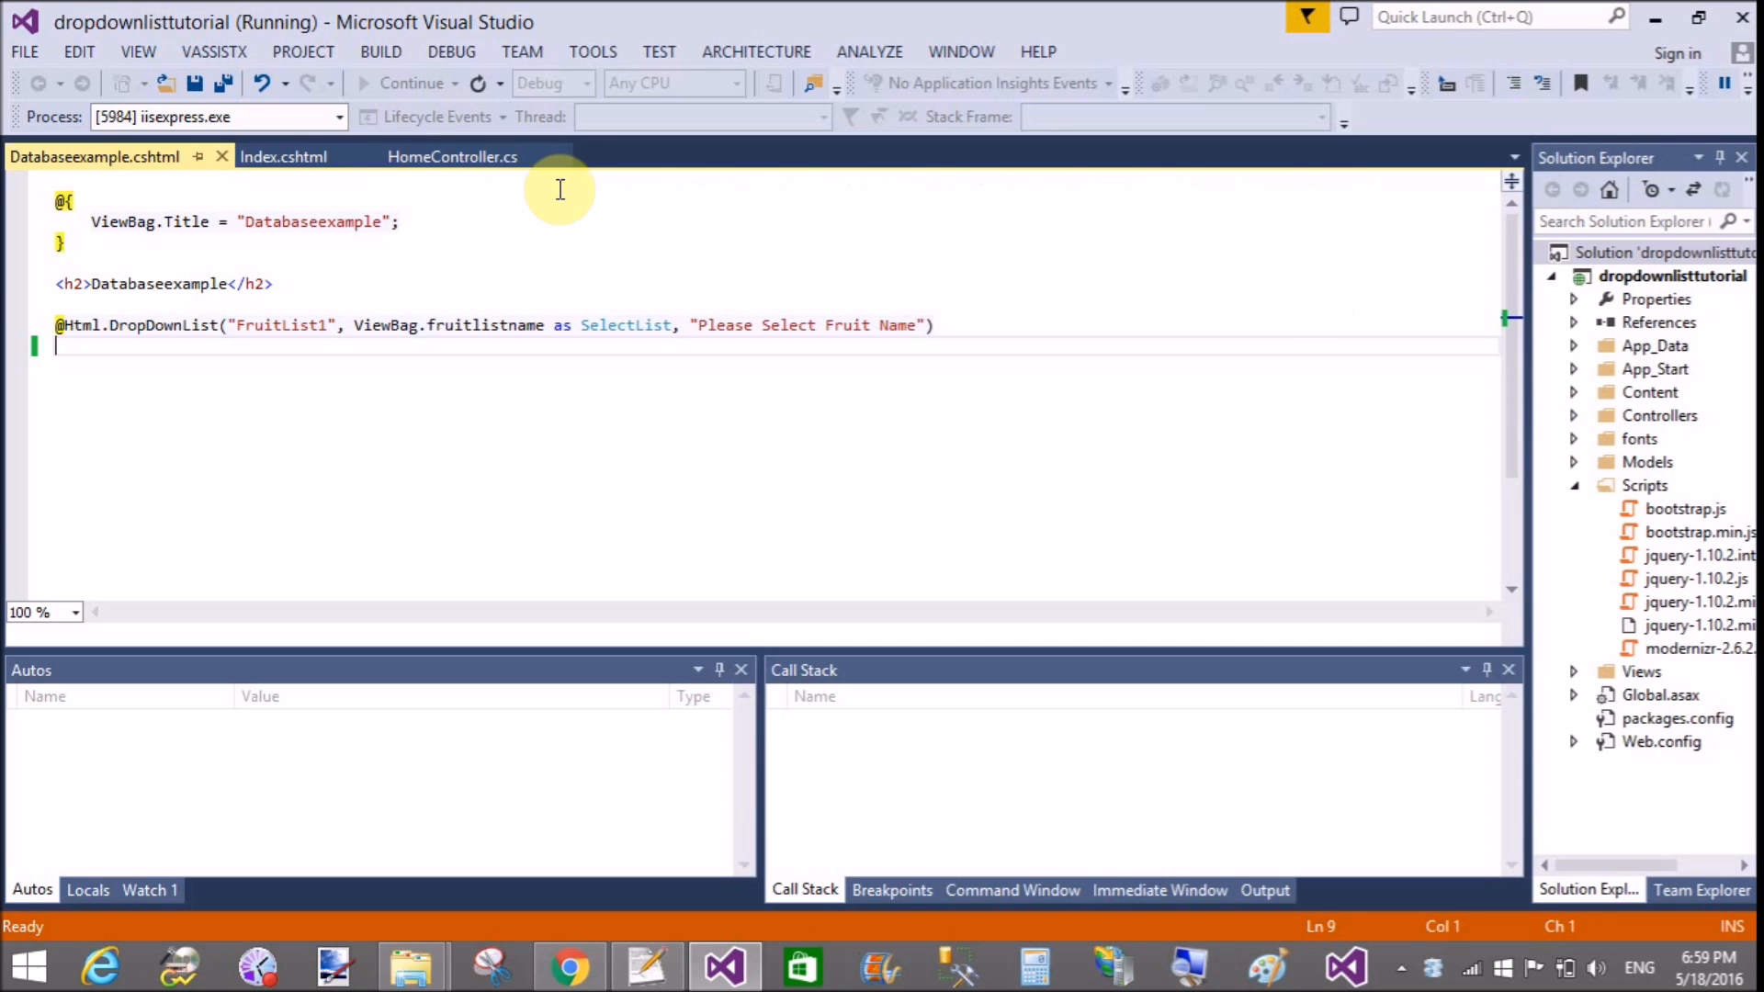
click(452, 156)
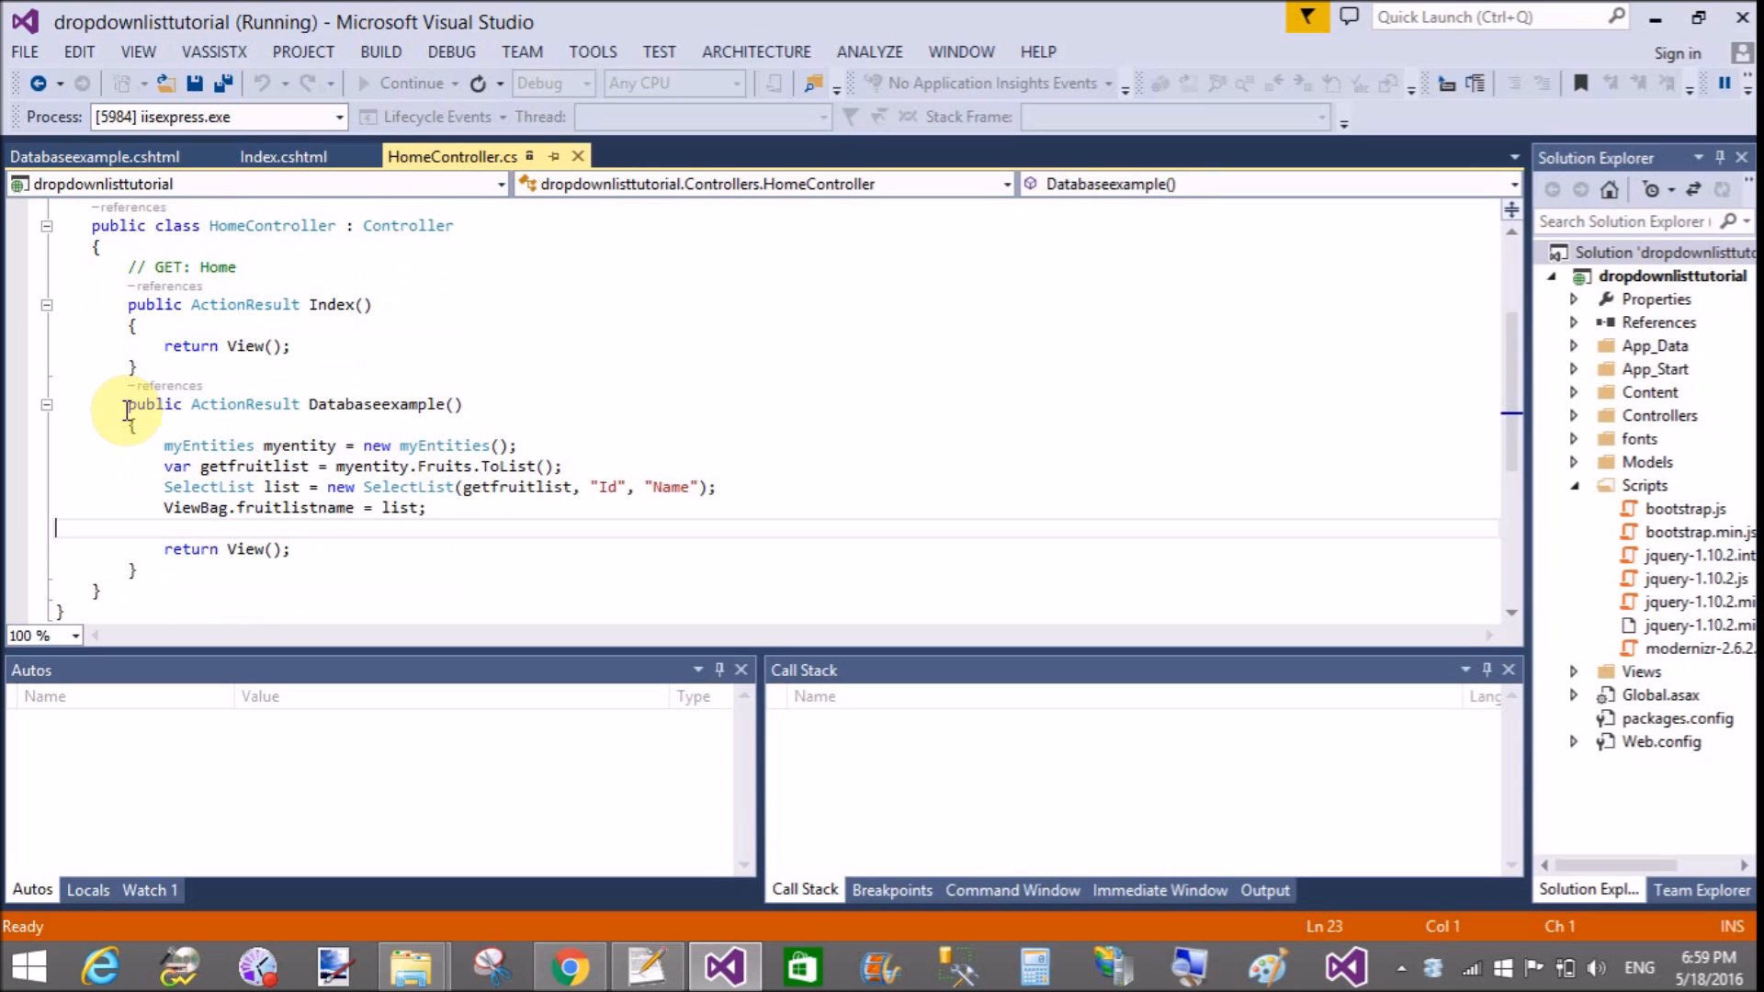
drag(127, 404, 389, 549)
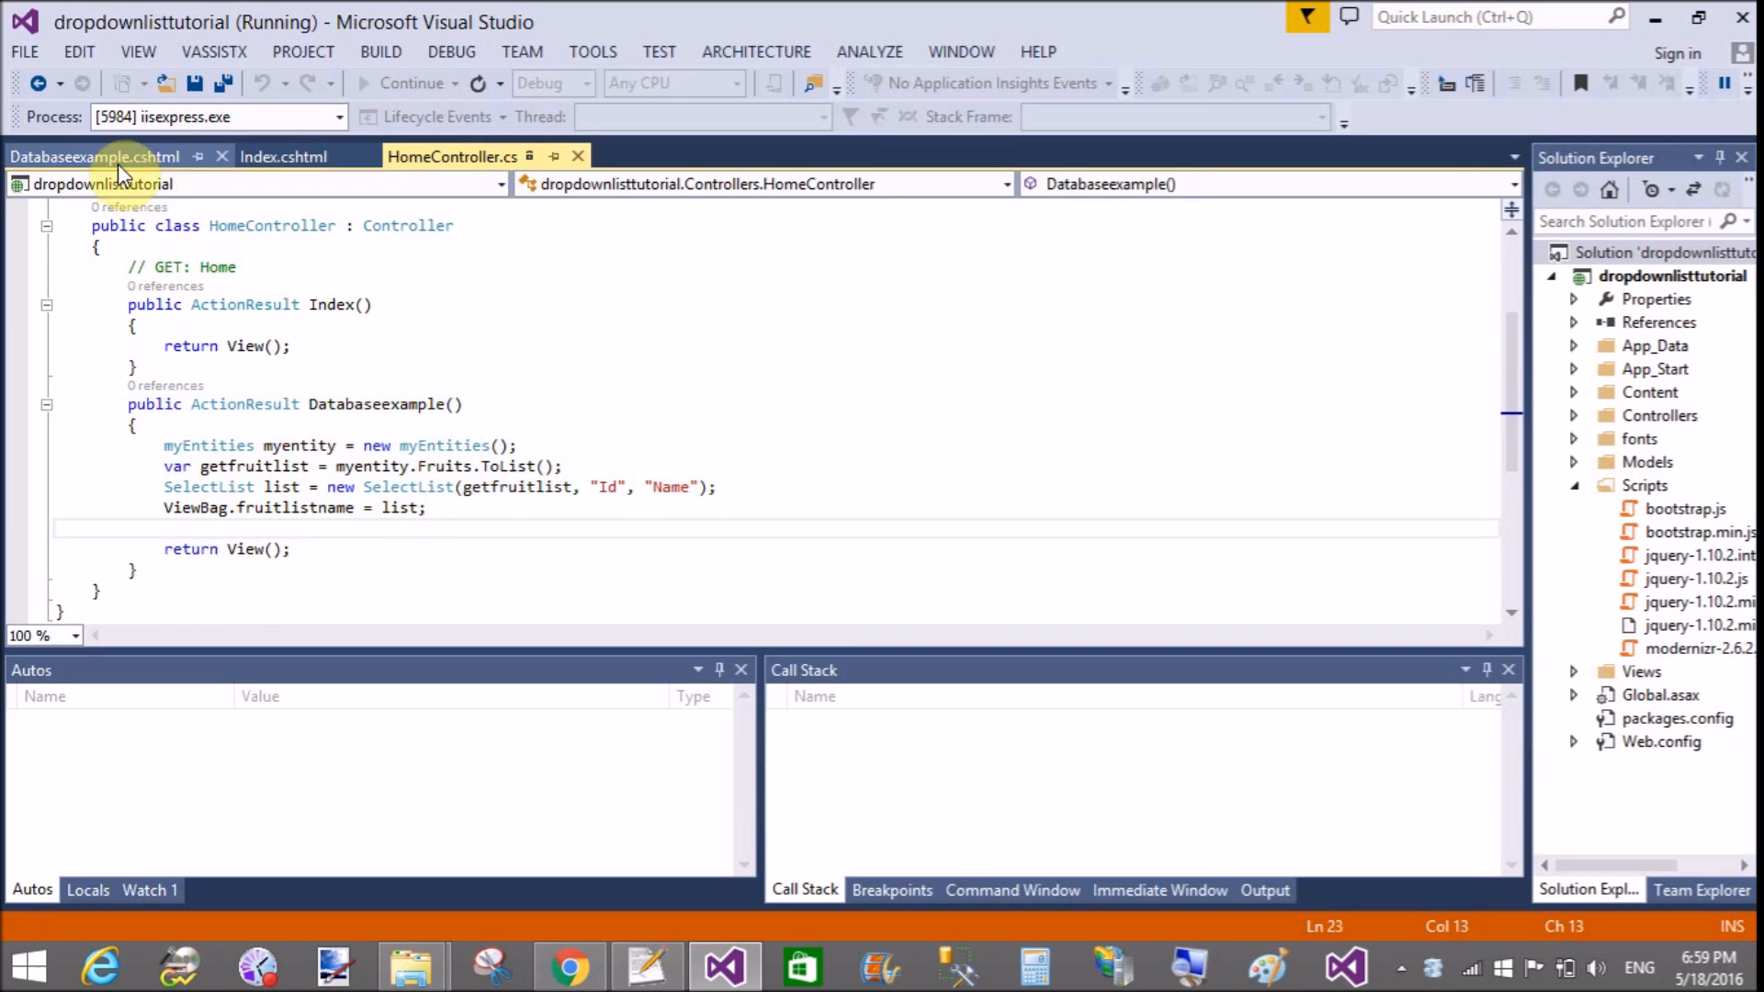
click(96, 154)
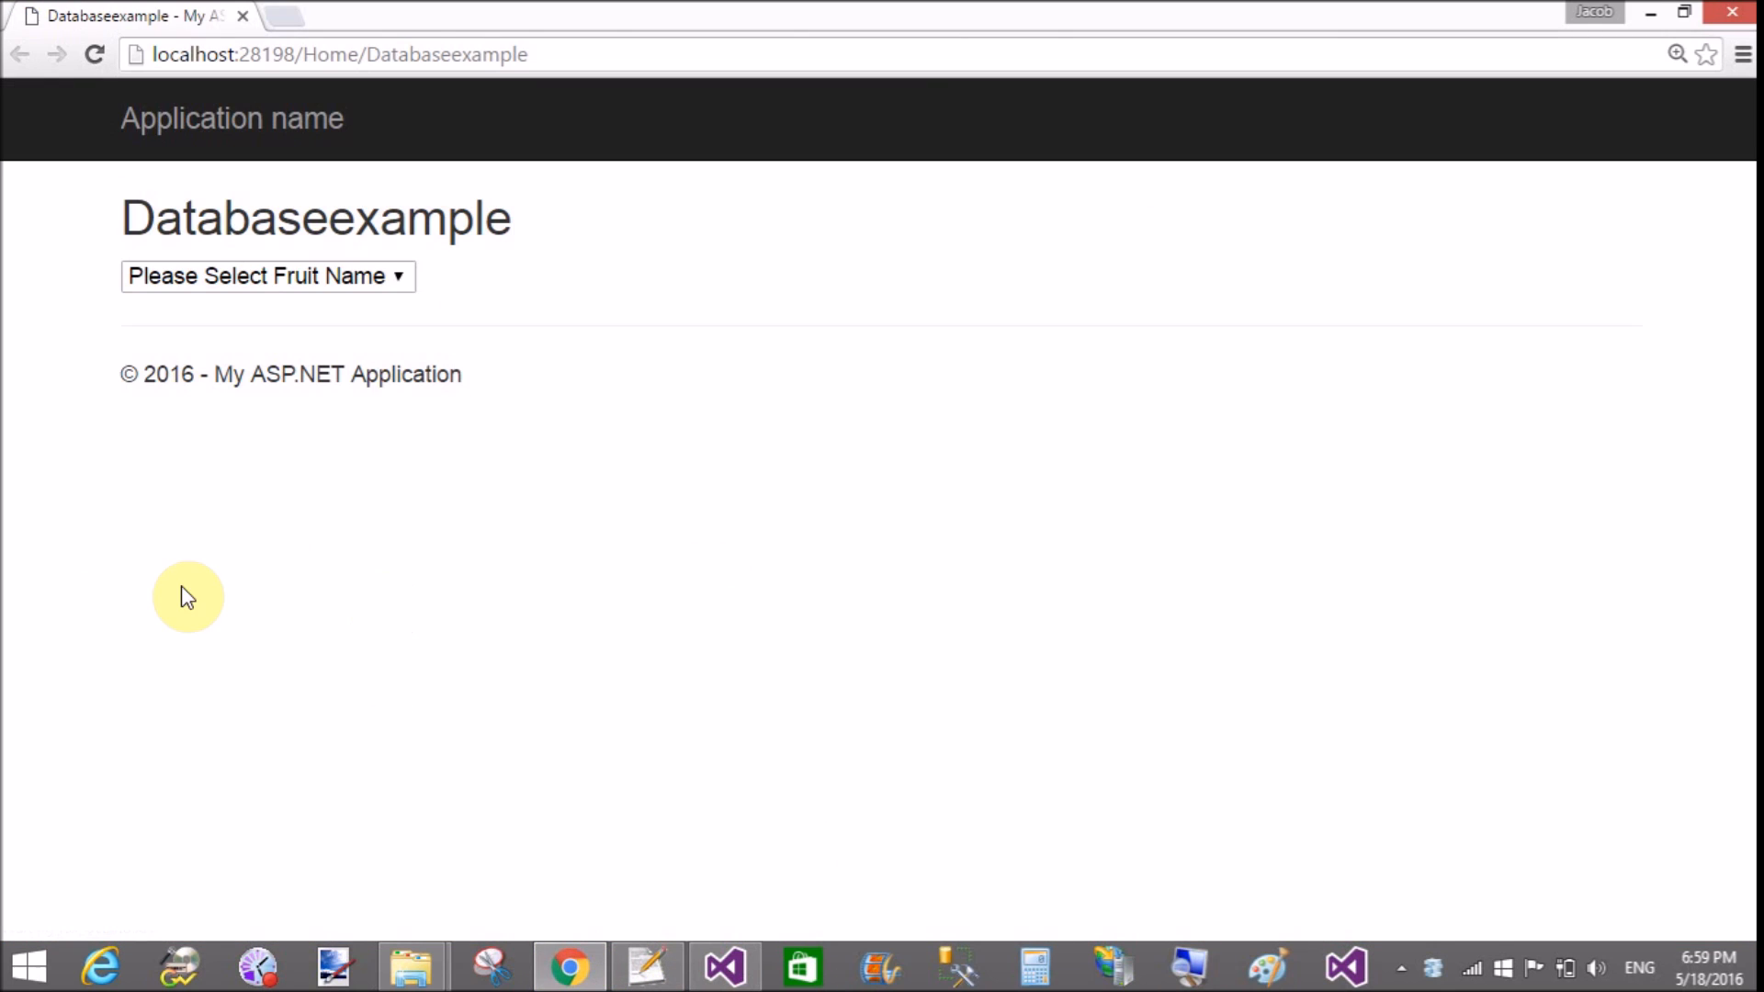
Step: Choose Grapes from the fruit dropdown on the Databaseexample page
click(267, 275)
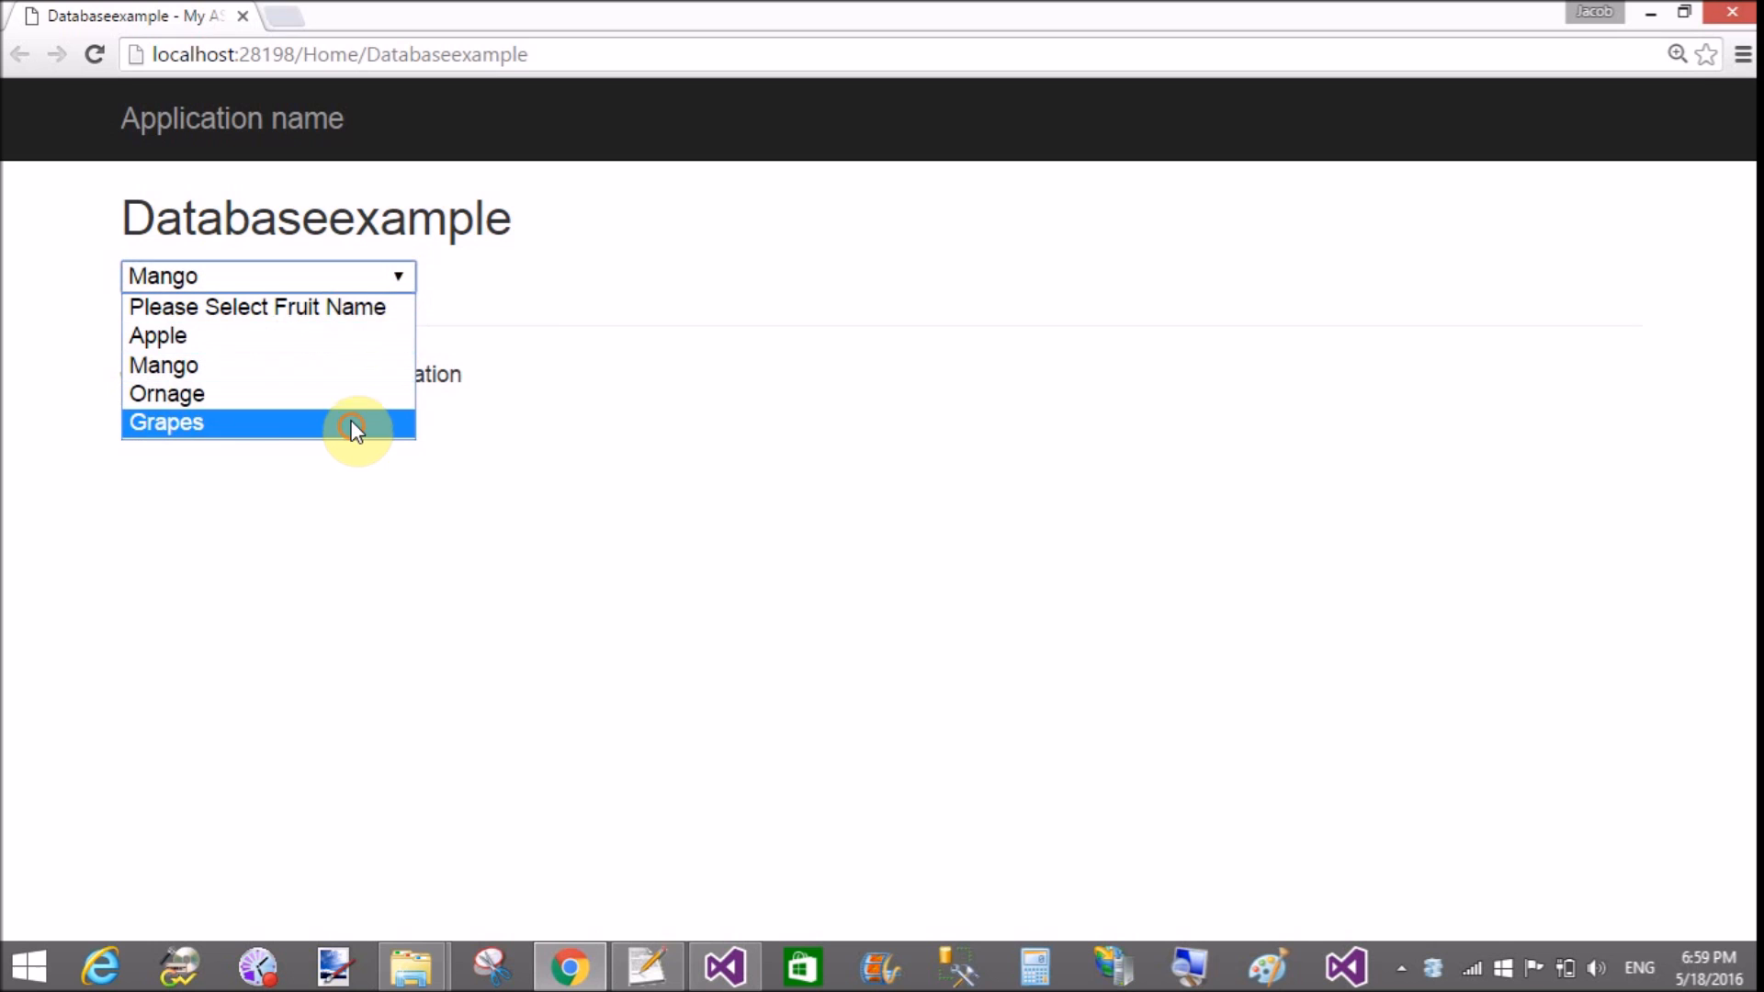
click(158, 334)
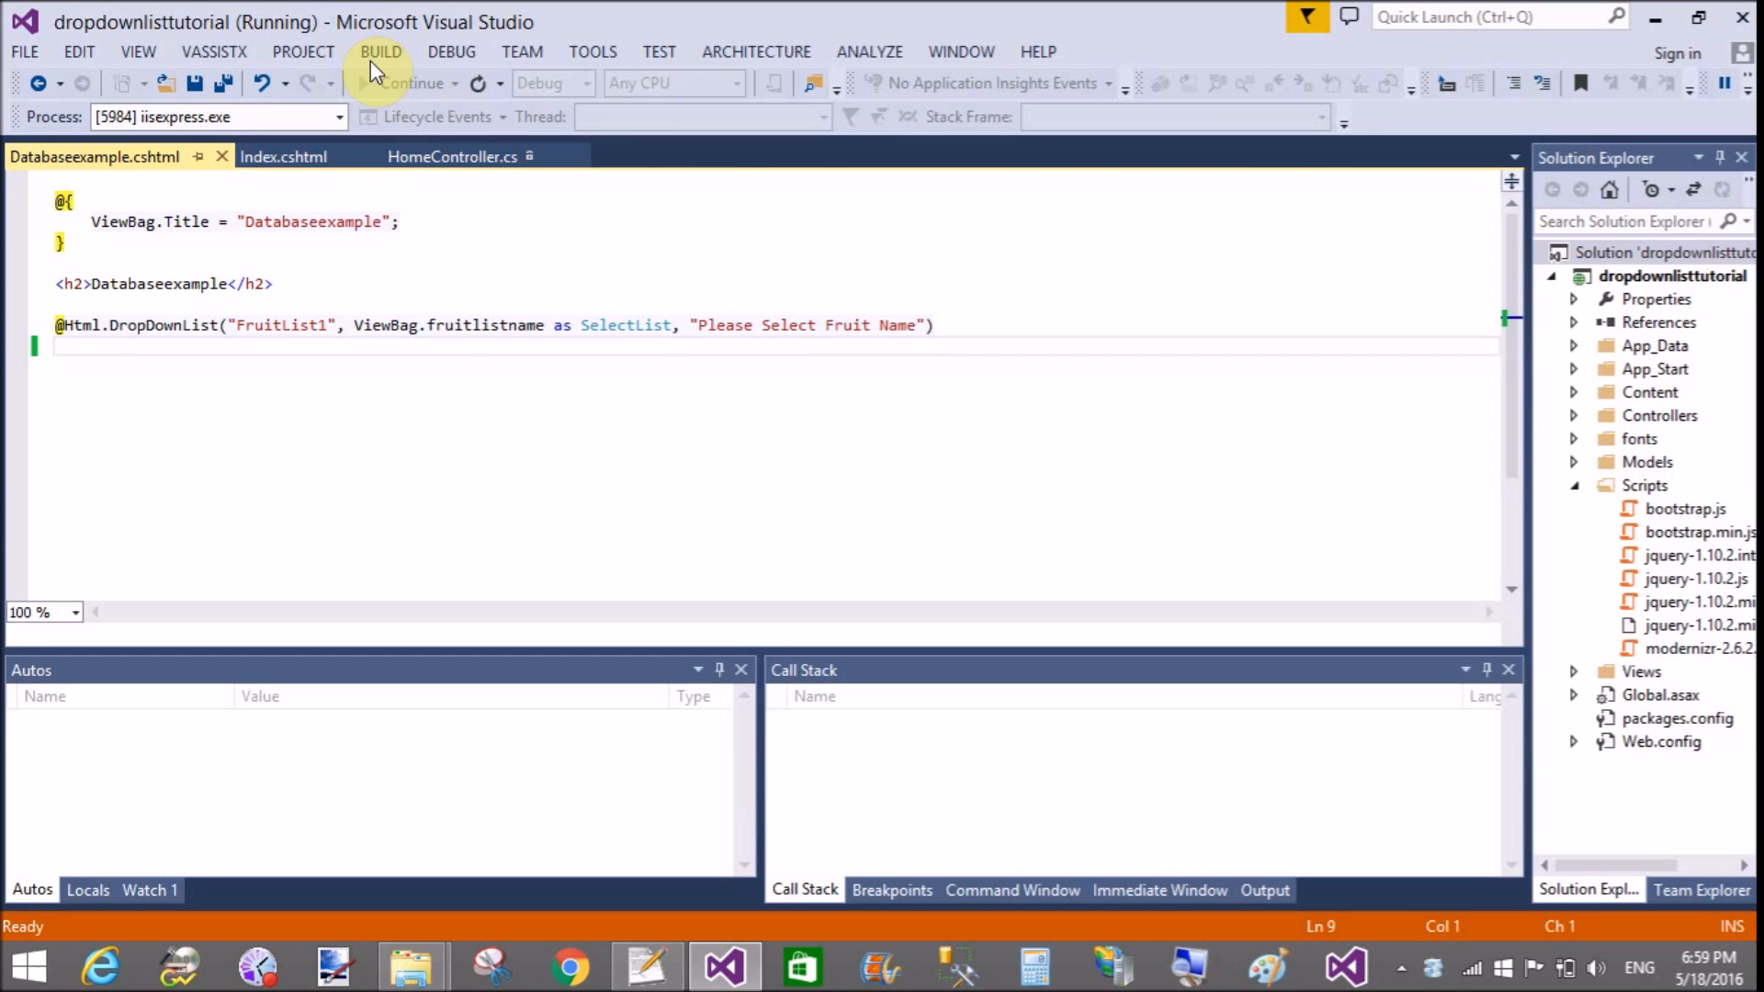
Step: Stop the debugging session from the DEBUG menu
click(452, 51)
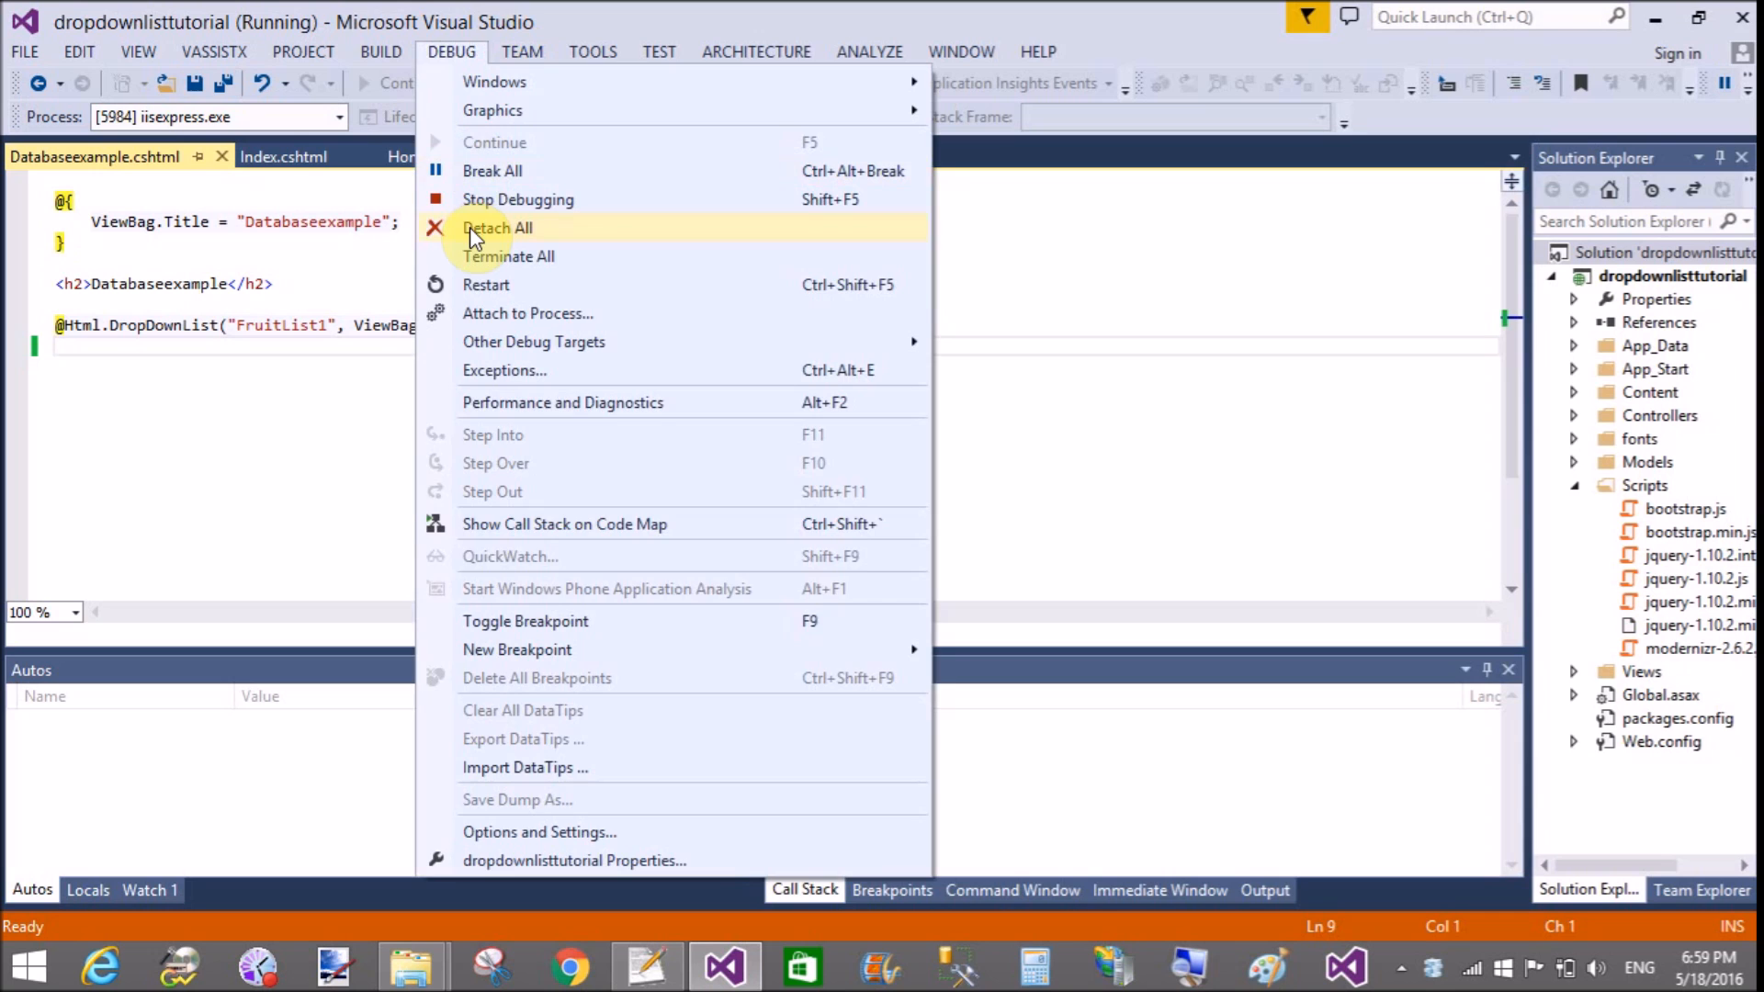
click(518, 198)
text(<span)
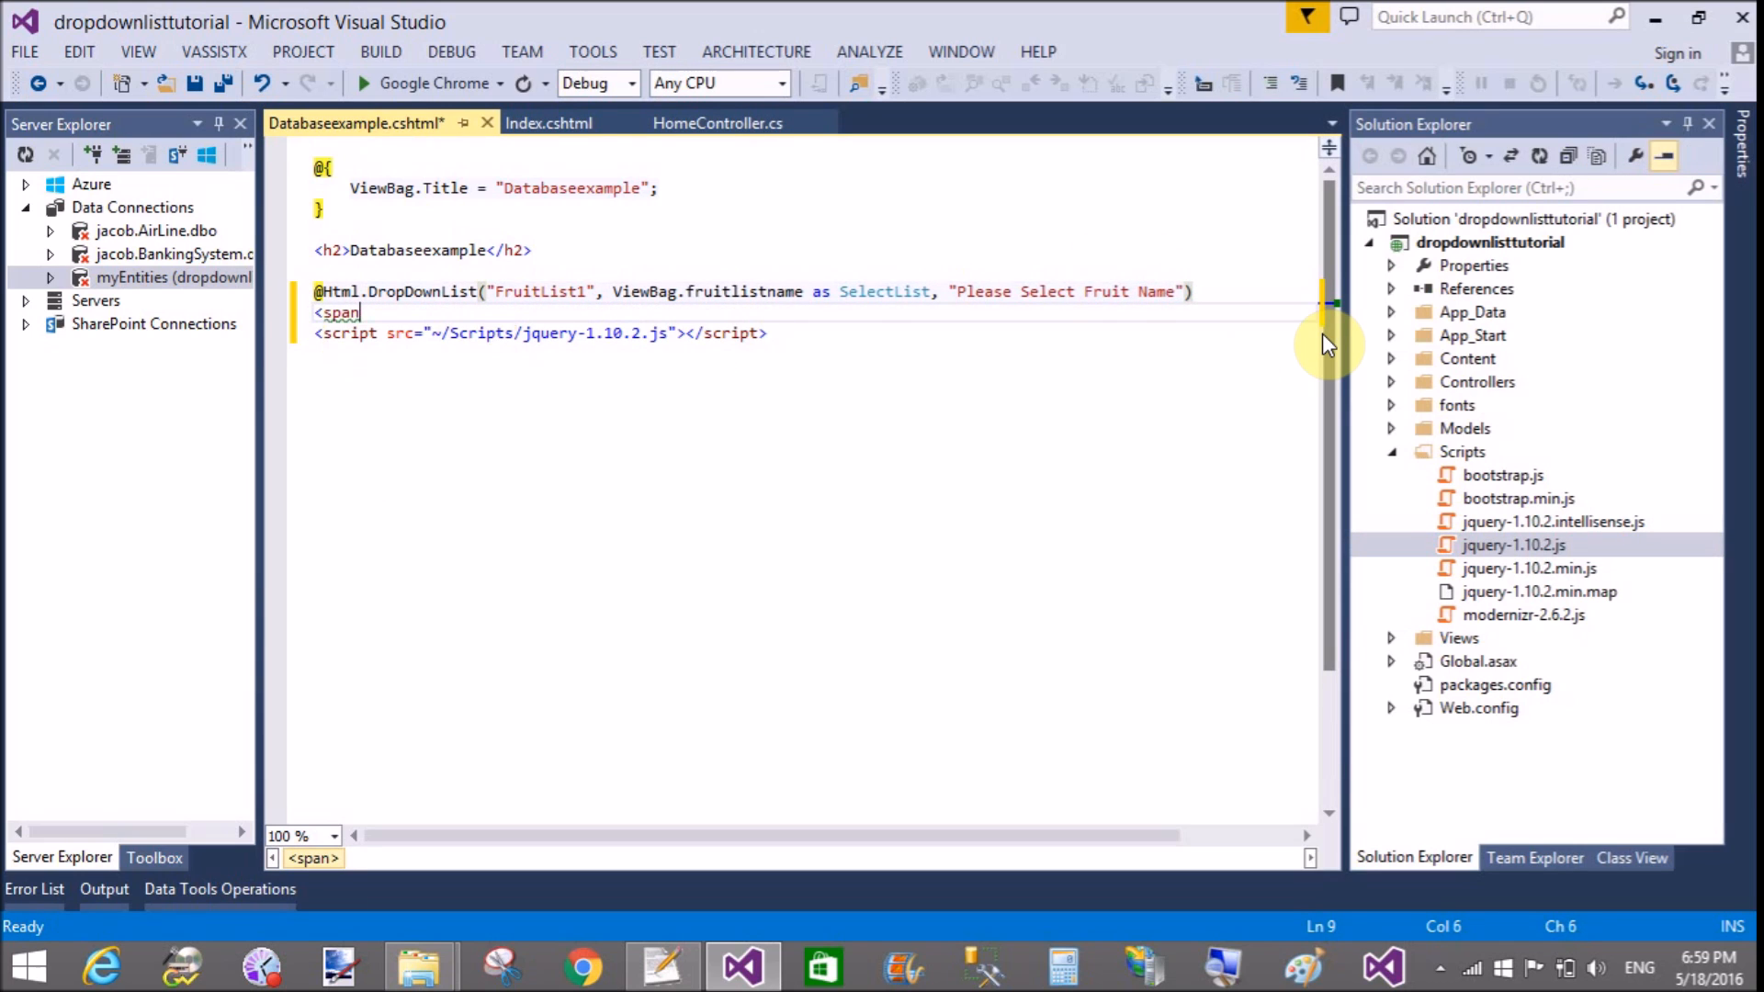
Step: Add an empty <span id="span1"></span> below the dropdown and start the script block
text(id="")
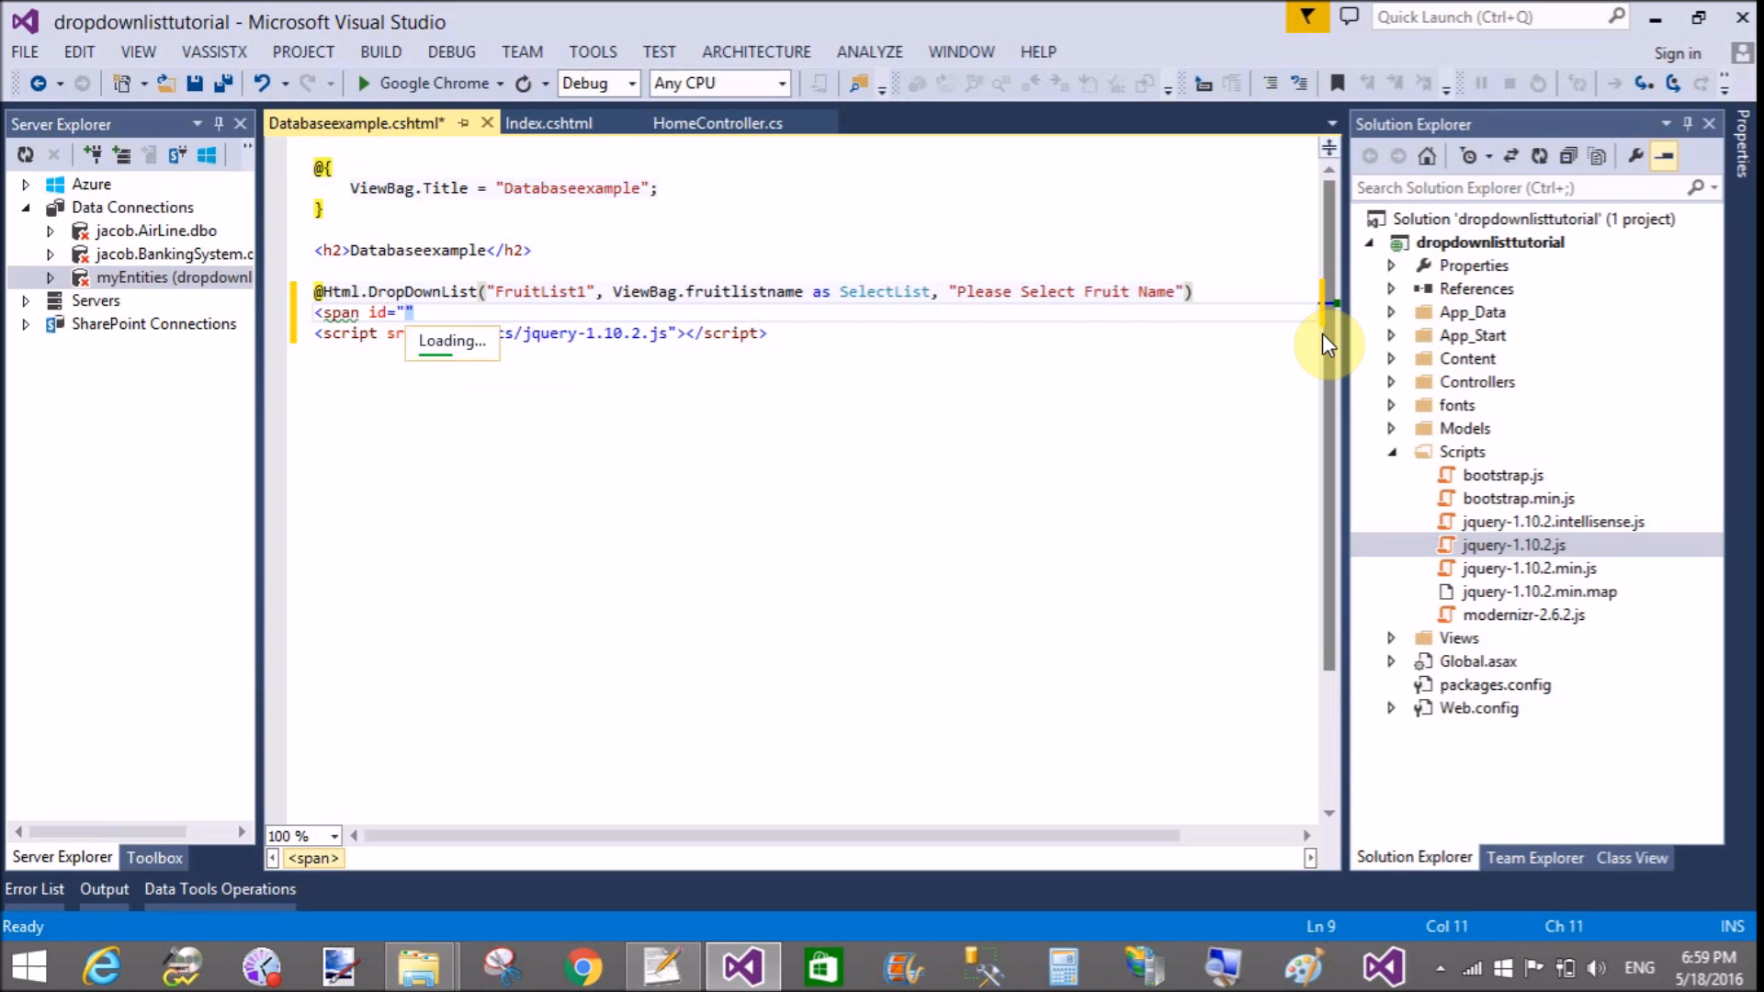
text(s)
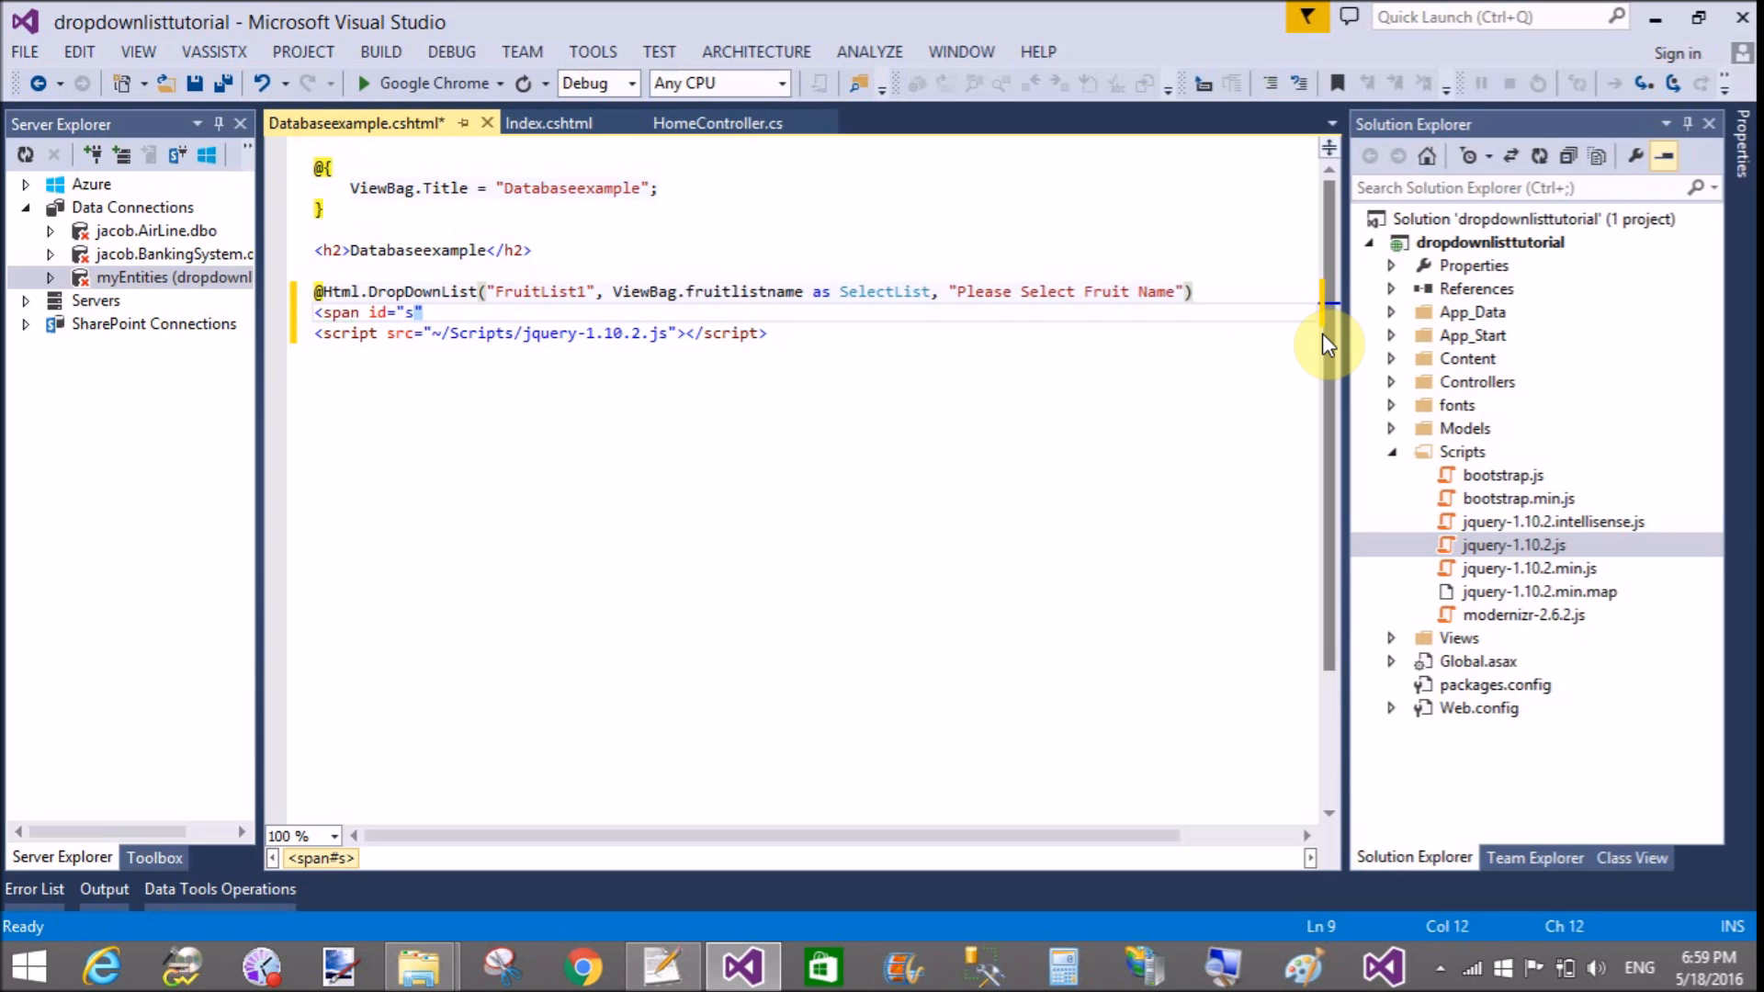
text(pan1)
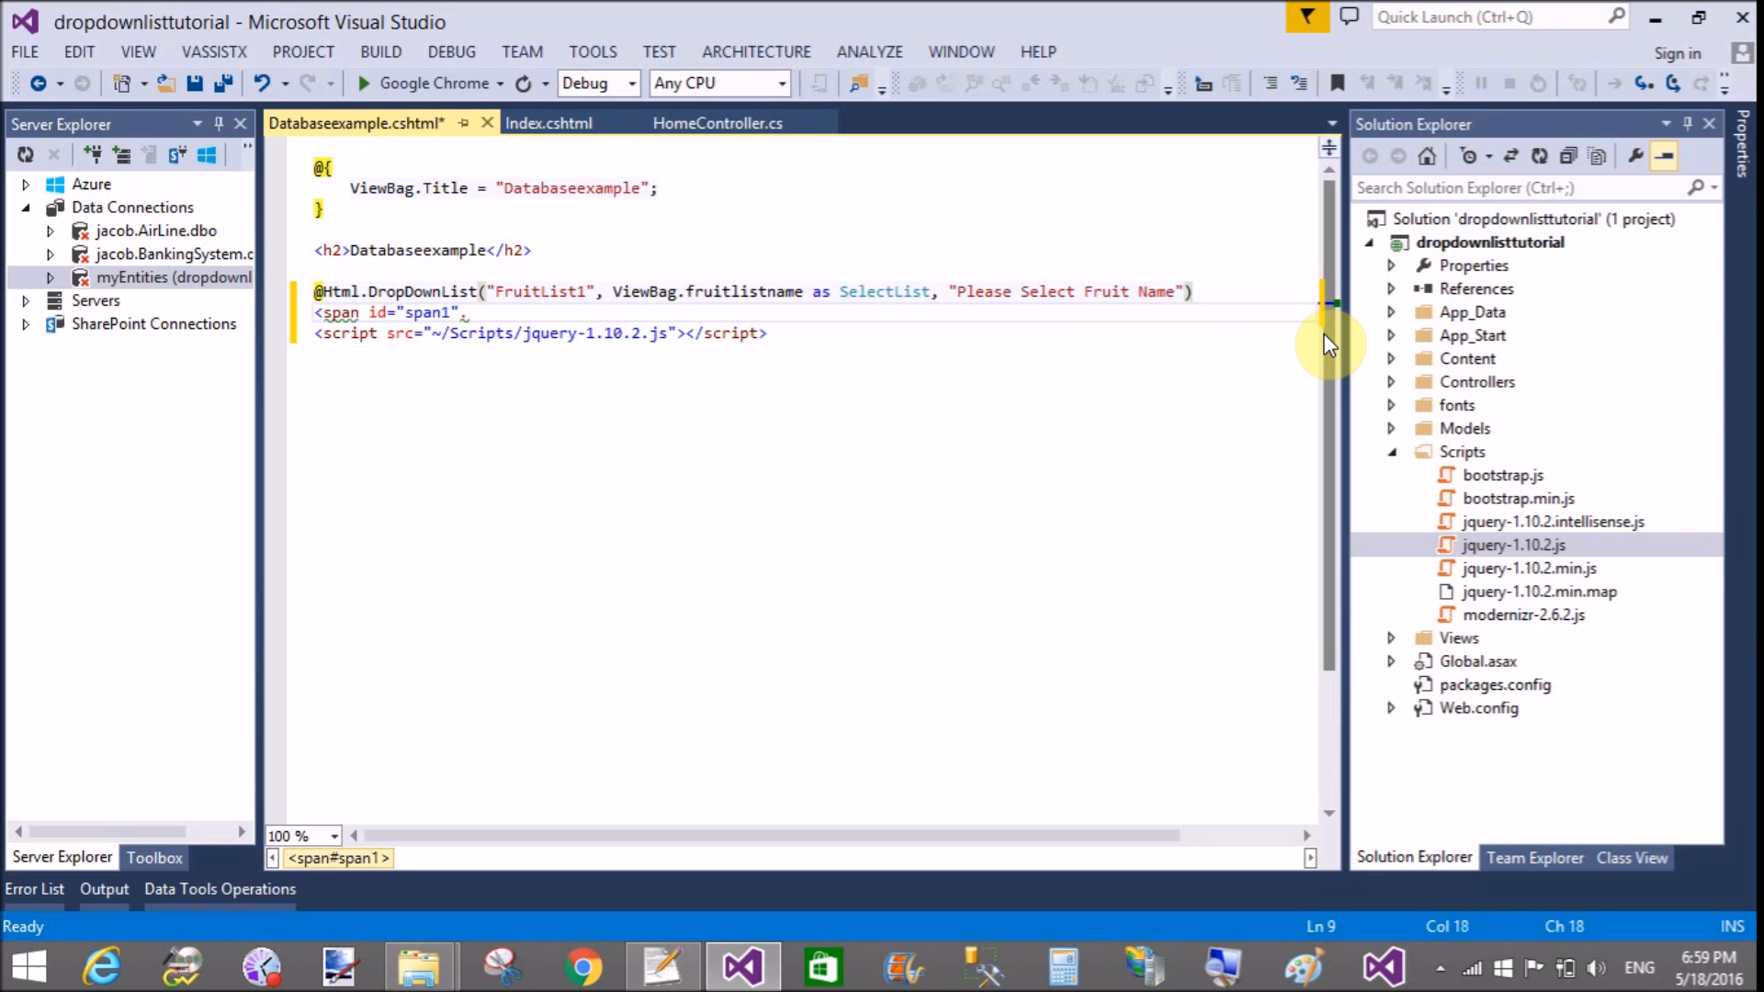
text(></span>)
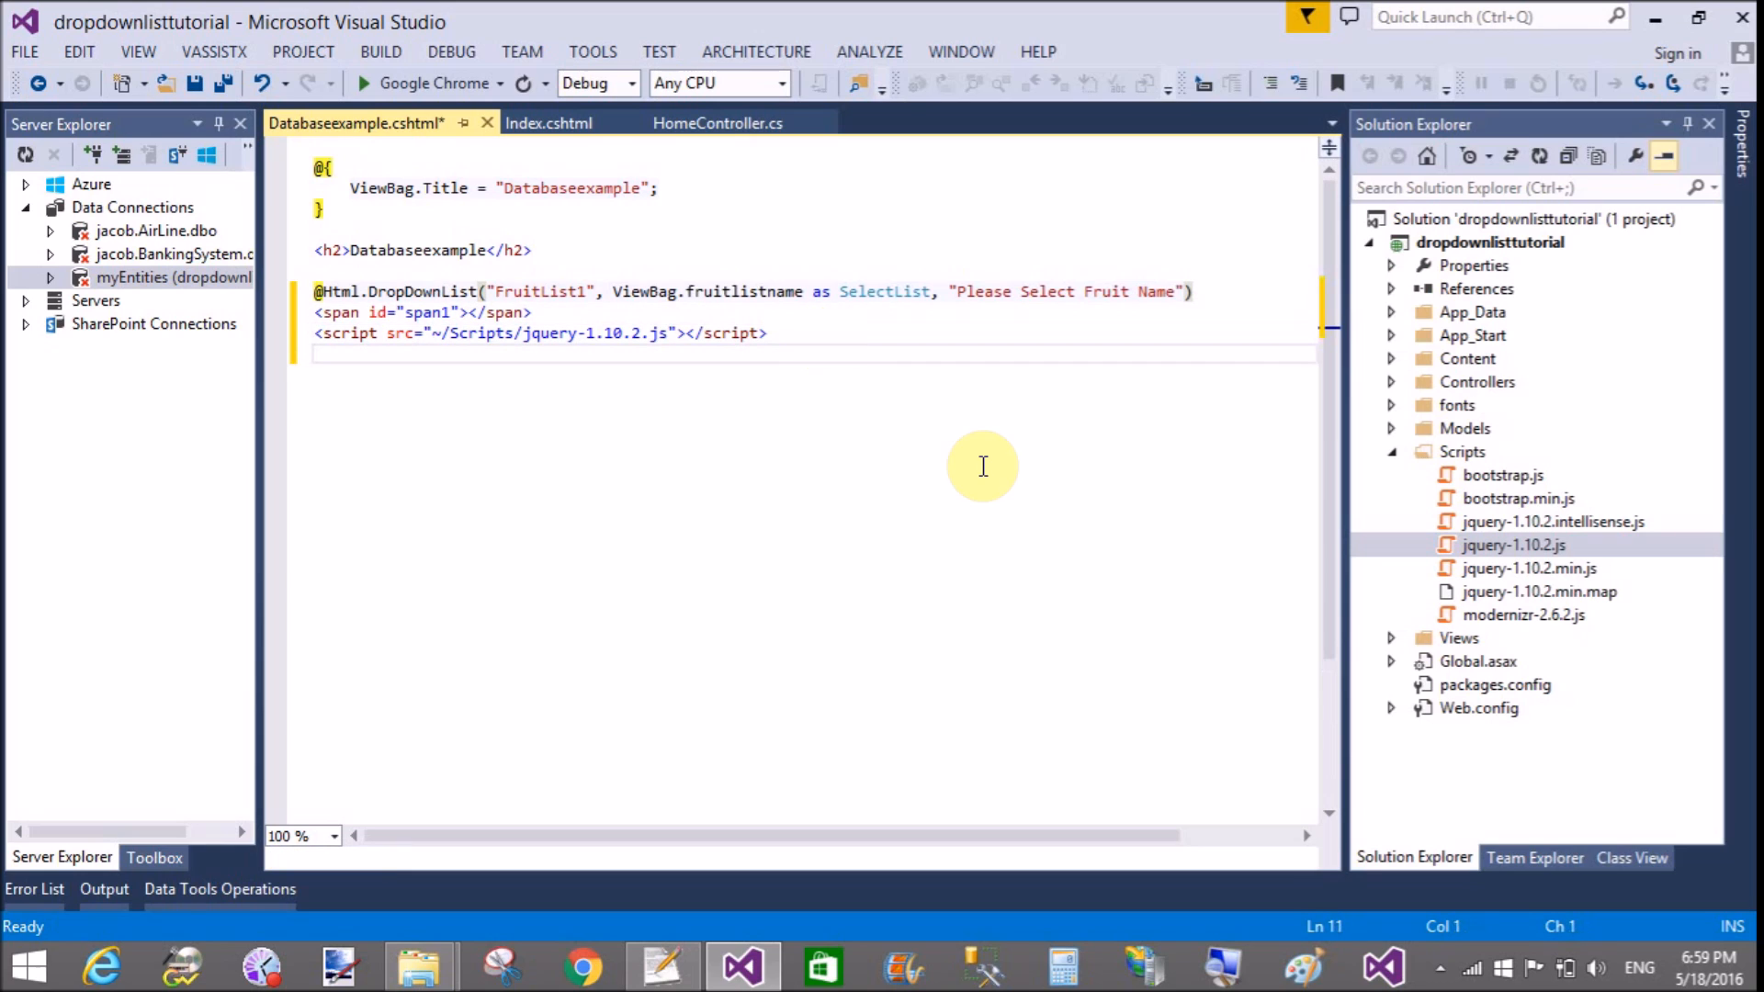
text(<script>)
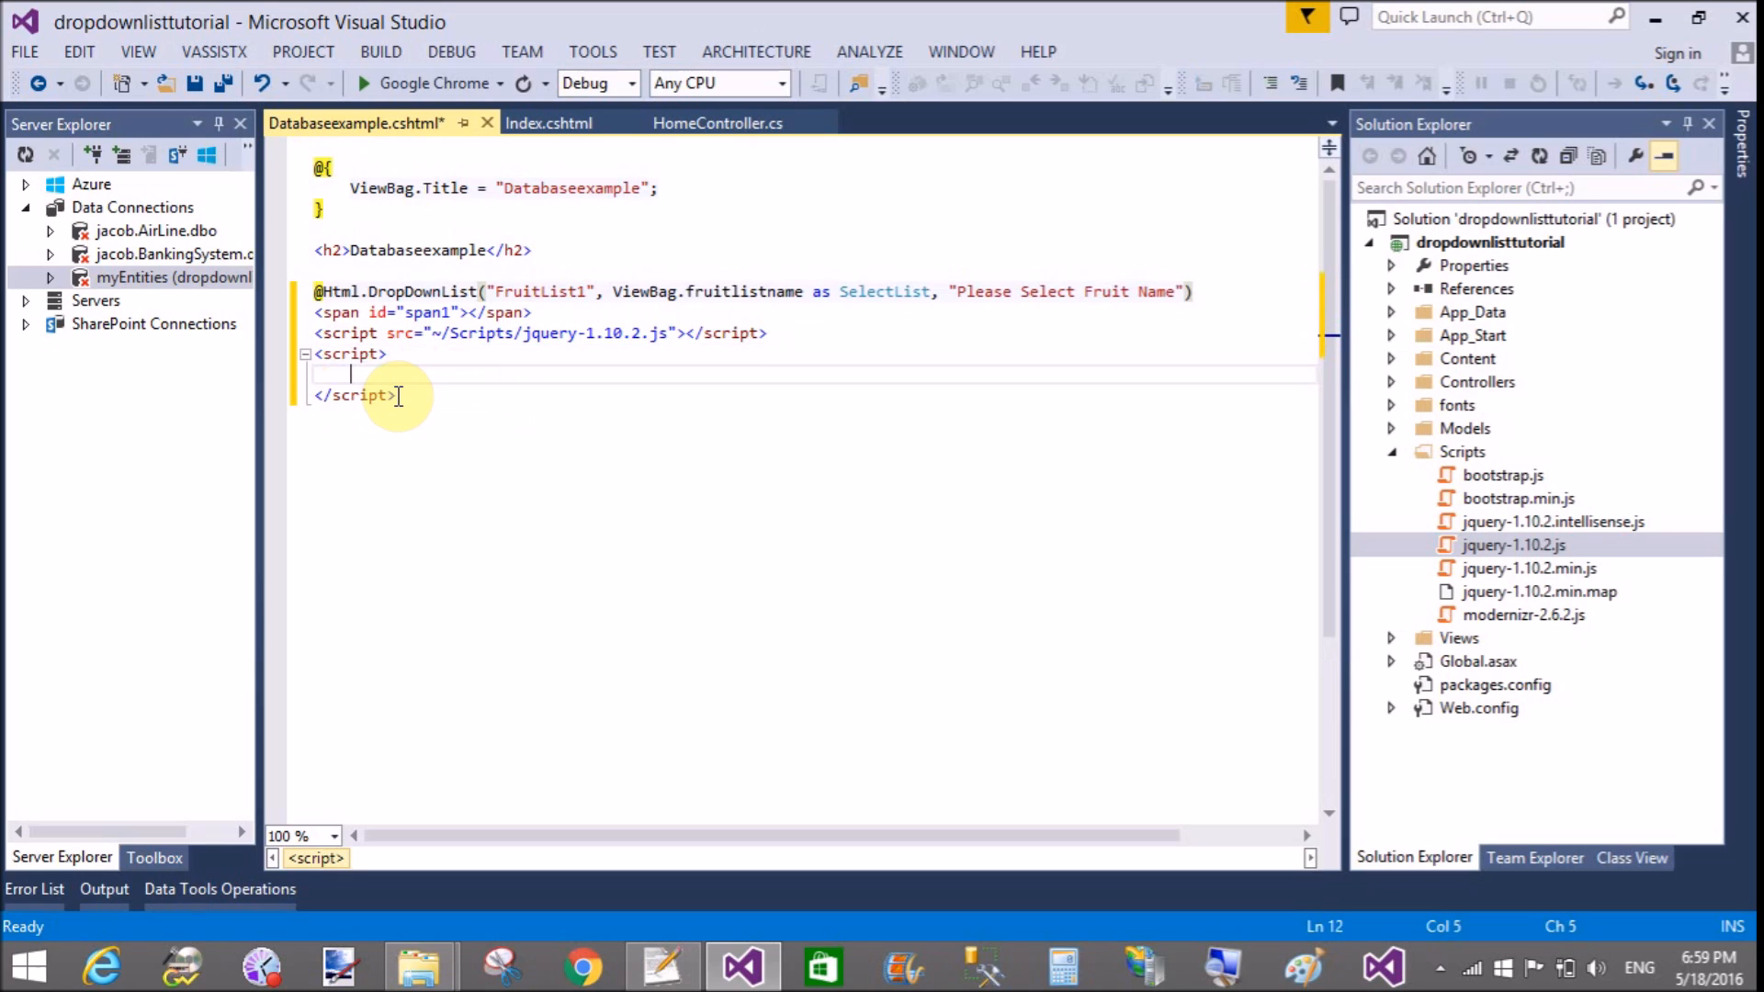
Step: Write the $(document).ready(function(){ ... }) wrapper in the script block
text($)
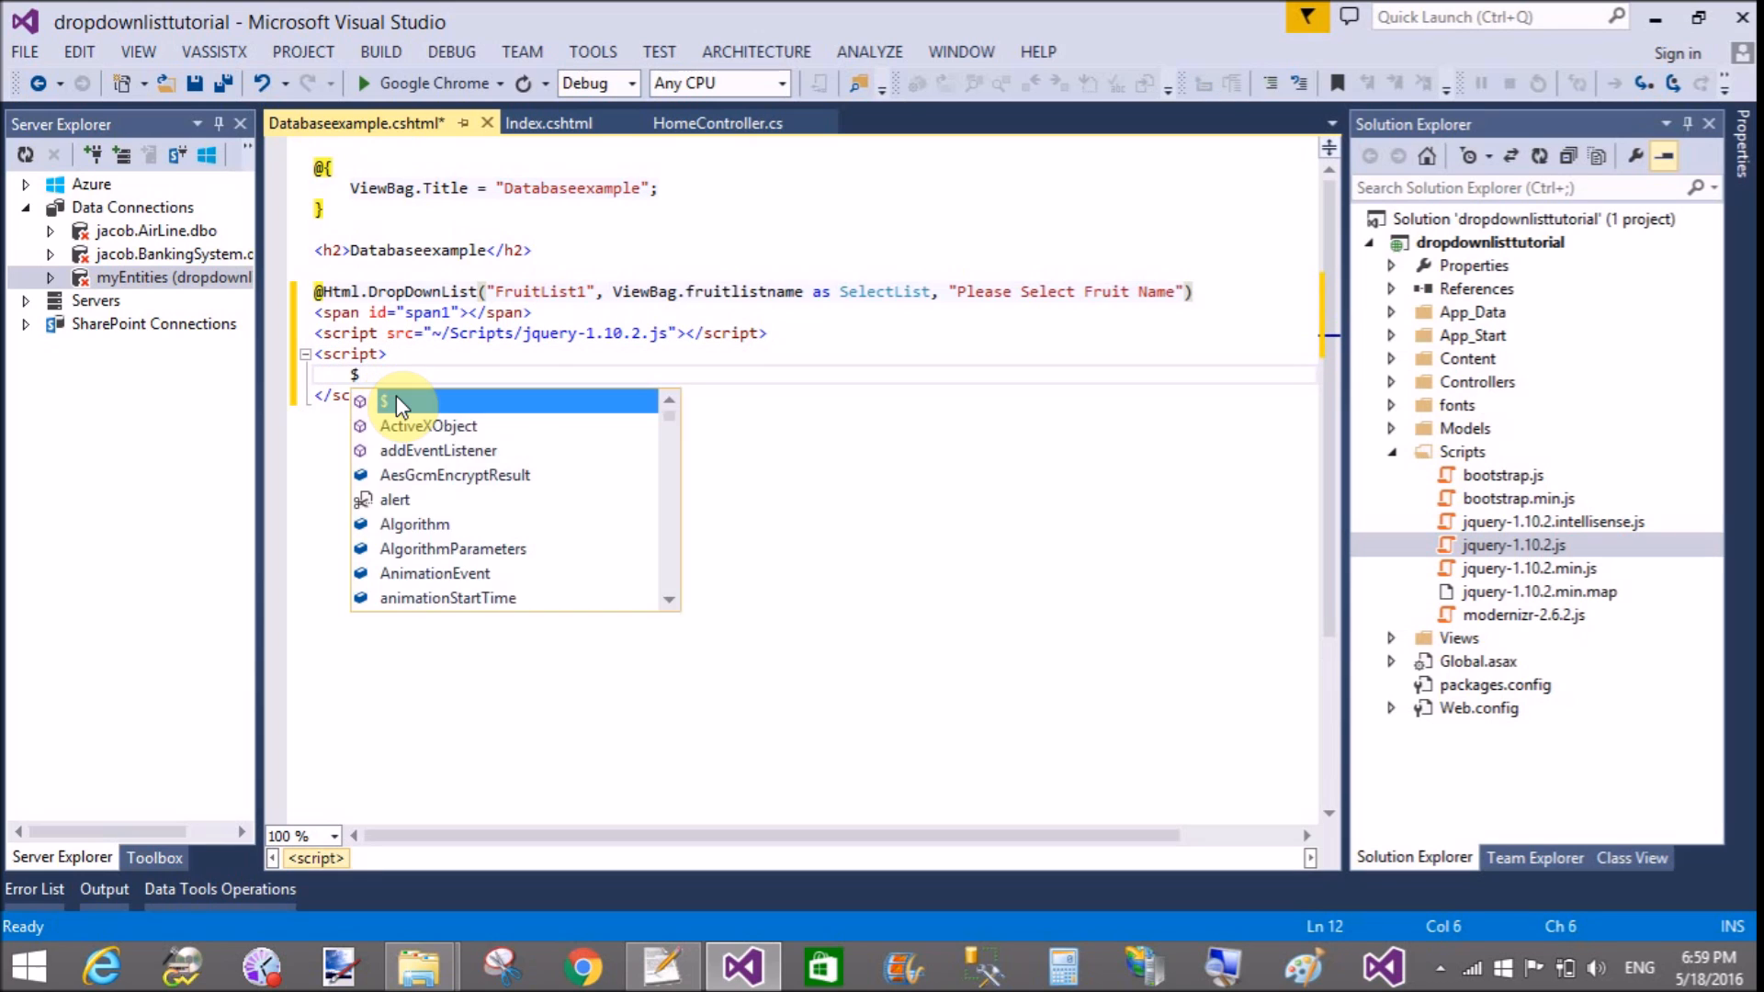
text(())
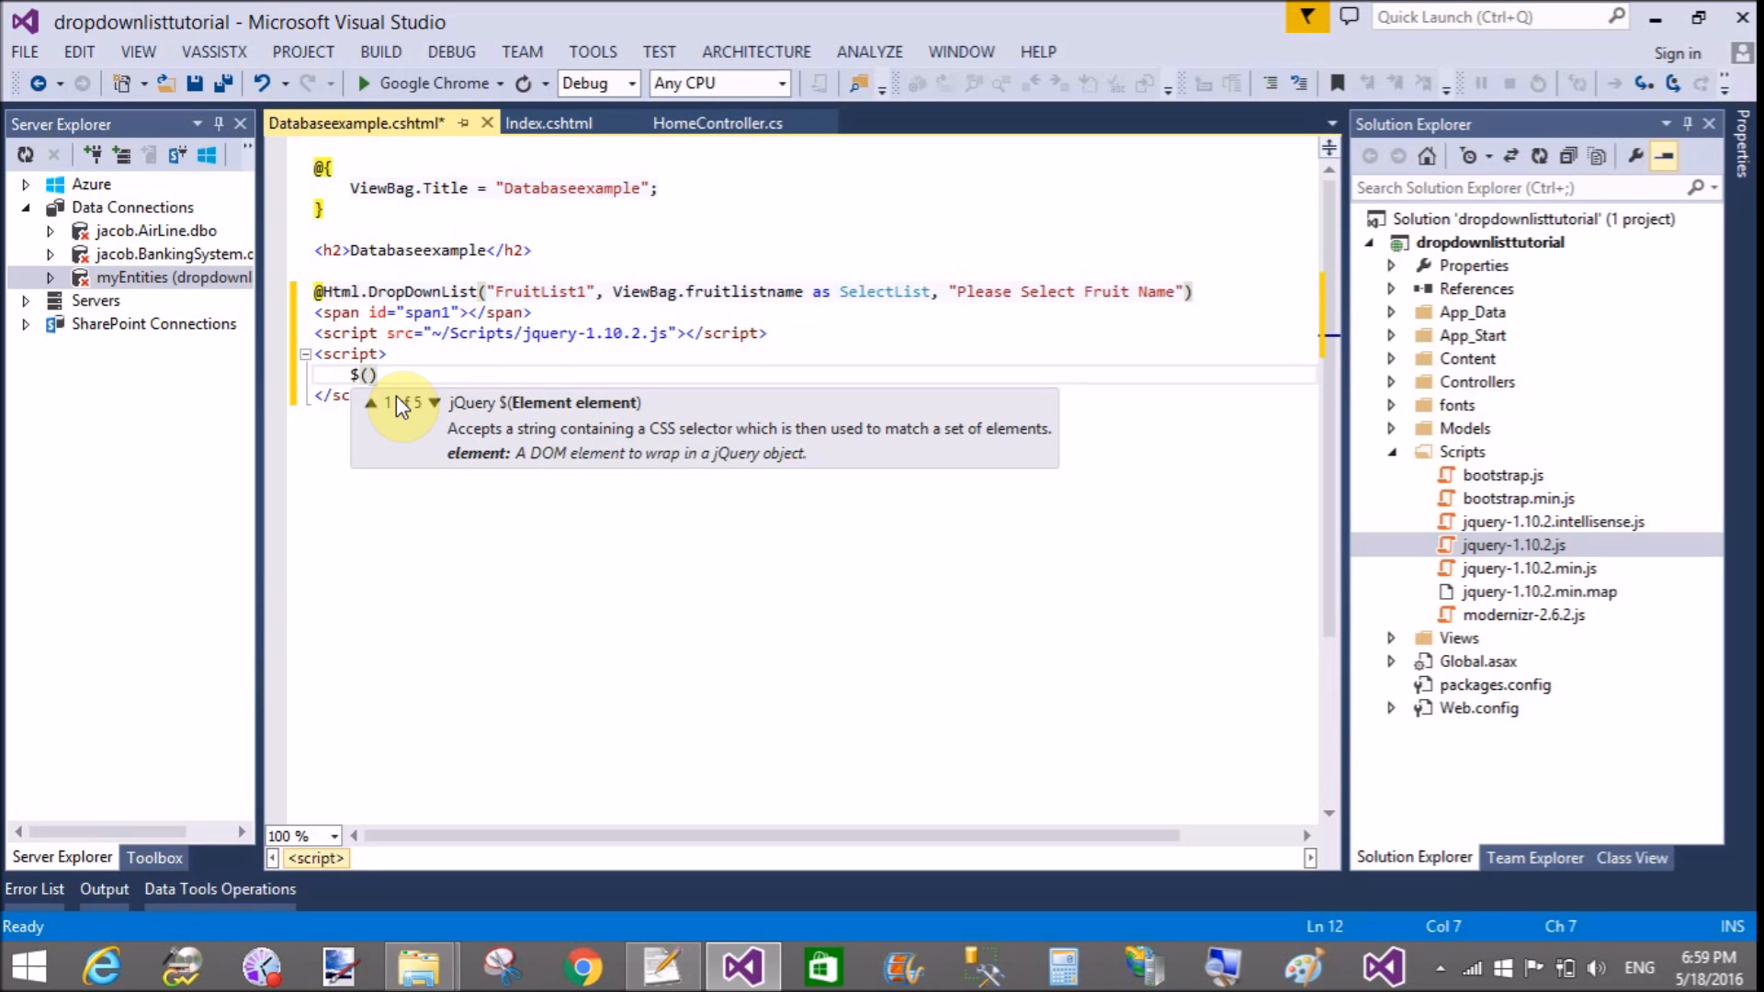
text(document)
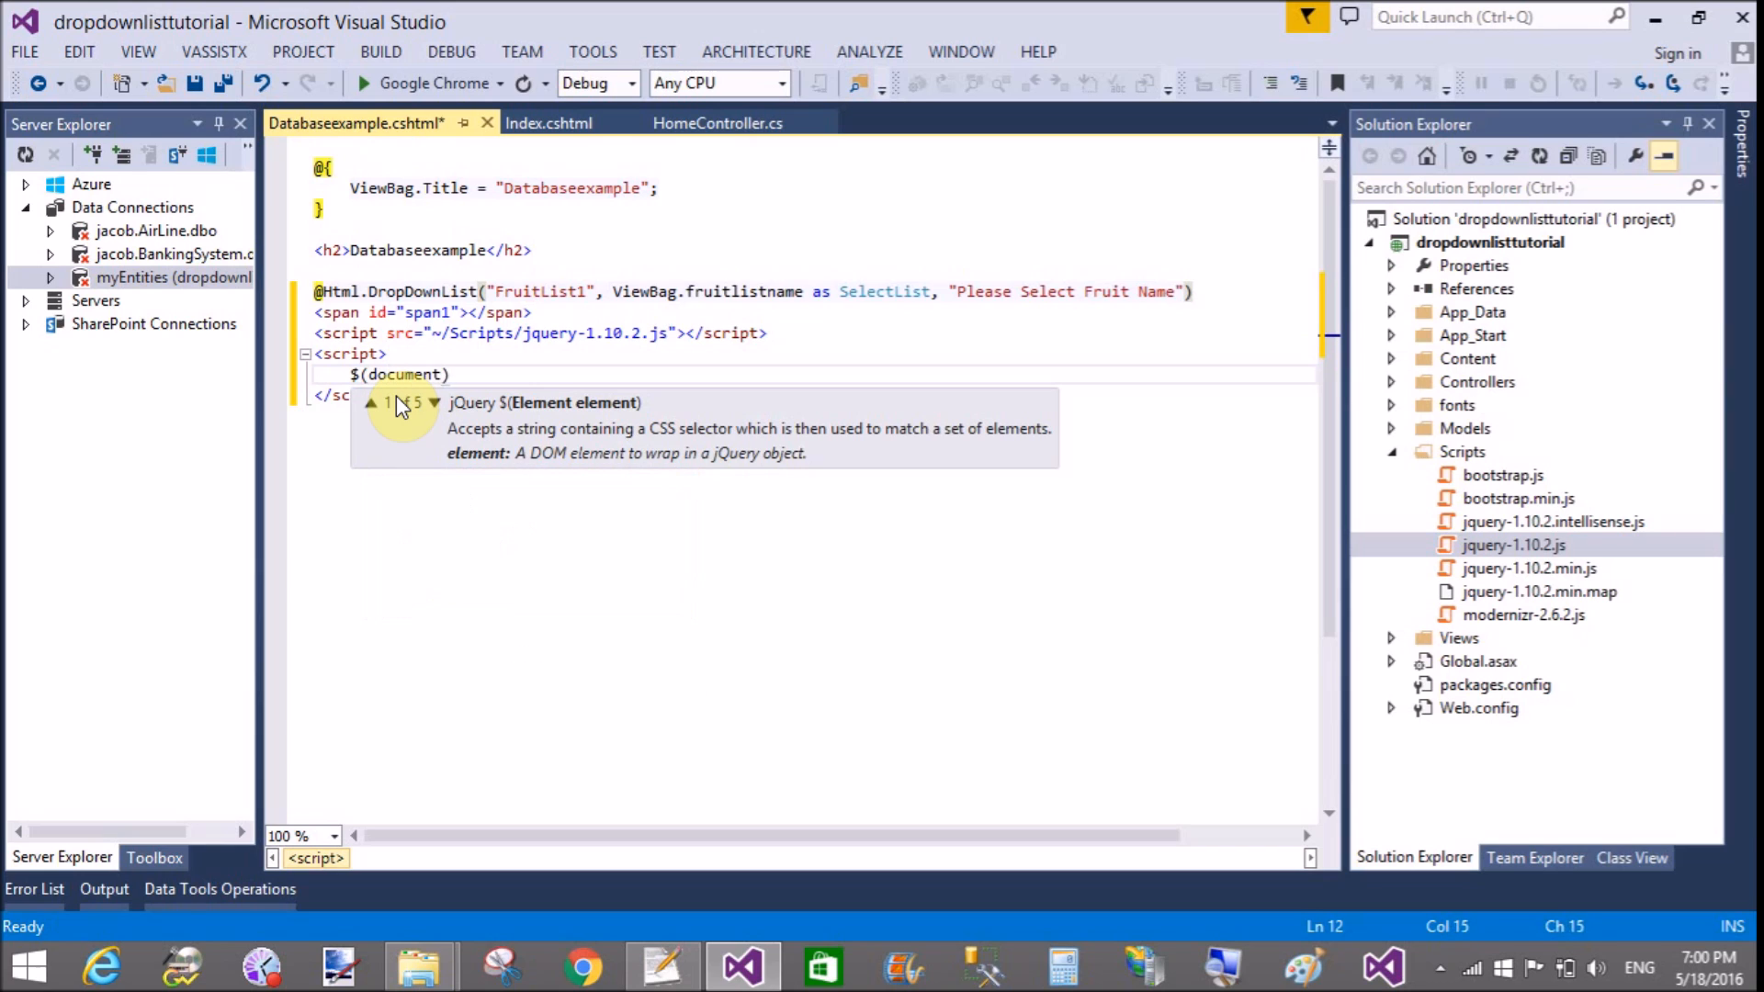
text(.ready(f)
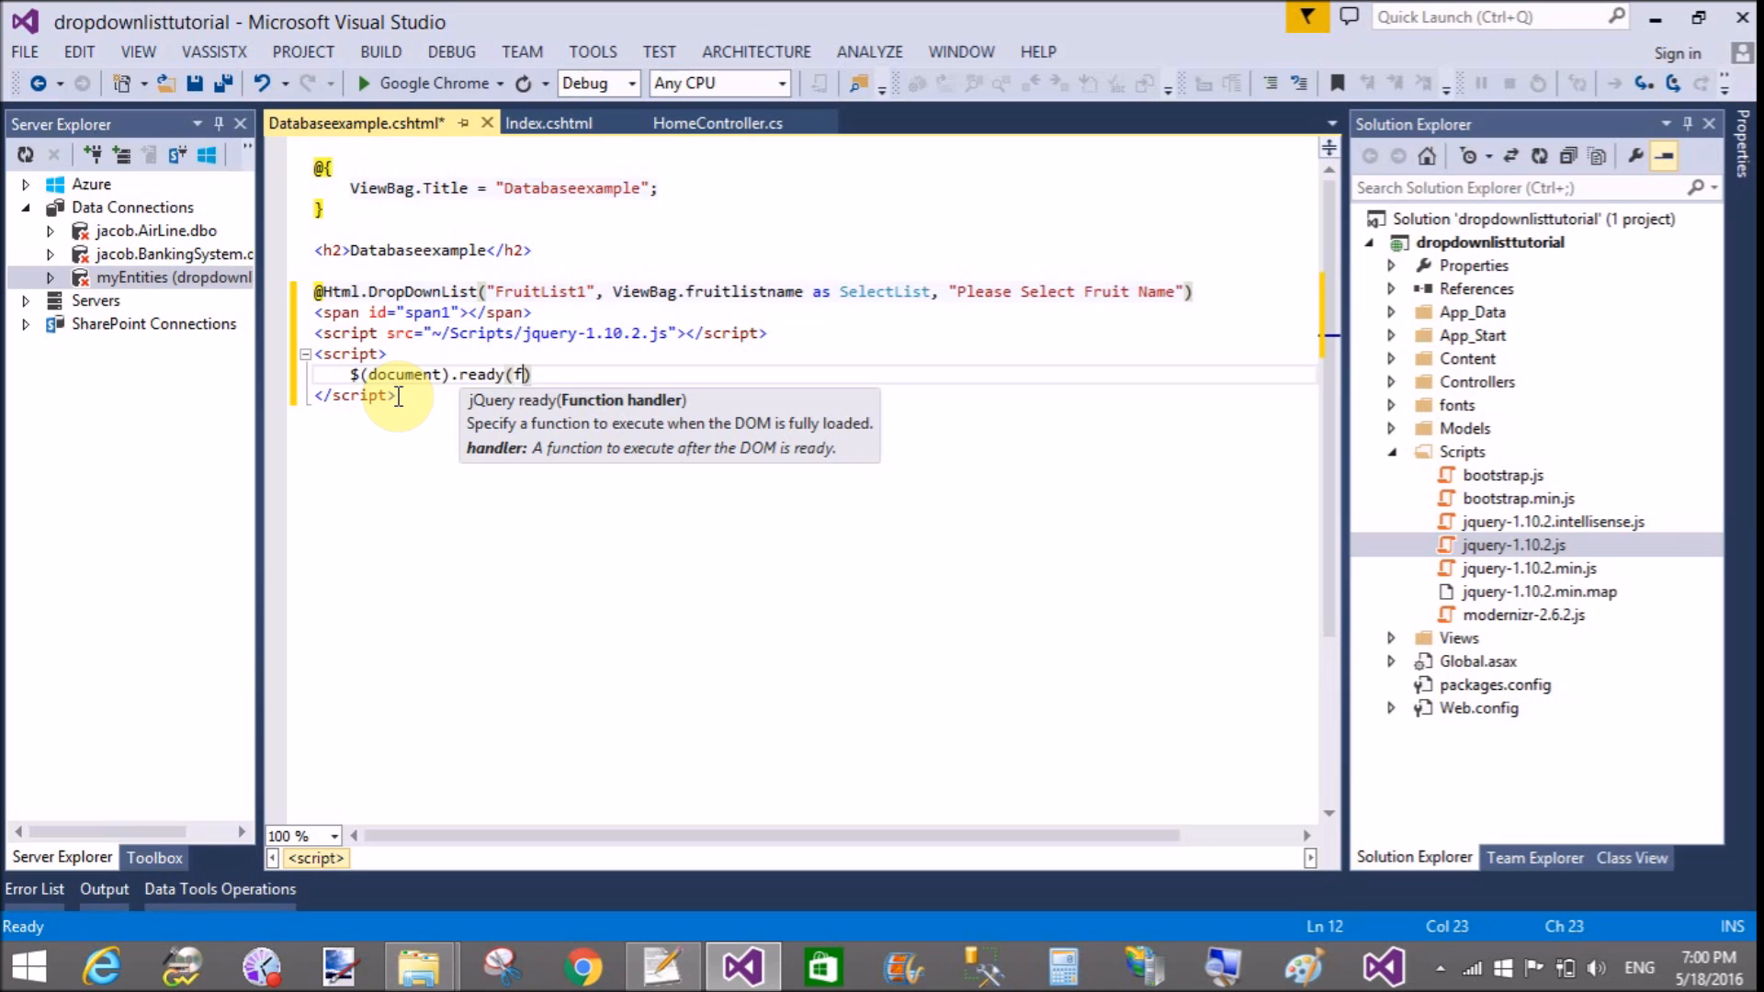
text(unction))
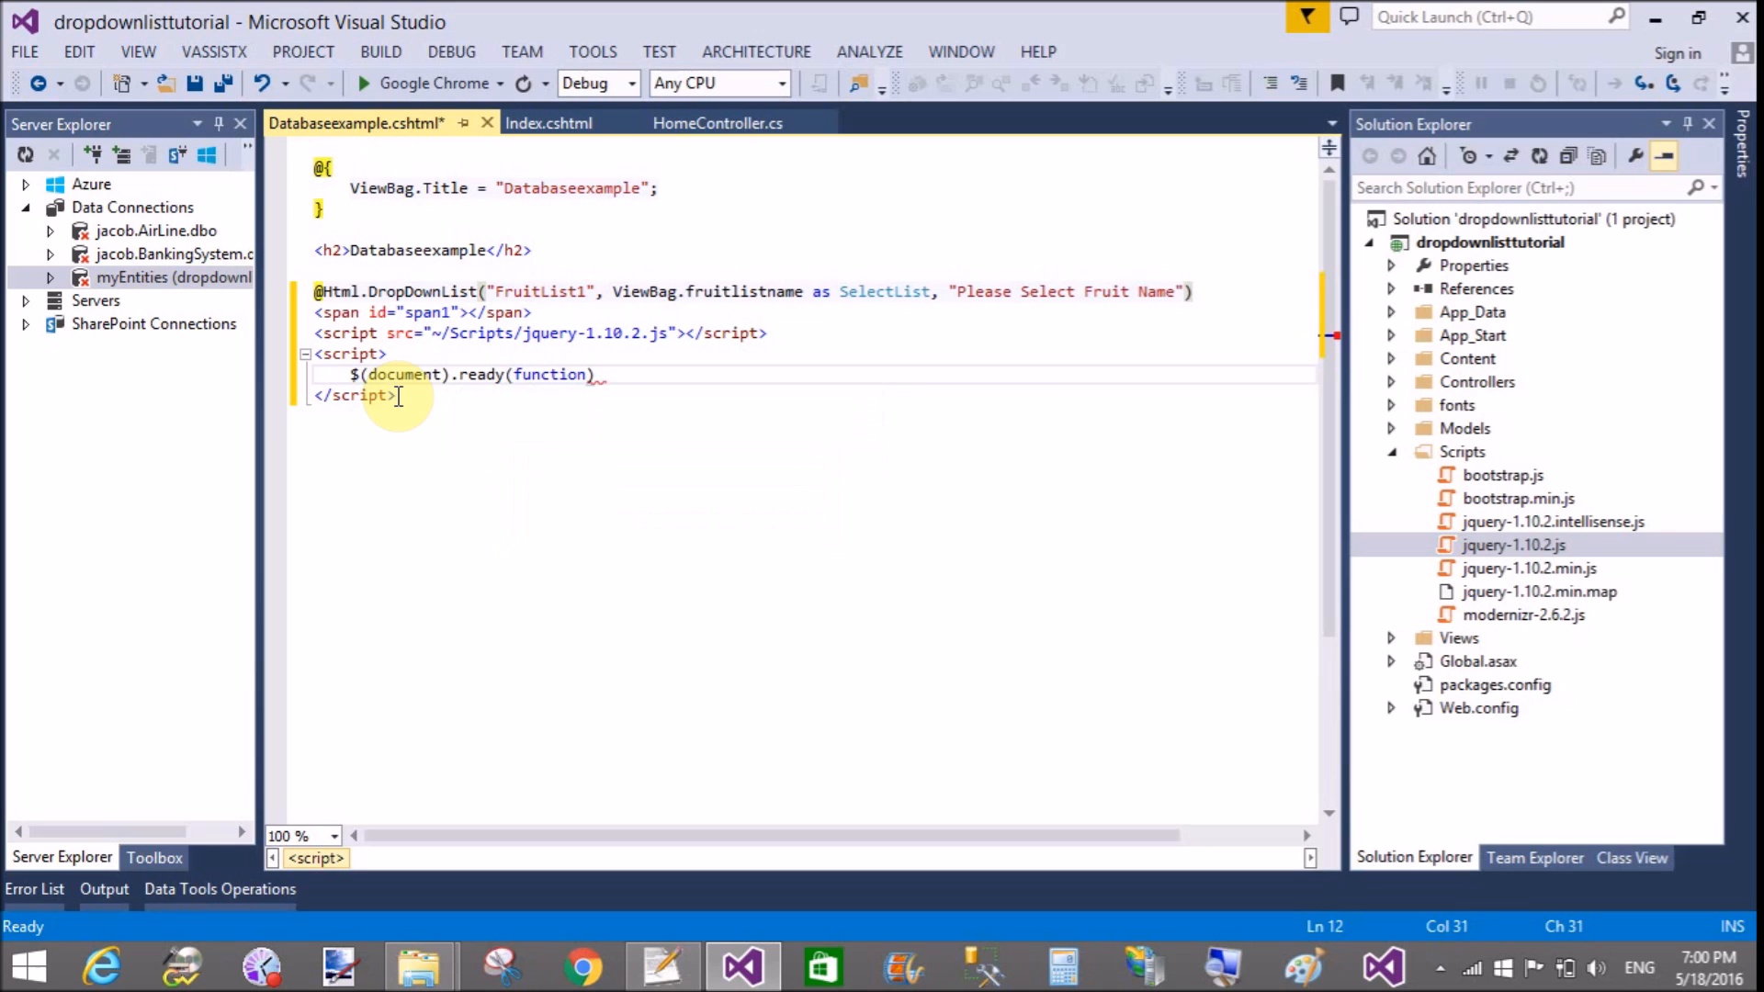
text(())
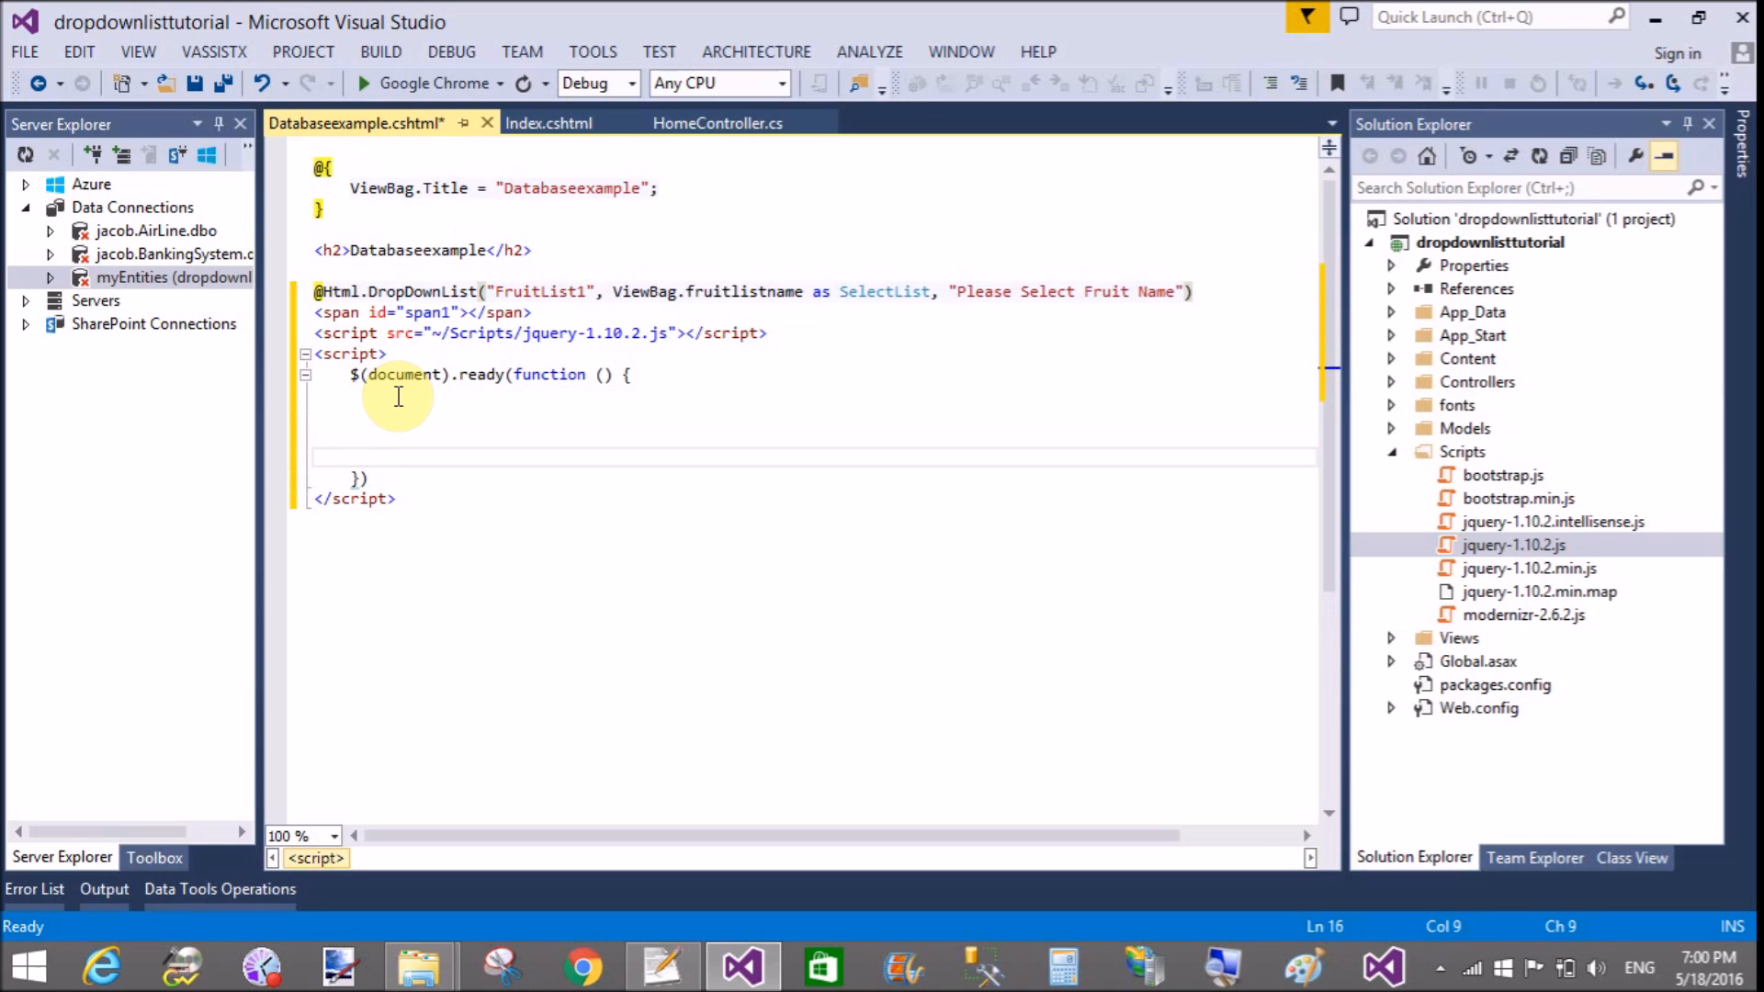
text($)
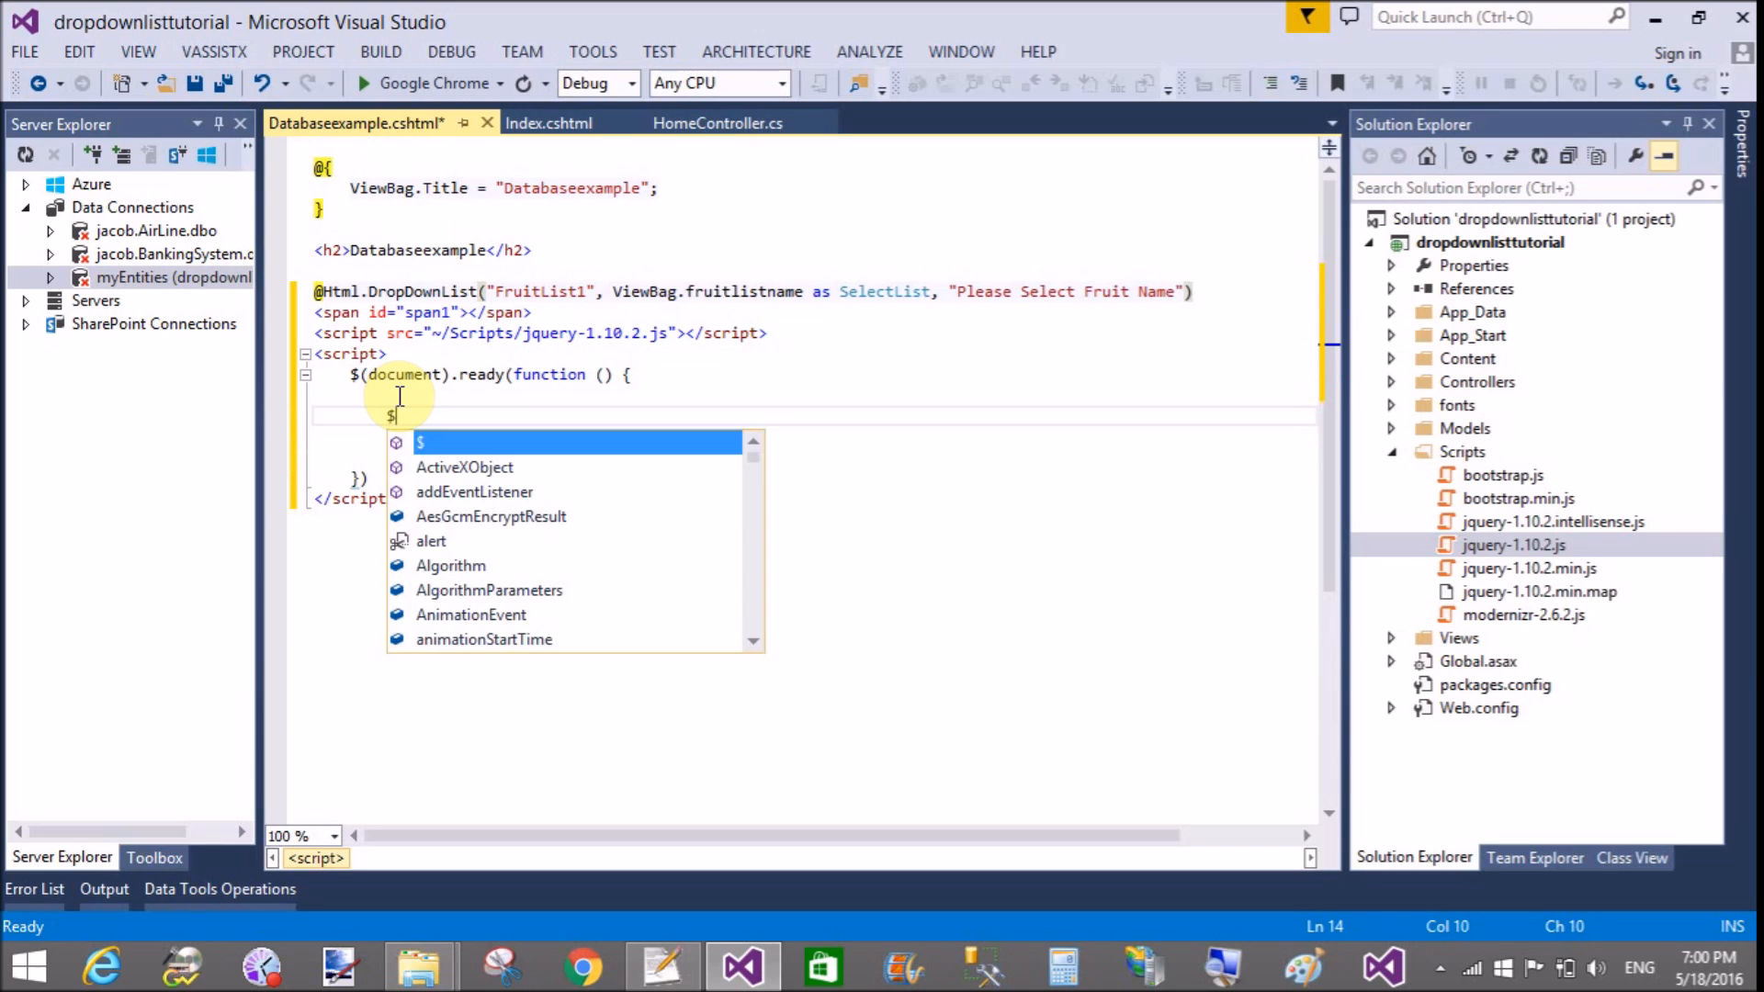
text(()
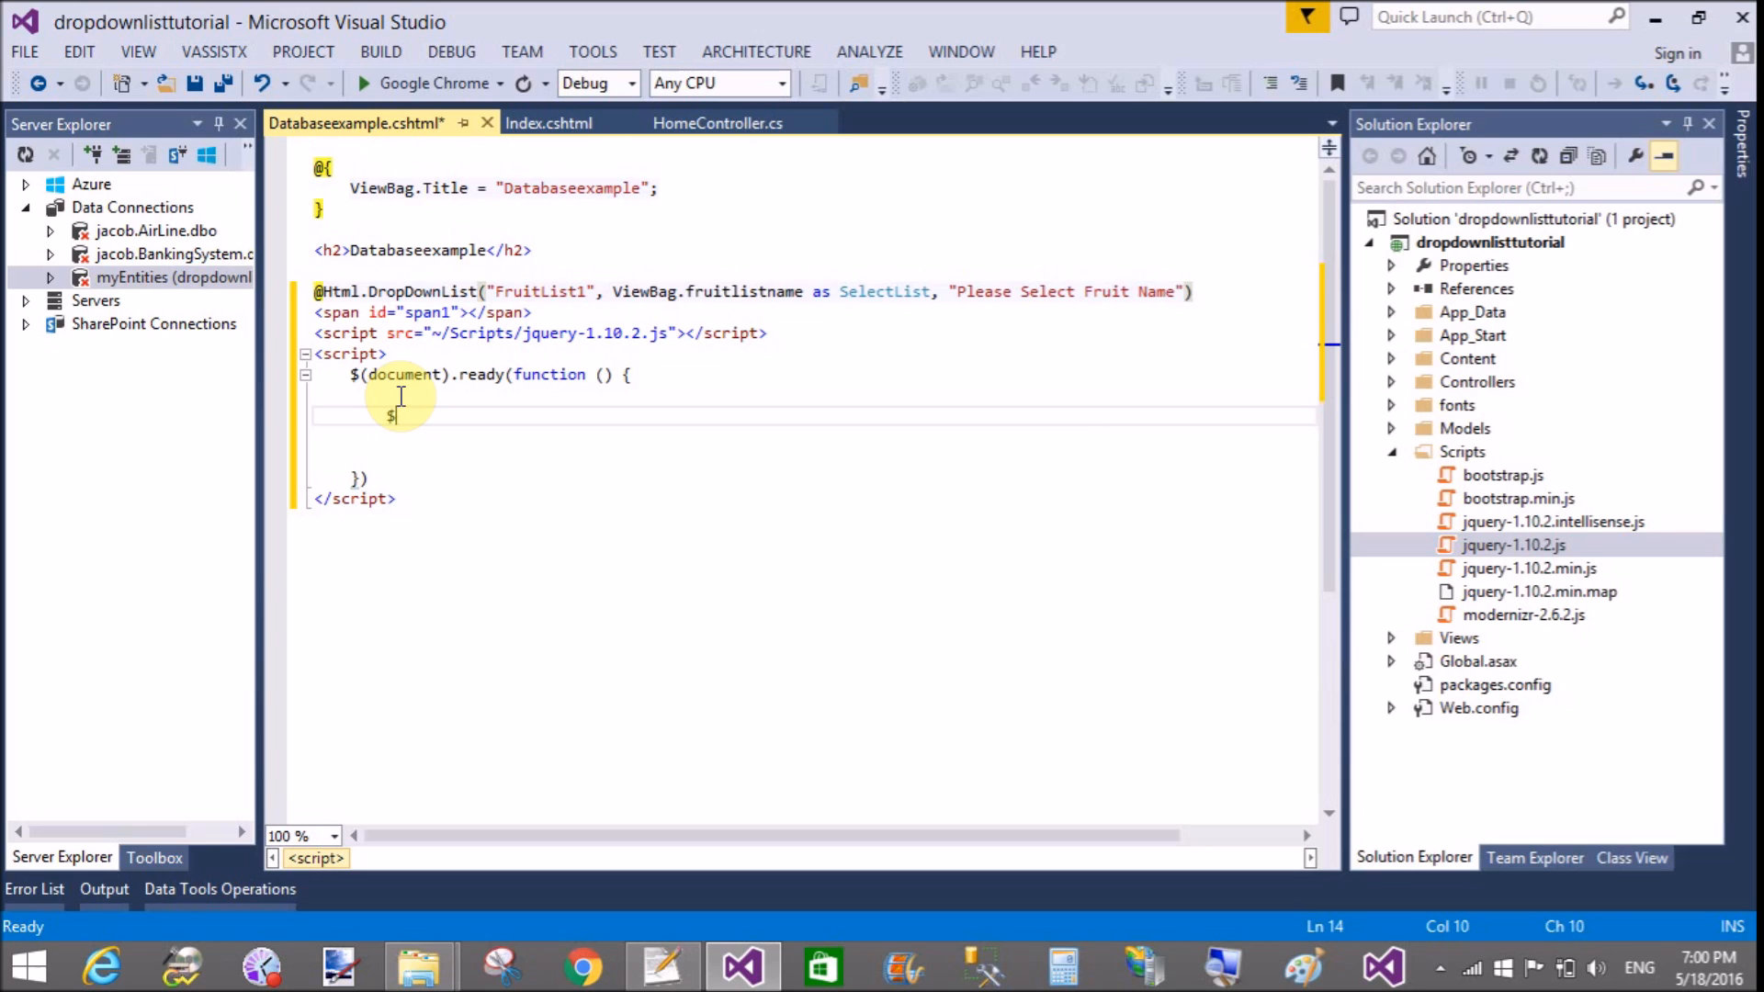
text(var a  =)
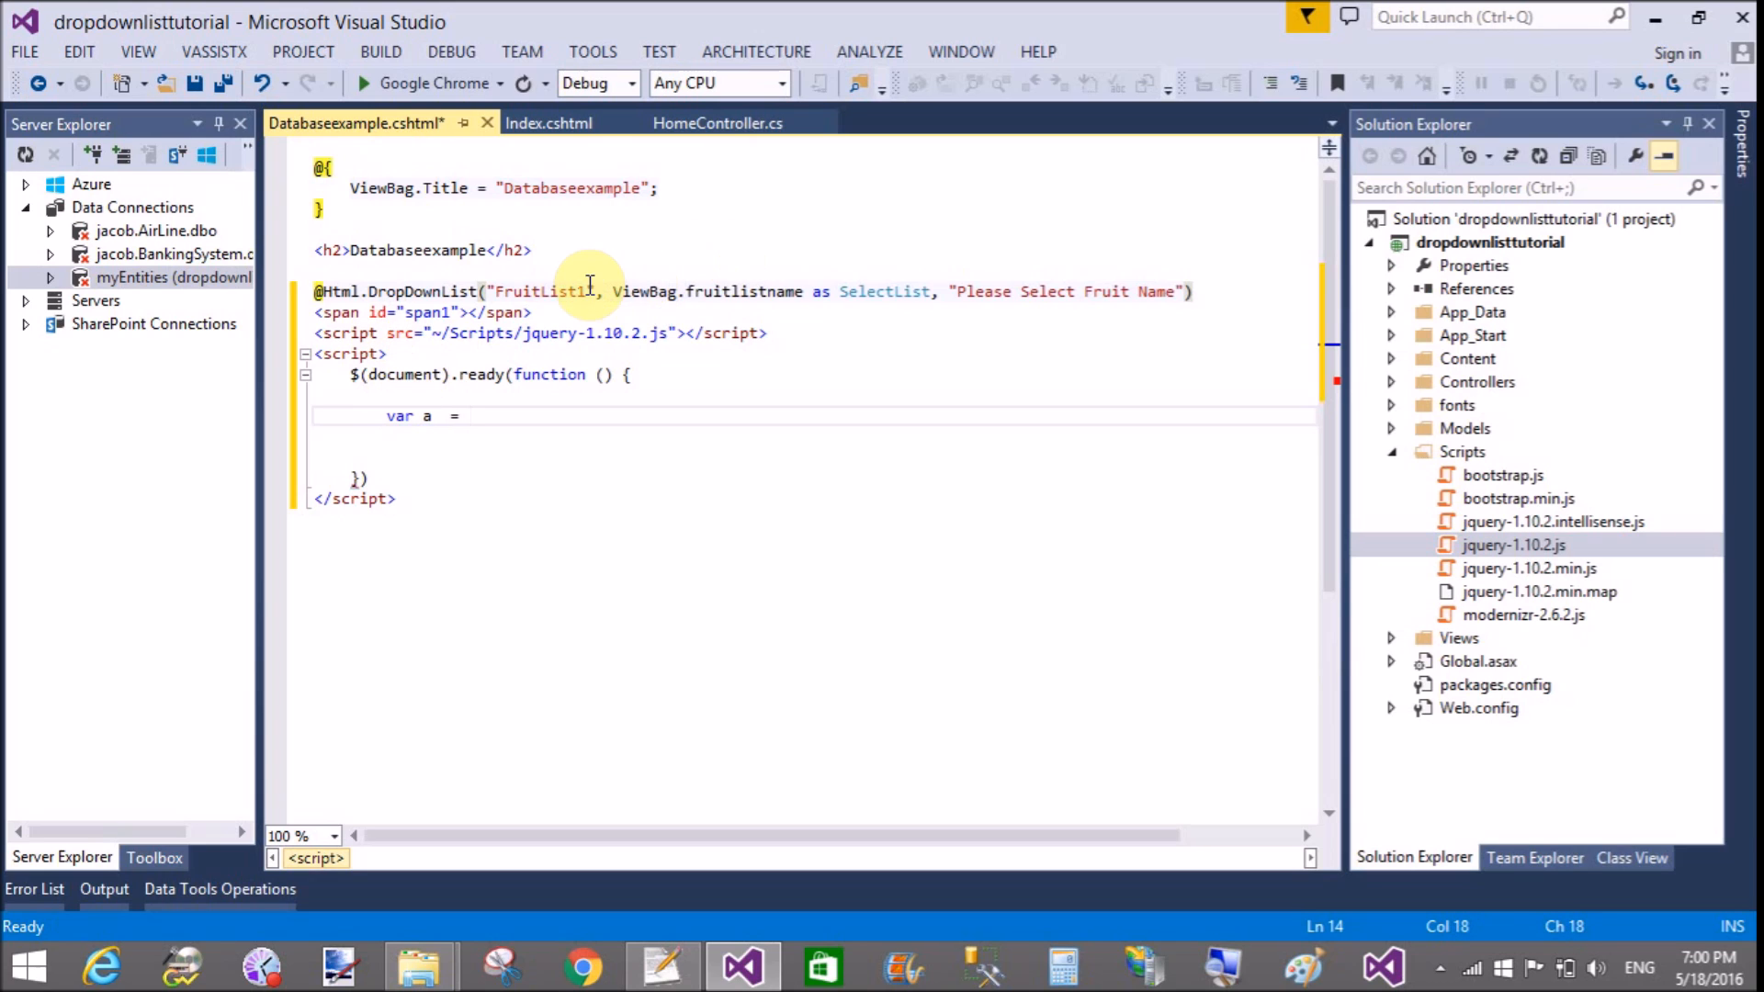
Step: Add a $("#FruitList1").change(function(){ }) handler inside document.ready
double_click(540, 292)
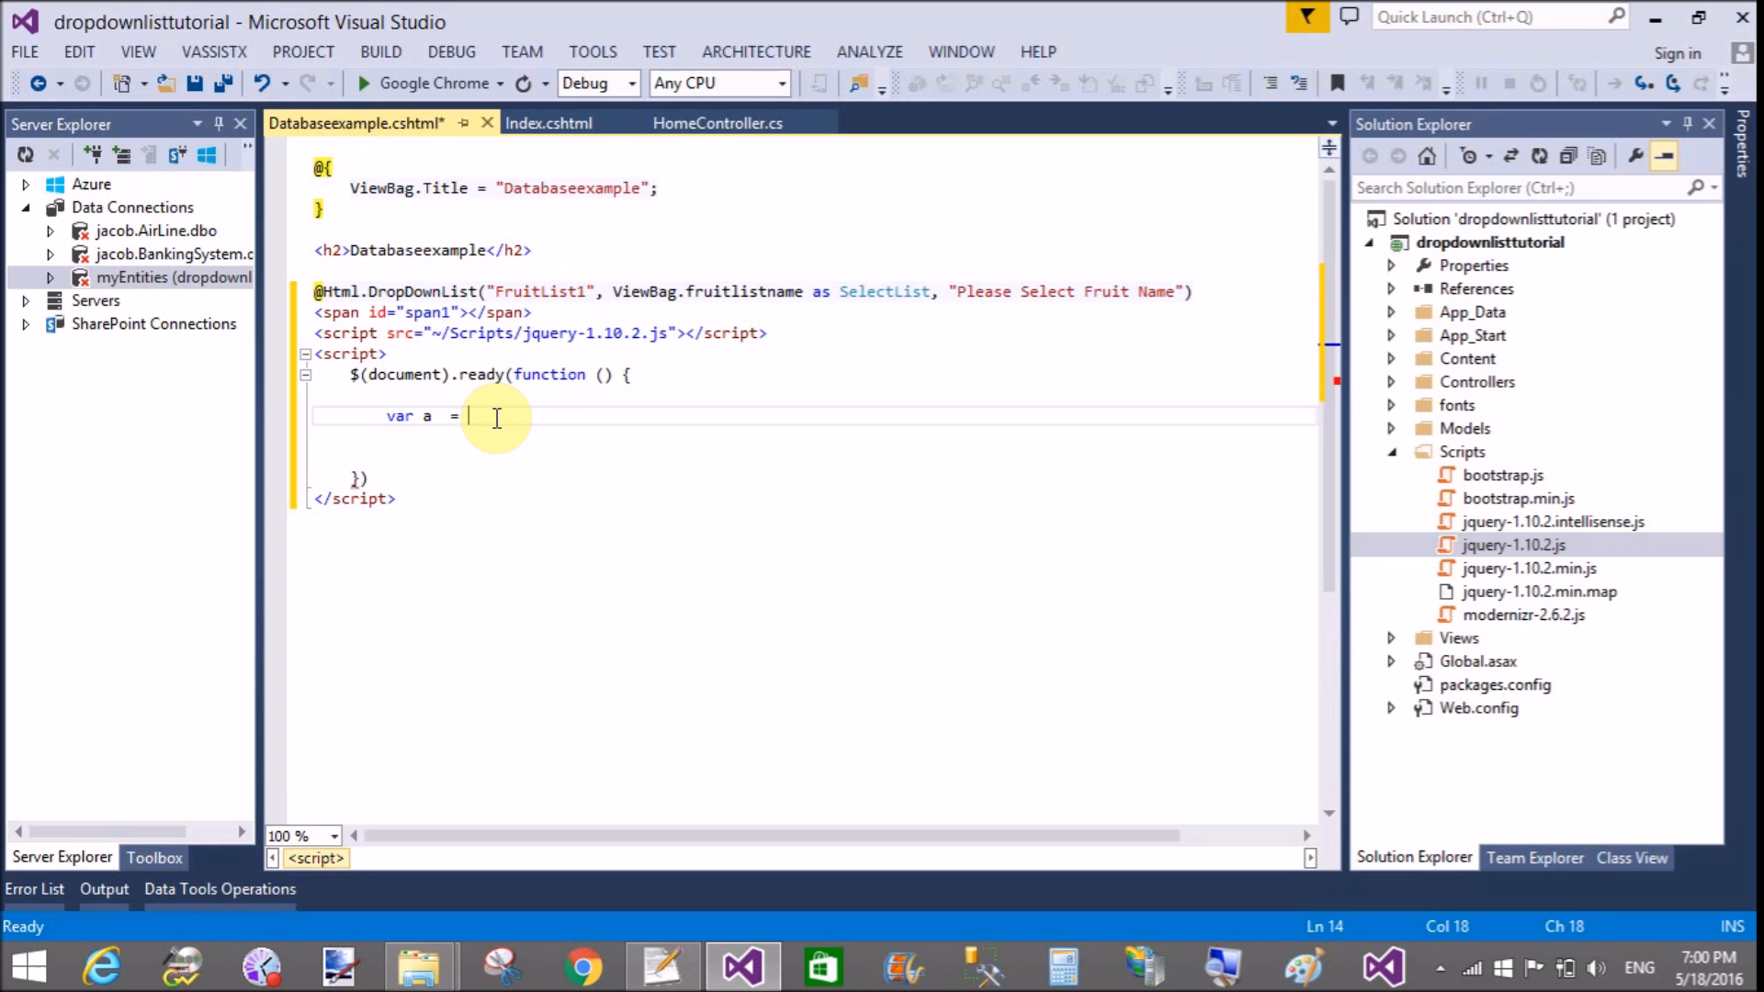
text($())
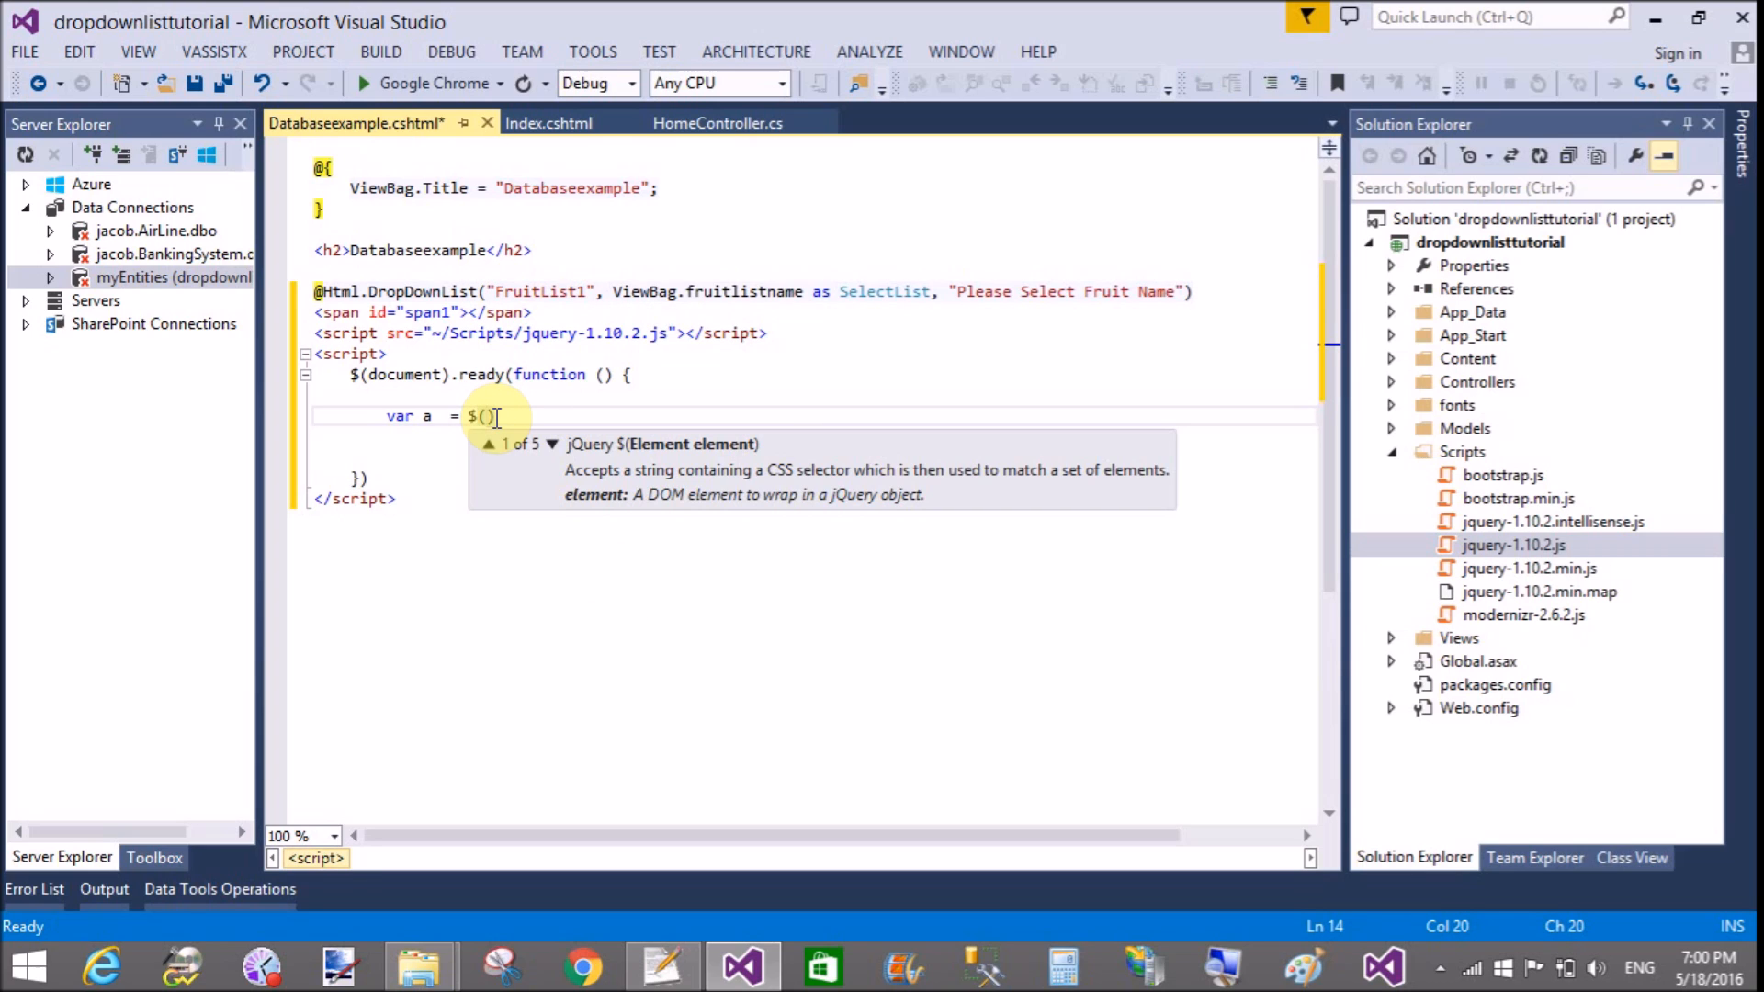
text(")
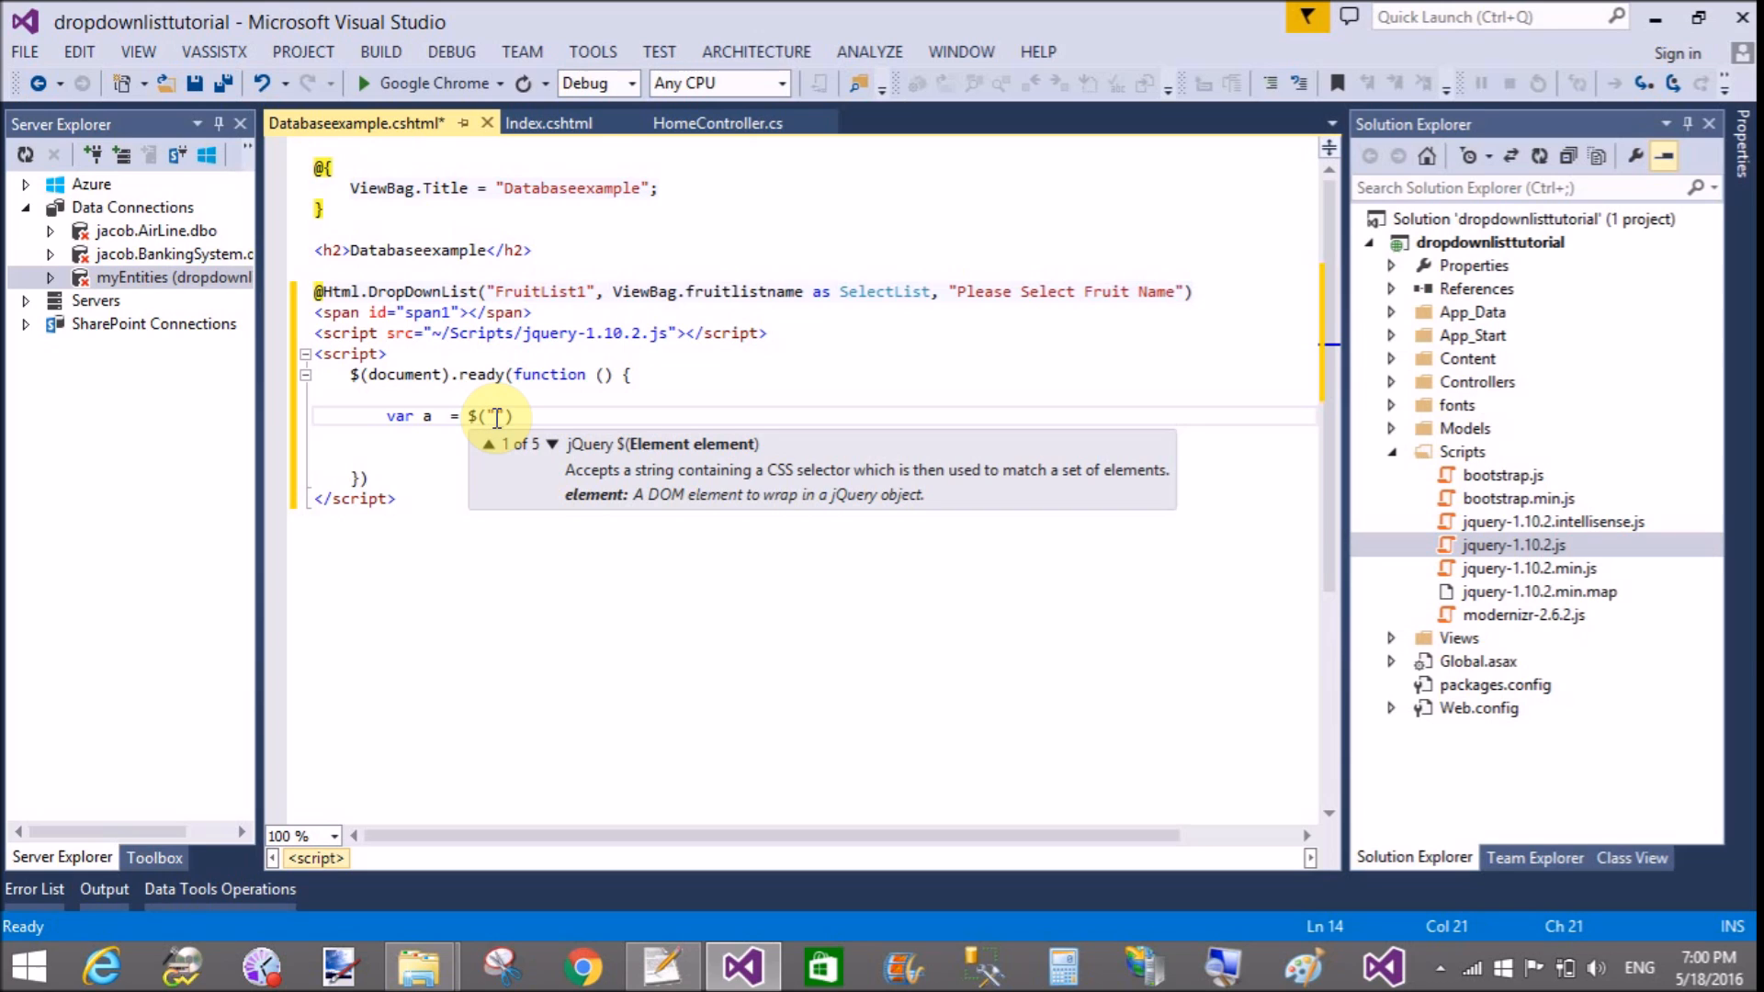
text(#FruitList1)
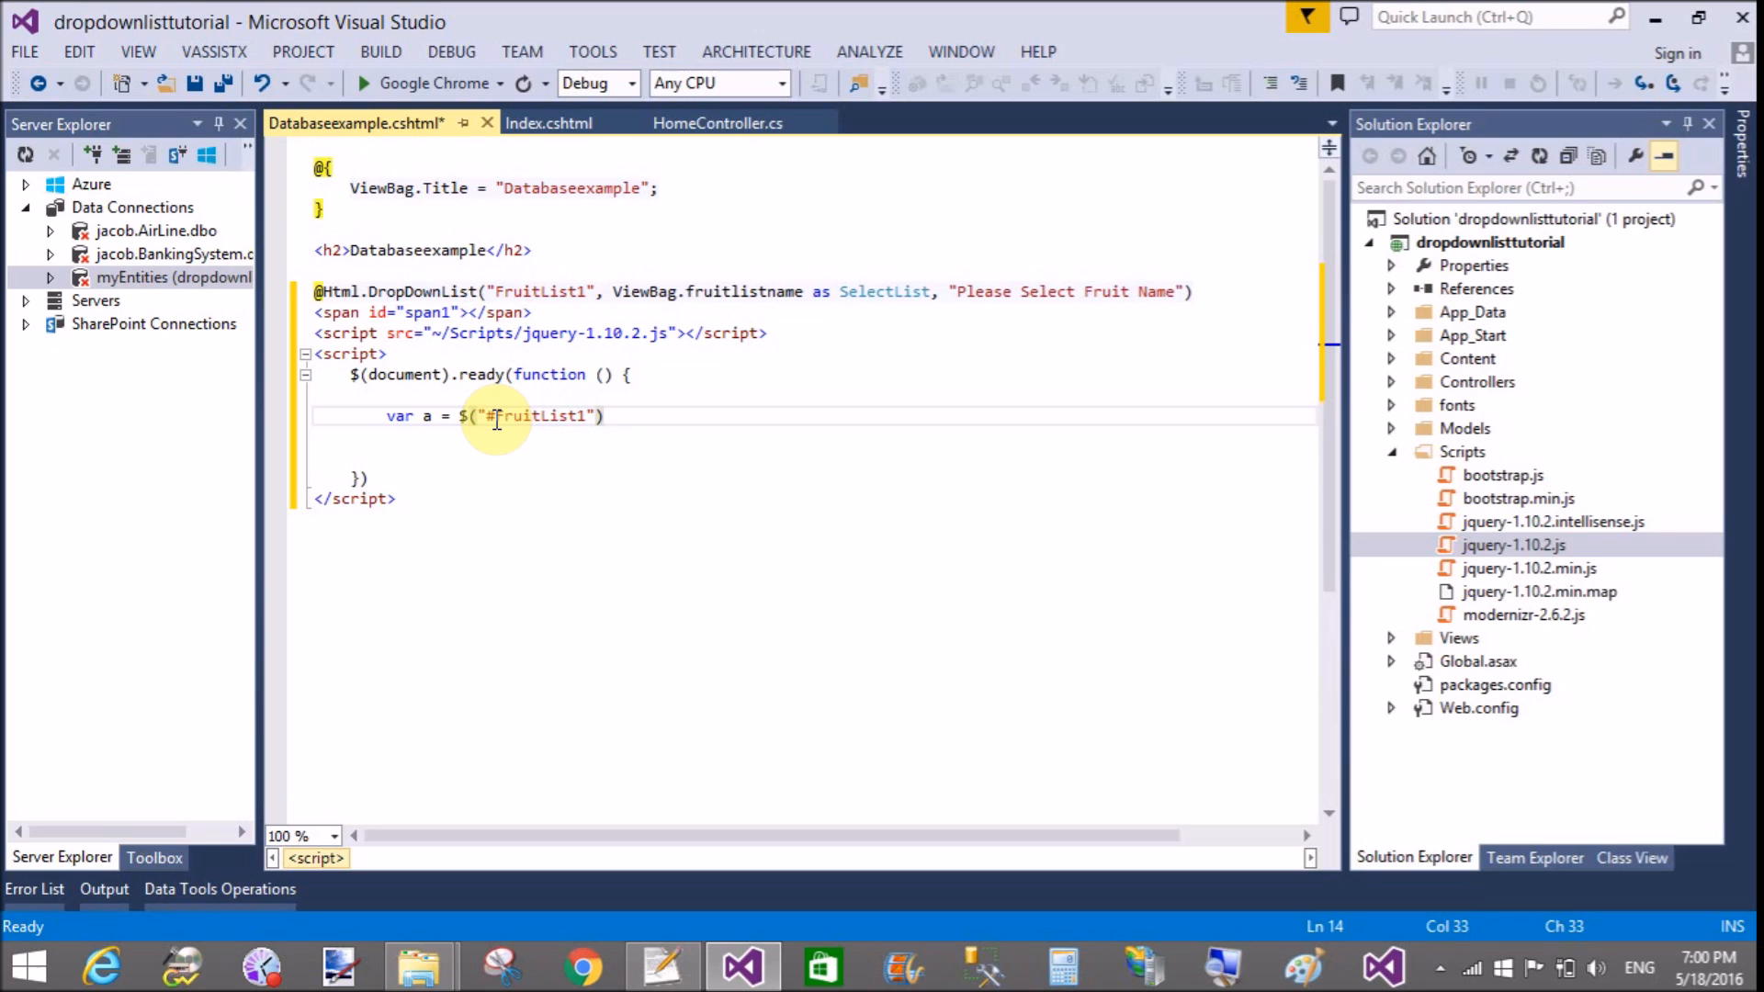
text(.change()
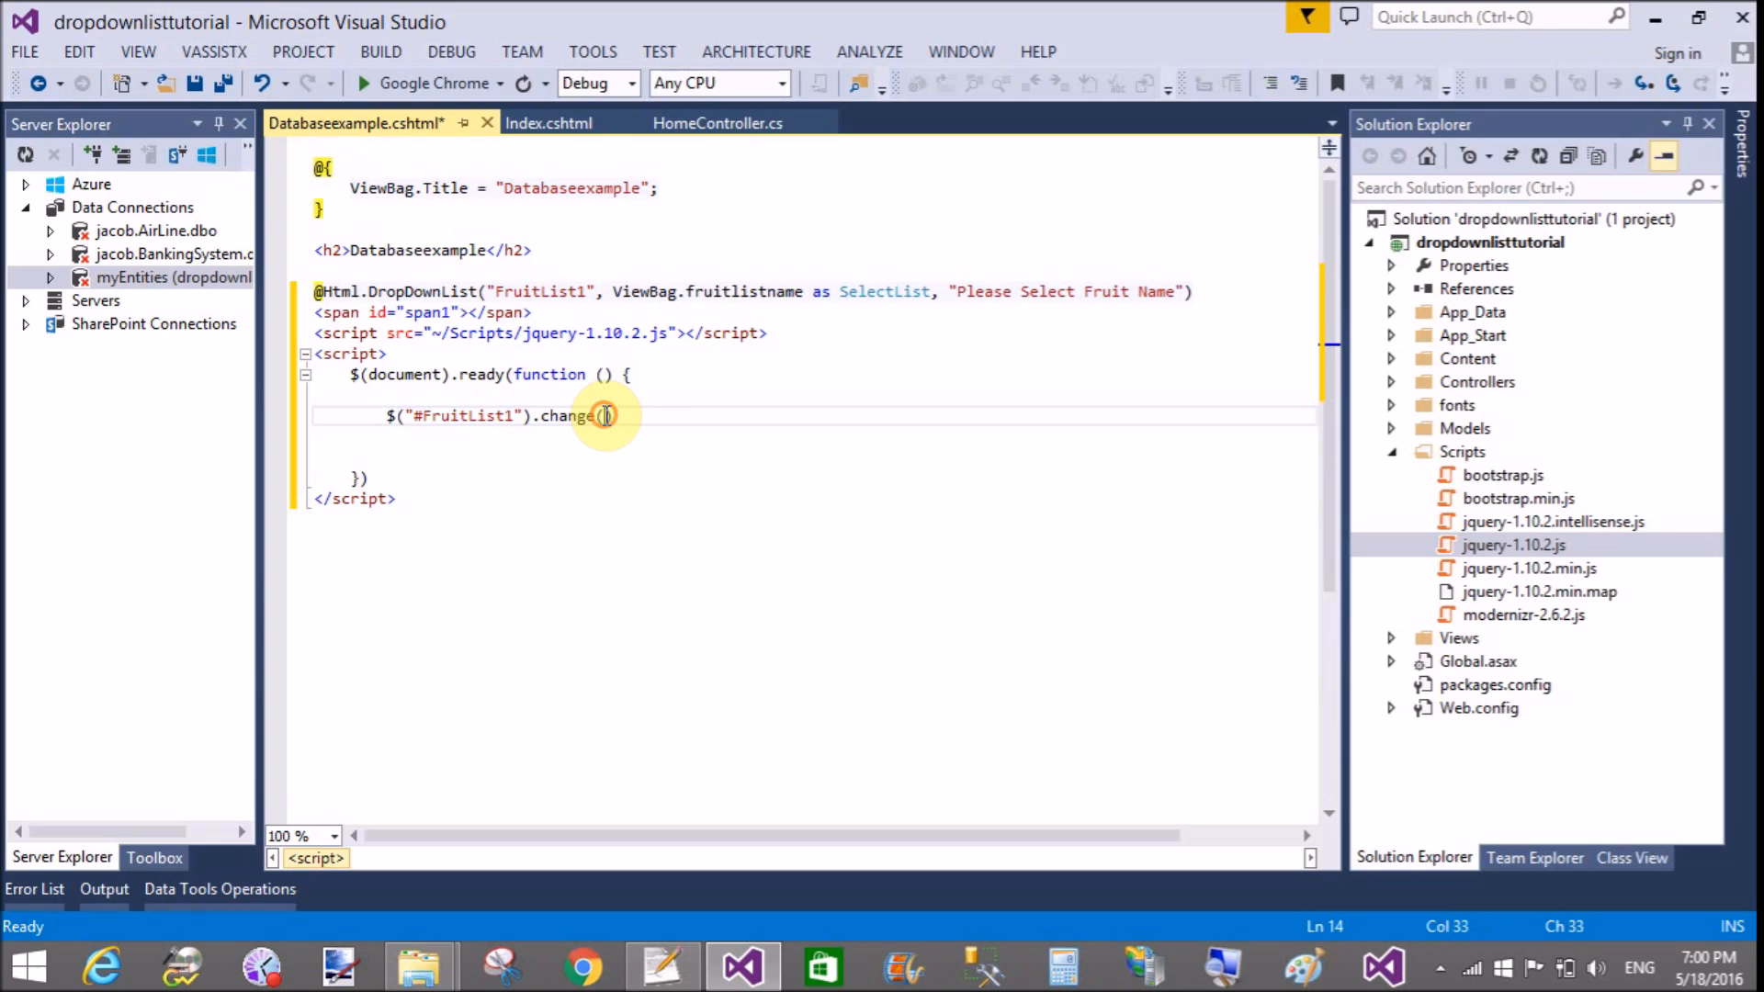
text(functio)
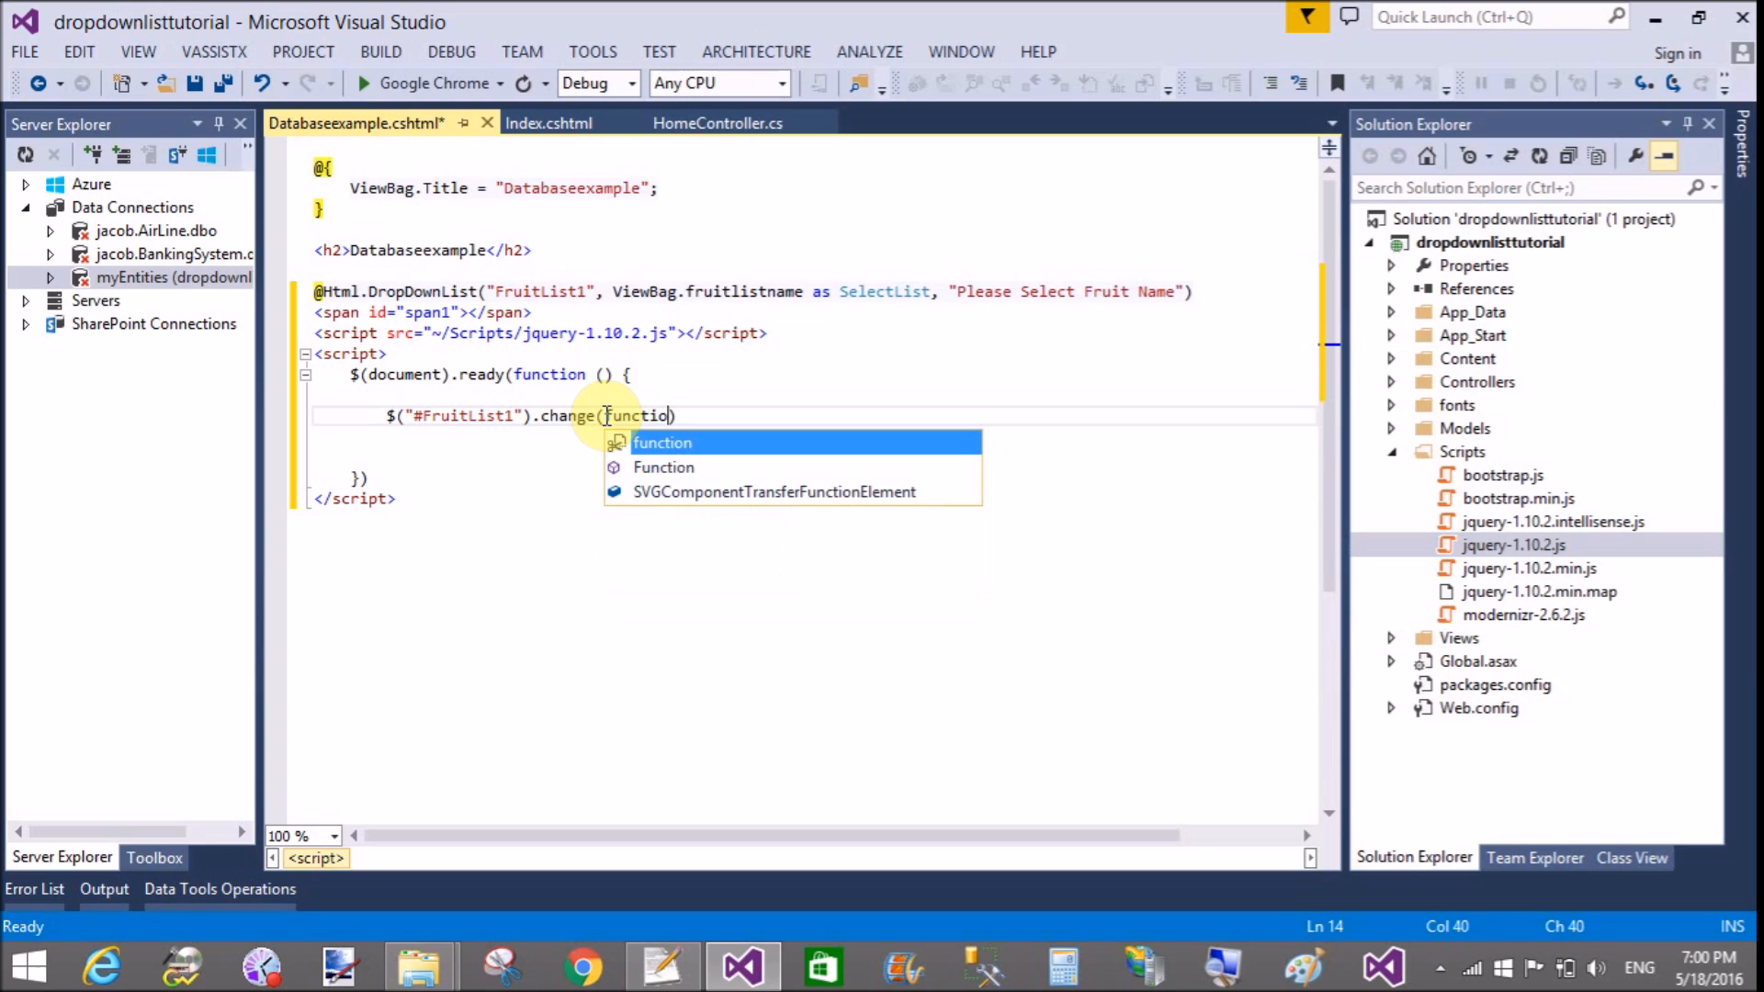
text(())
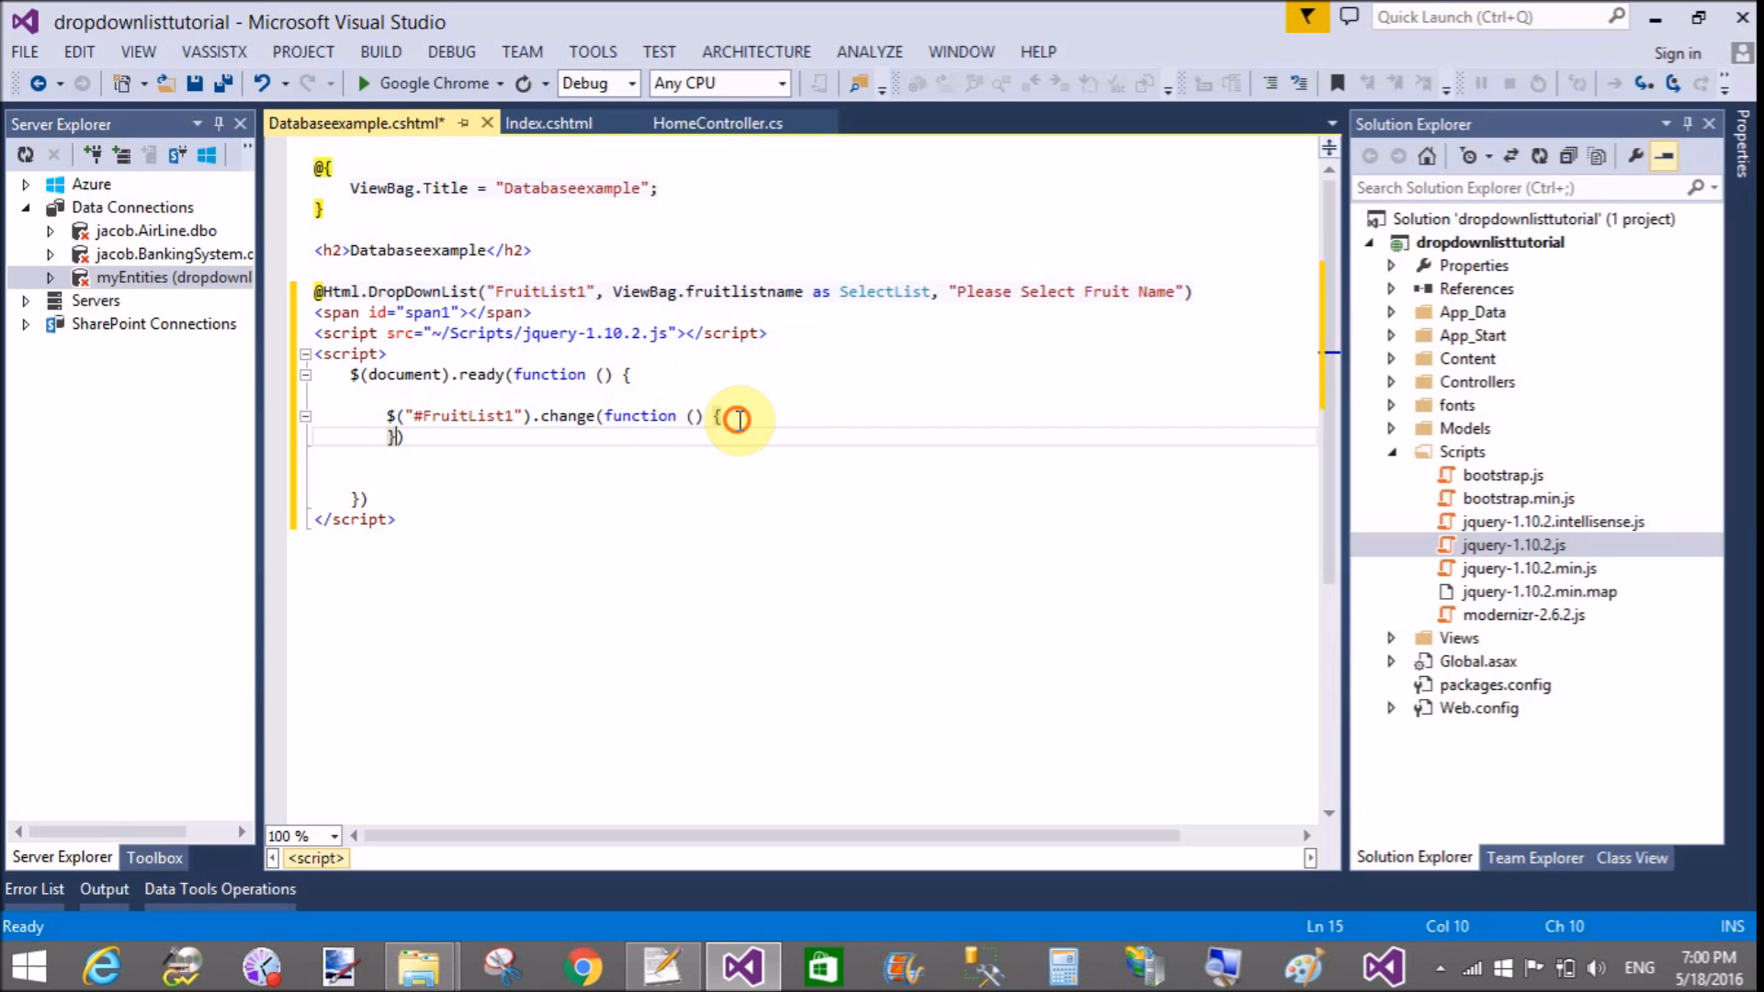
key(enter)
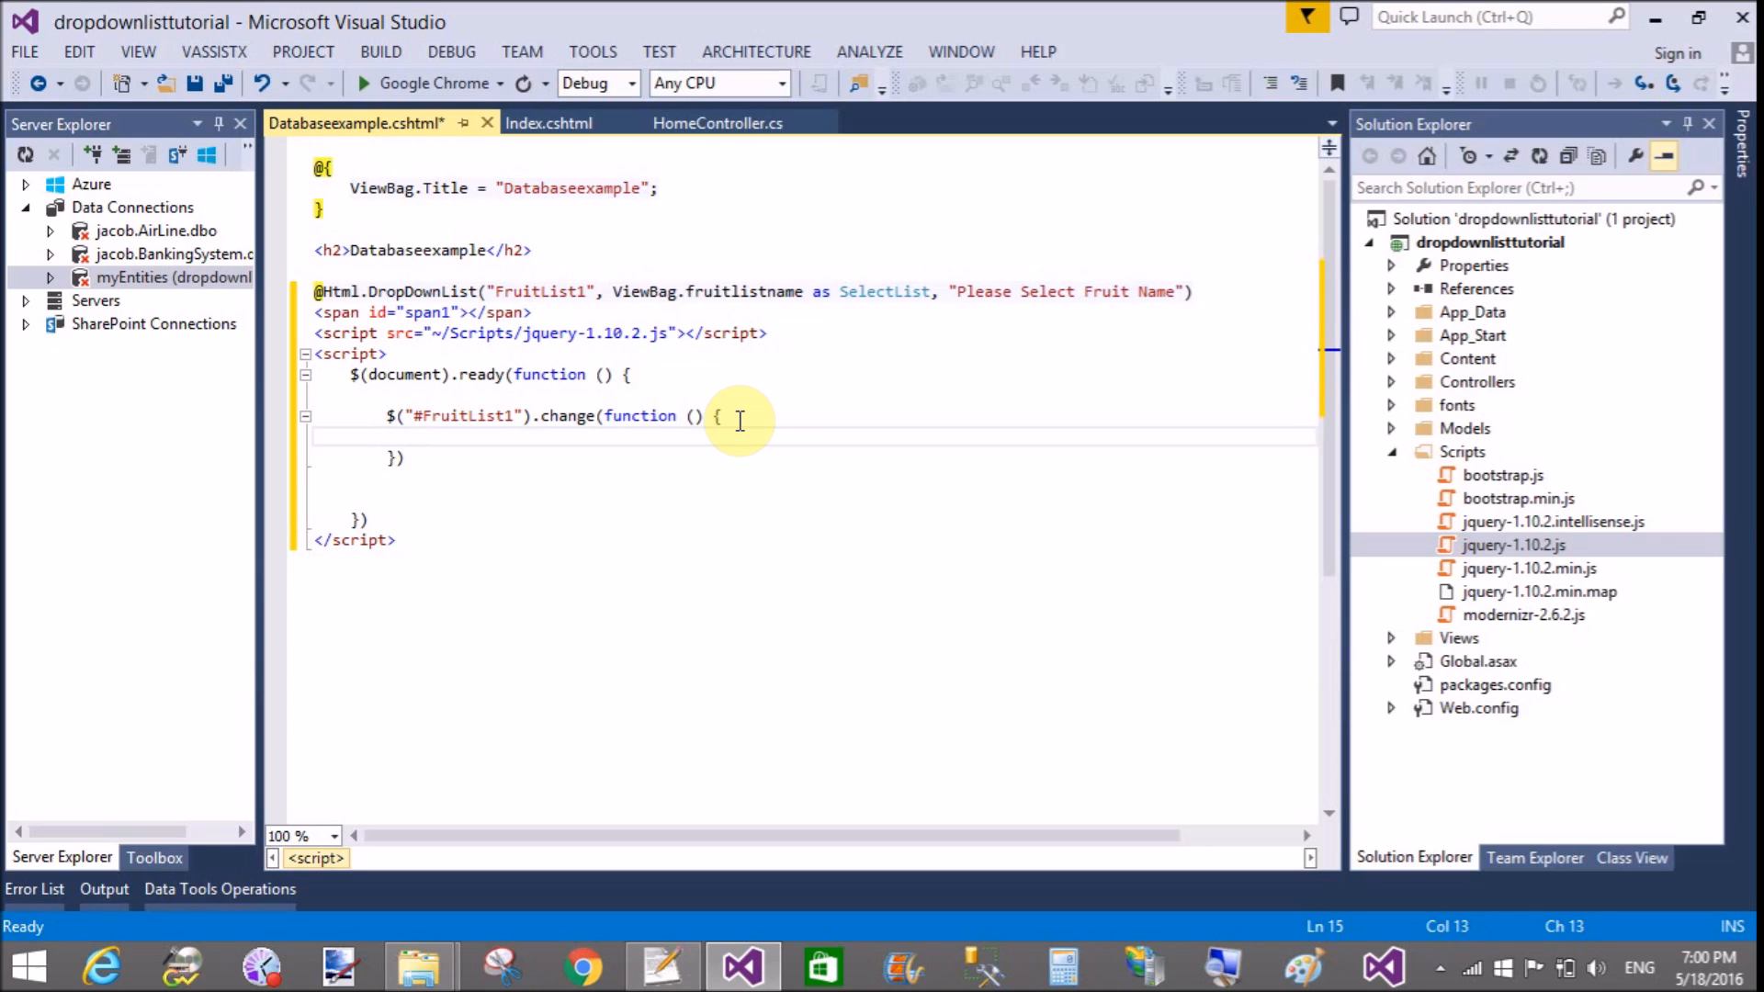
Step: Store $("#FruitList1 Option:Selected").text() in var a inside the handler
text(v)
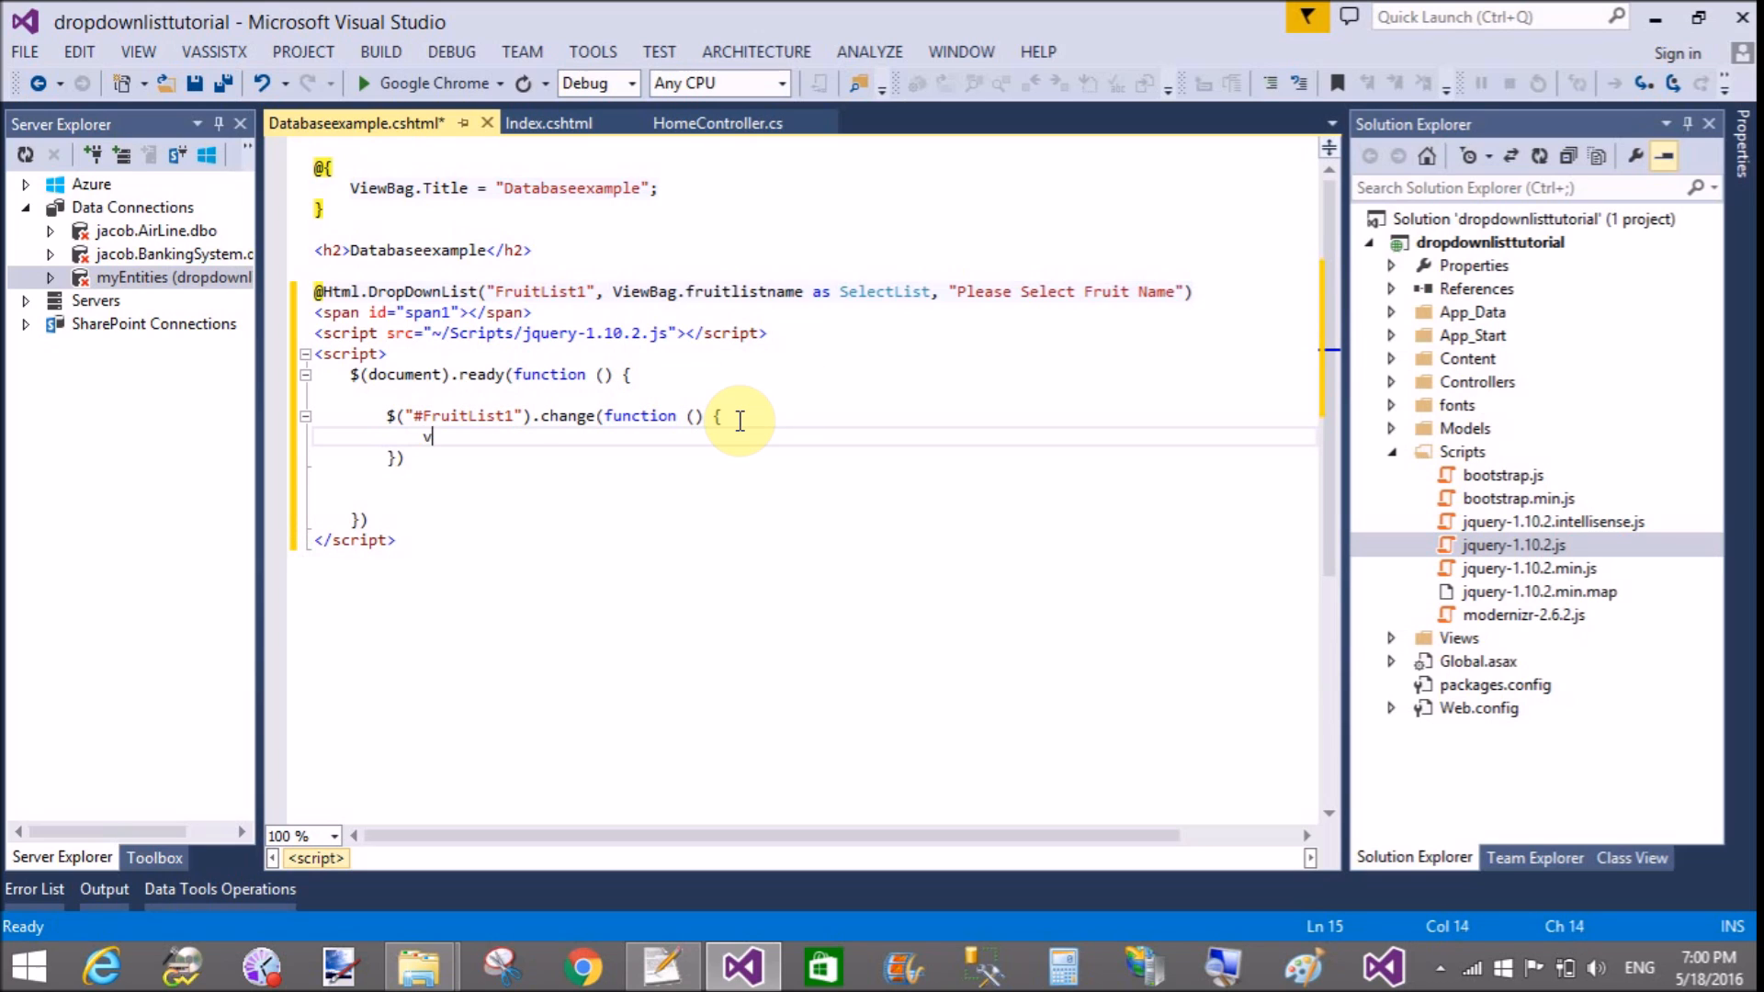
text(ar a =)
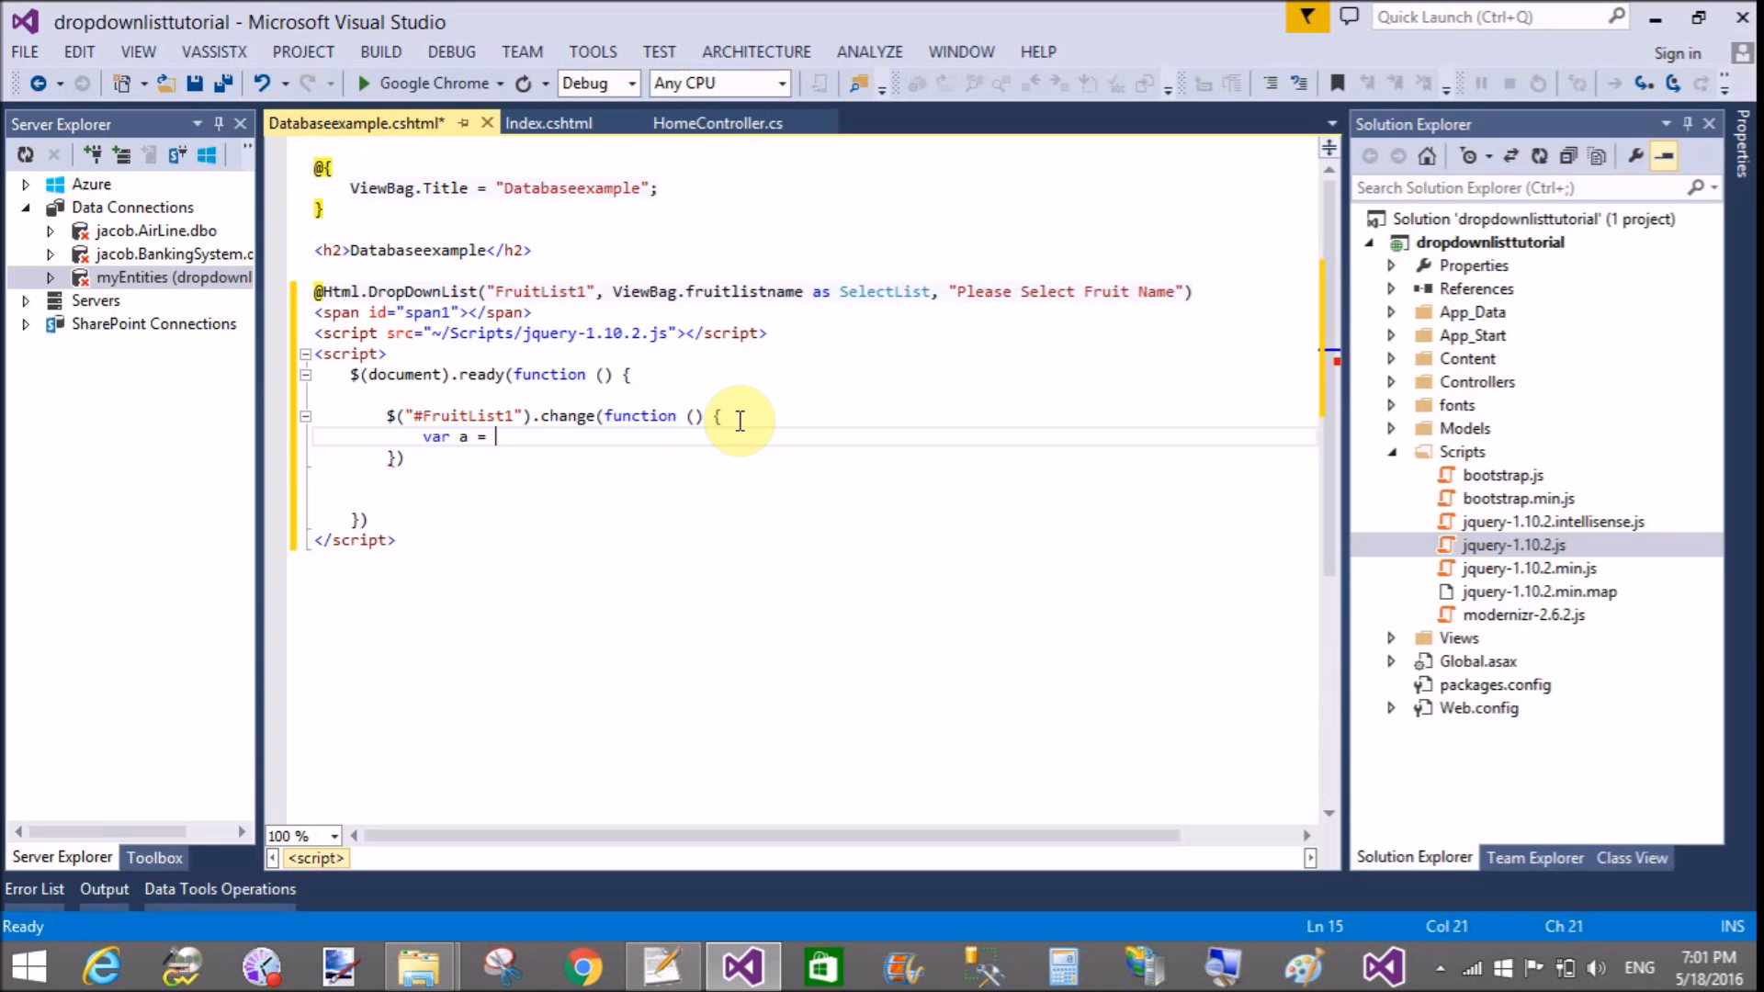
text($()
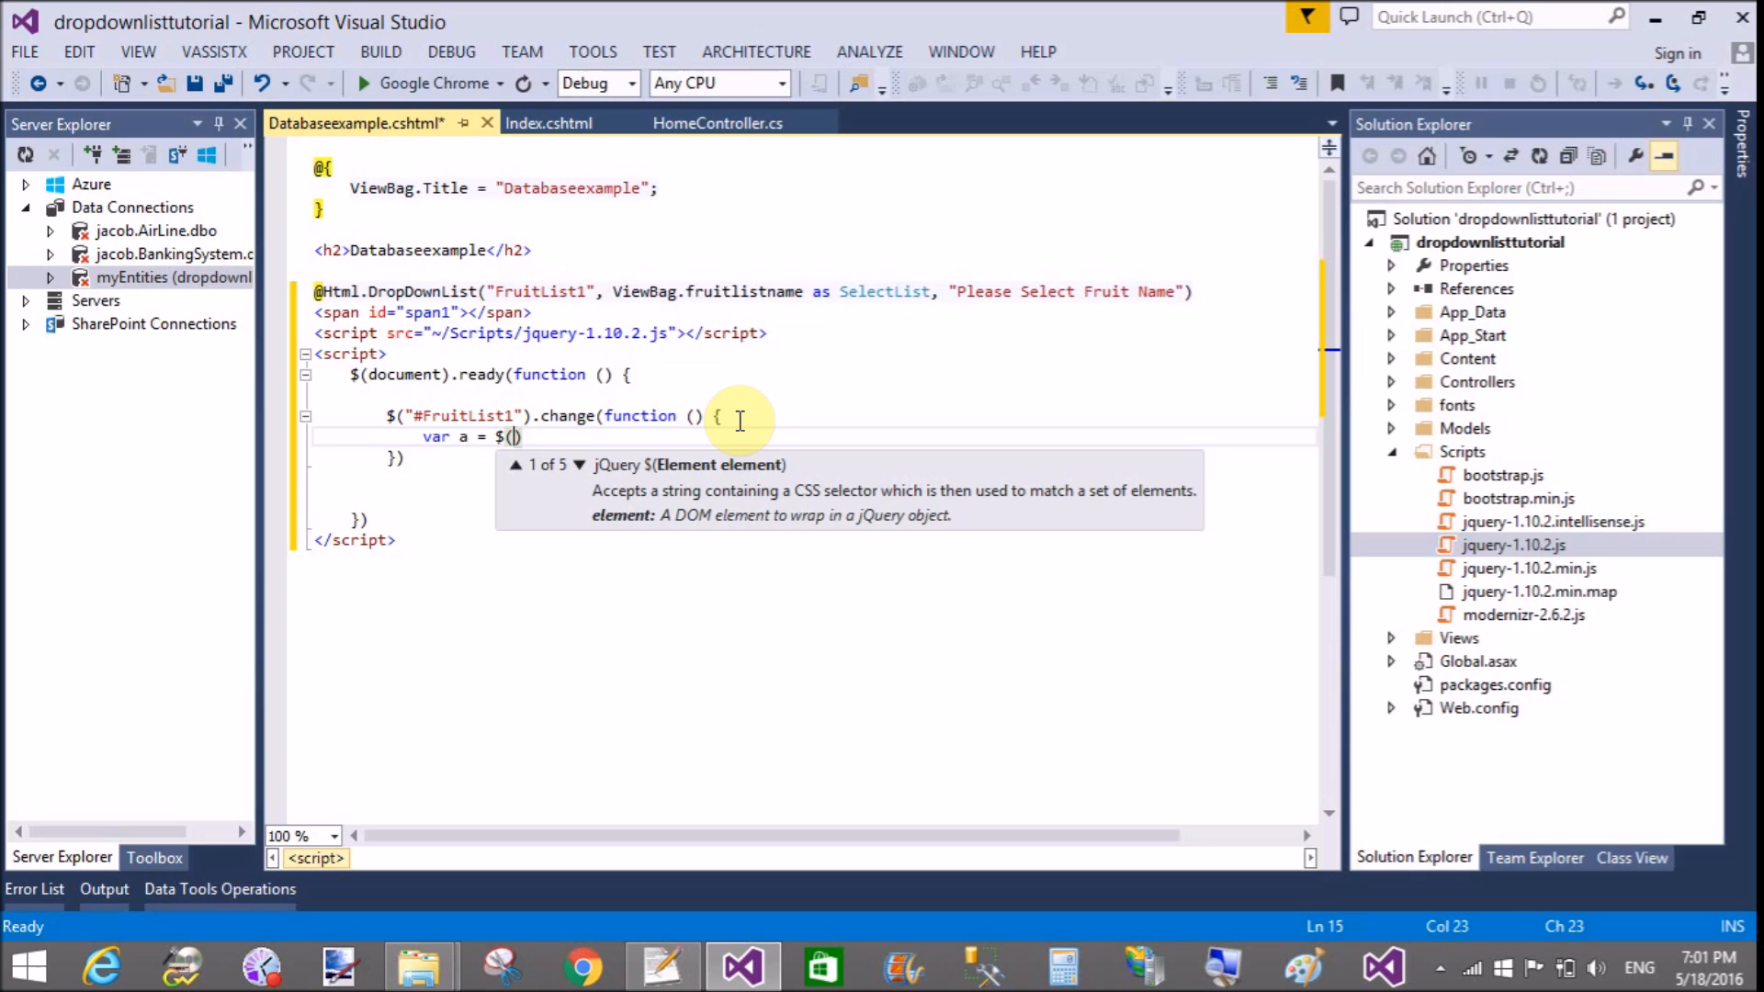
text("FruitList1")
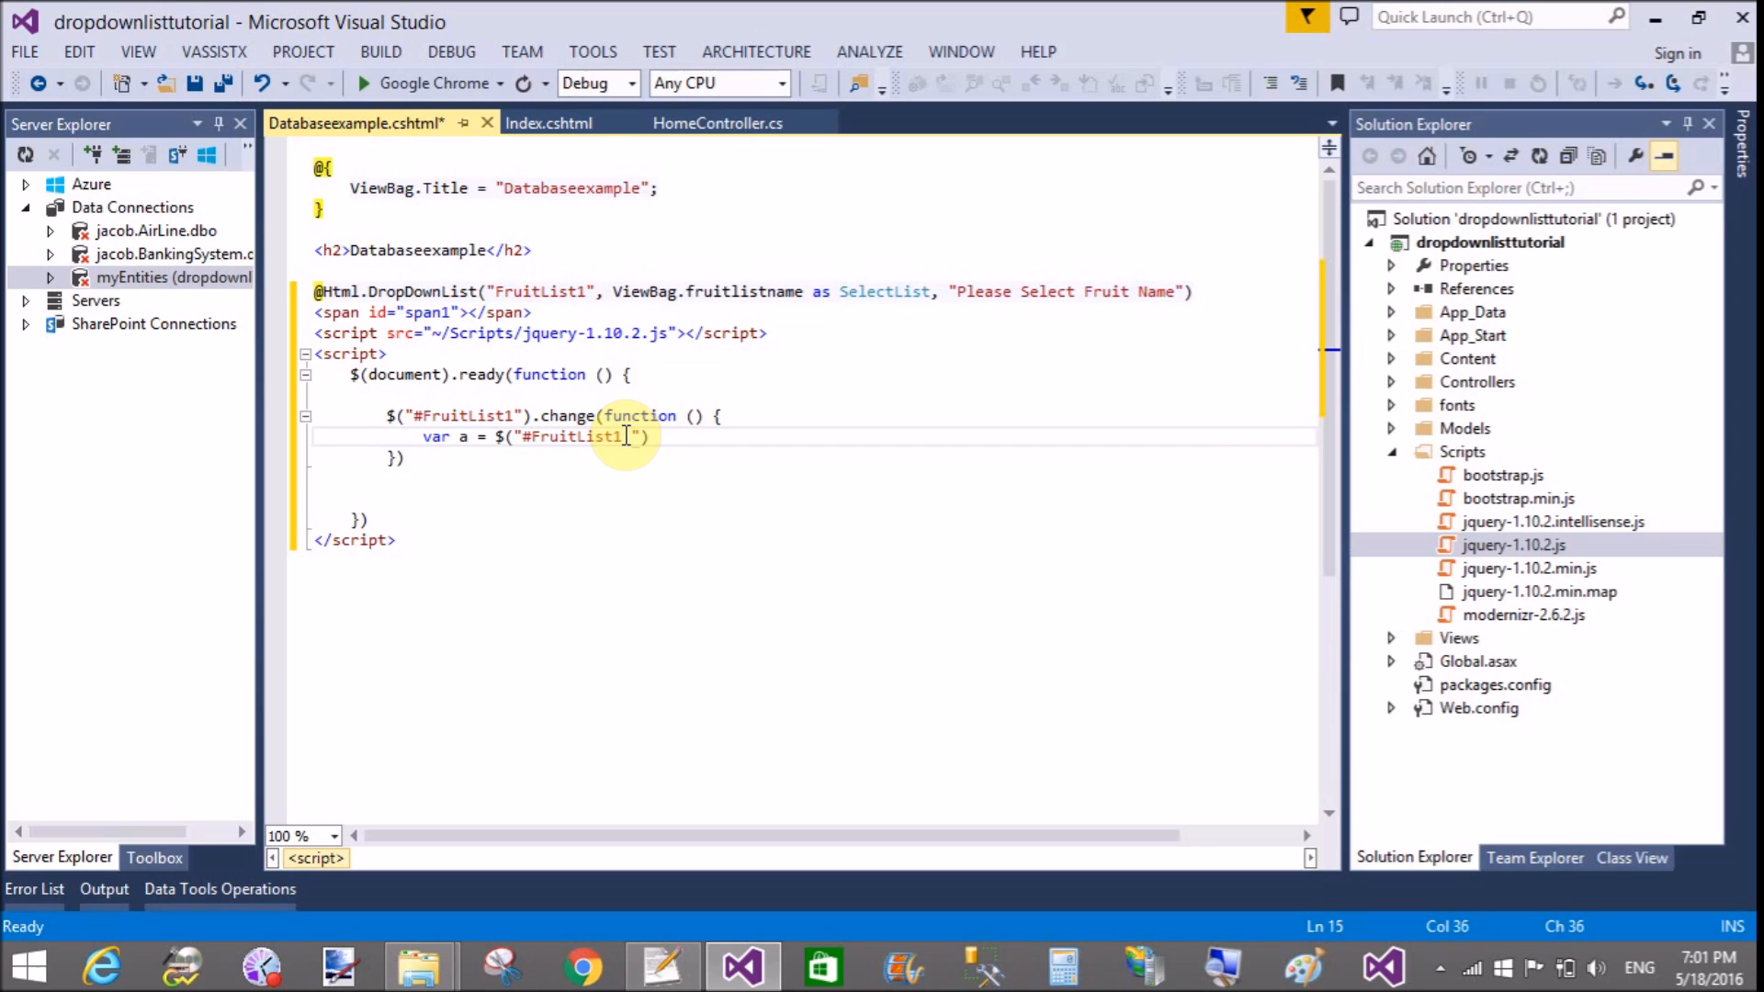
text(Option:)
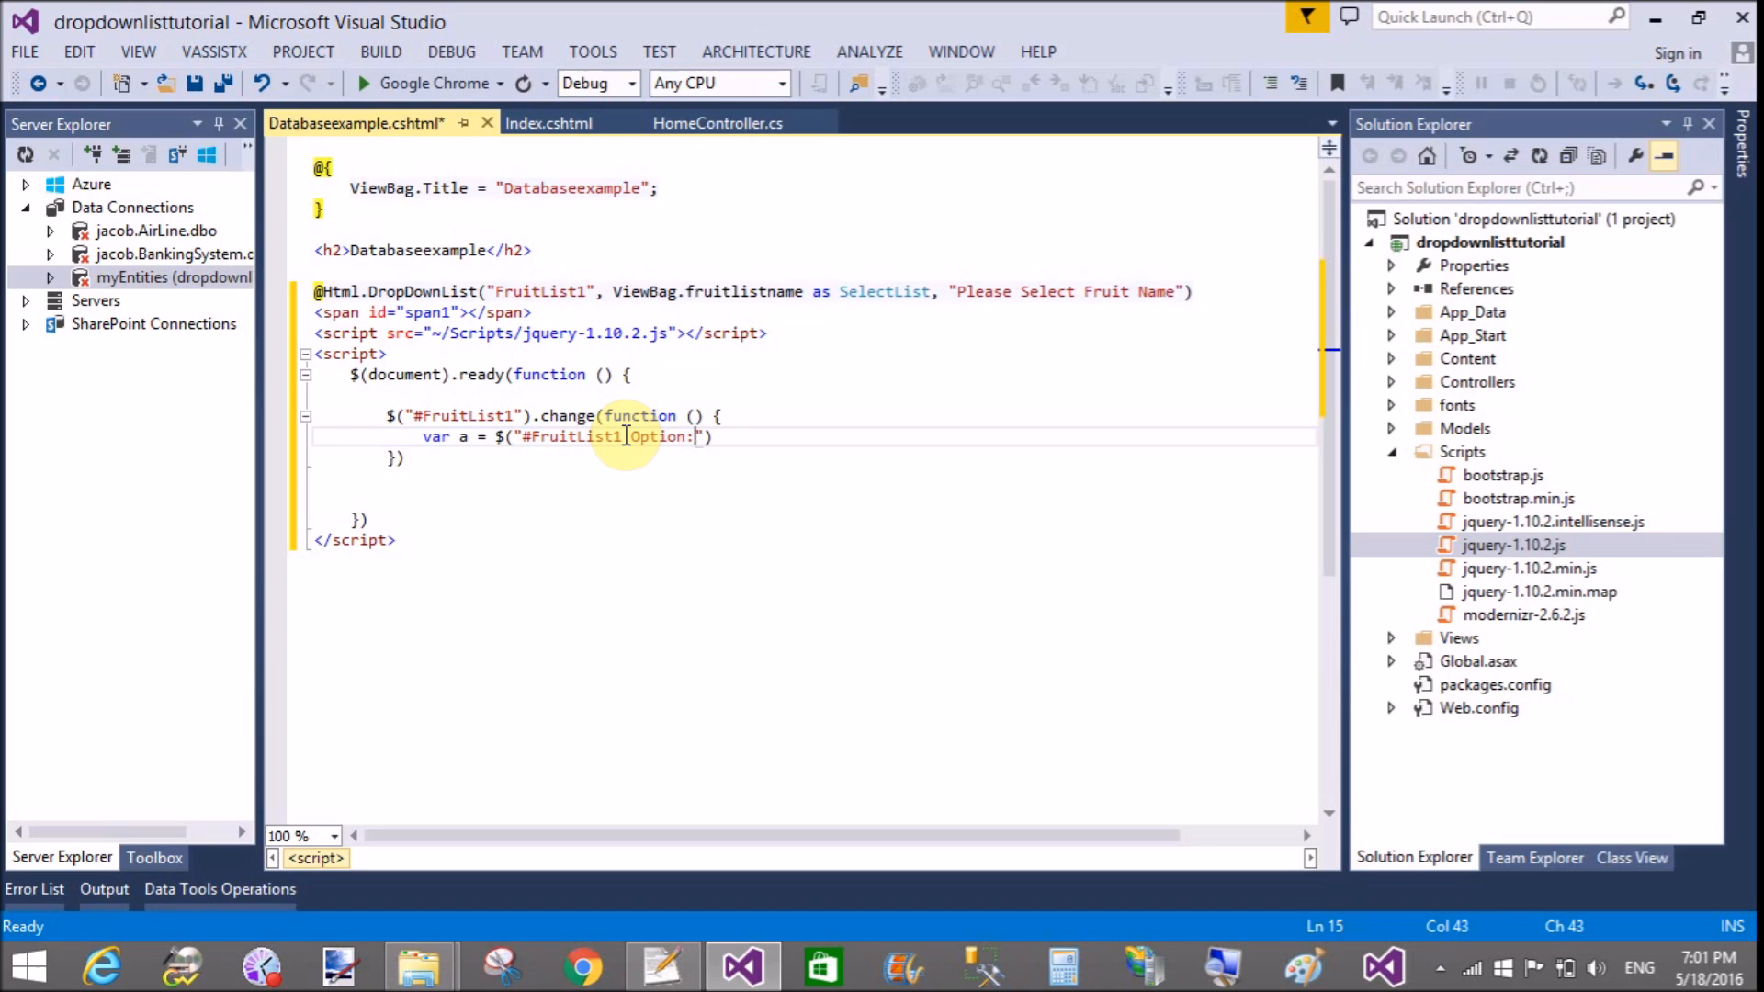
text(Selected)
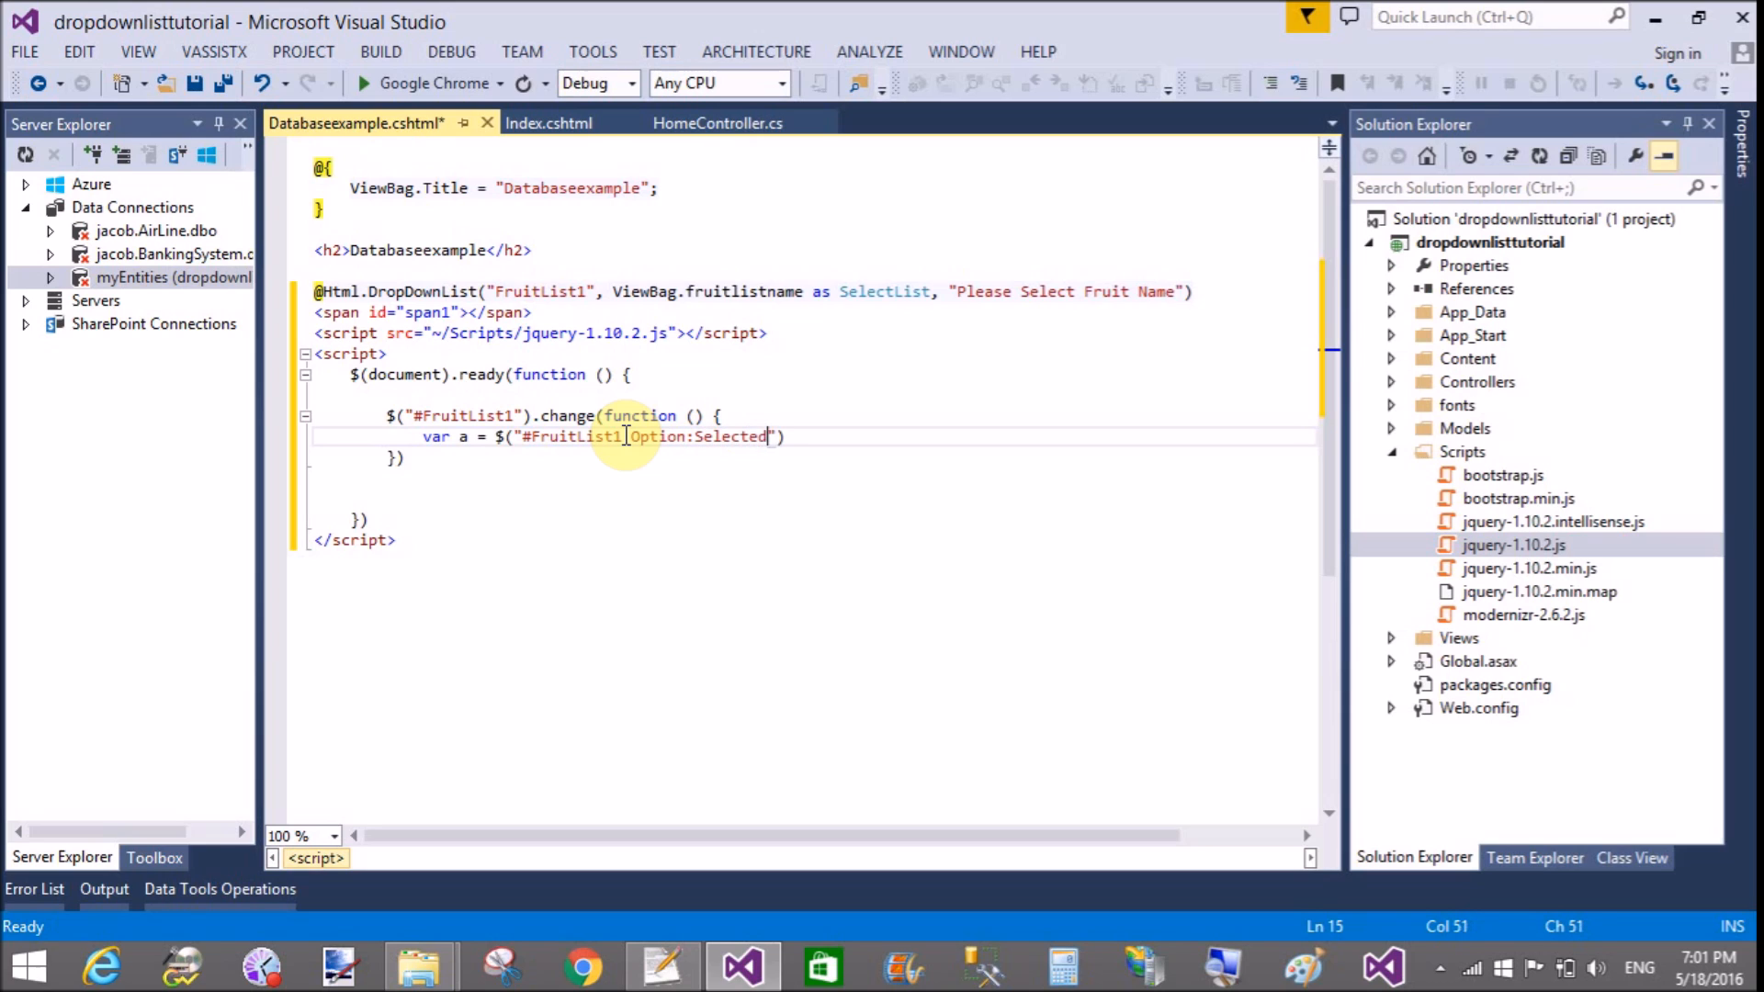
text(.t)
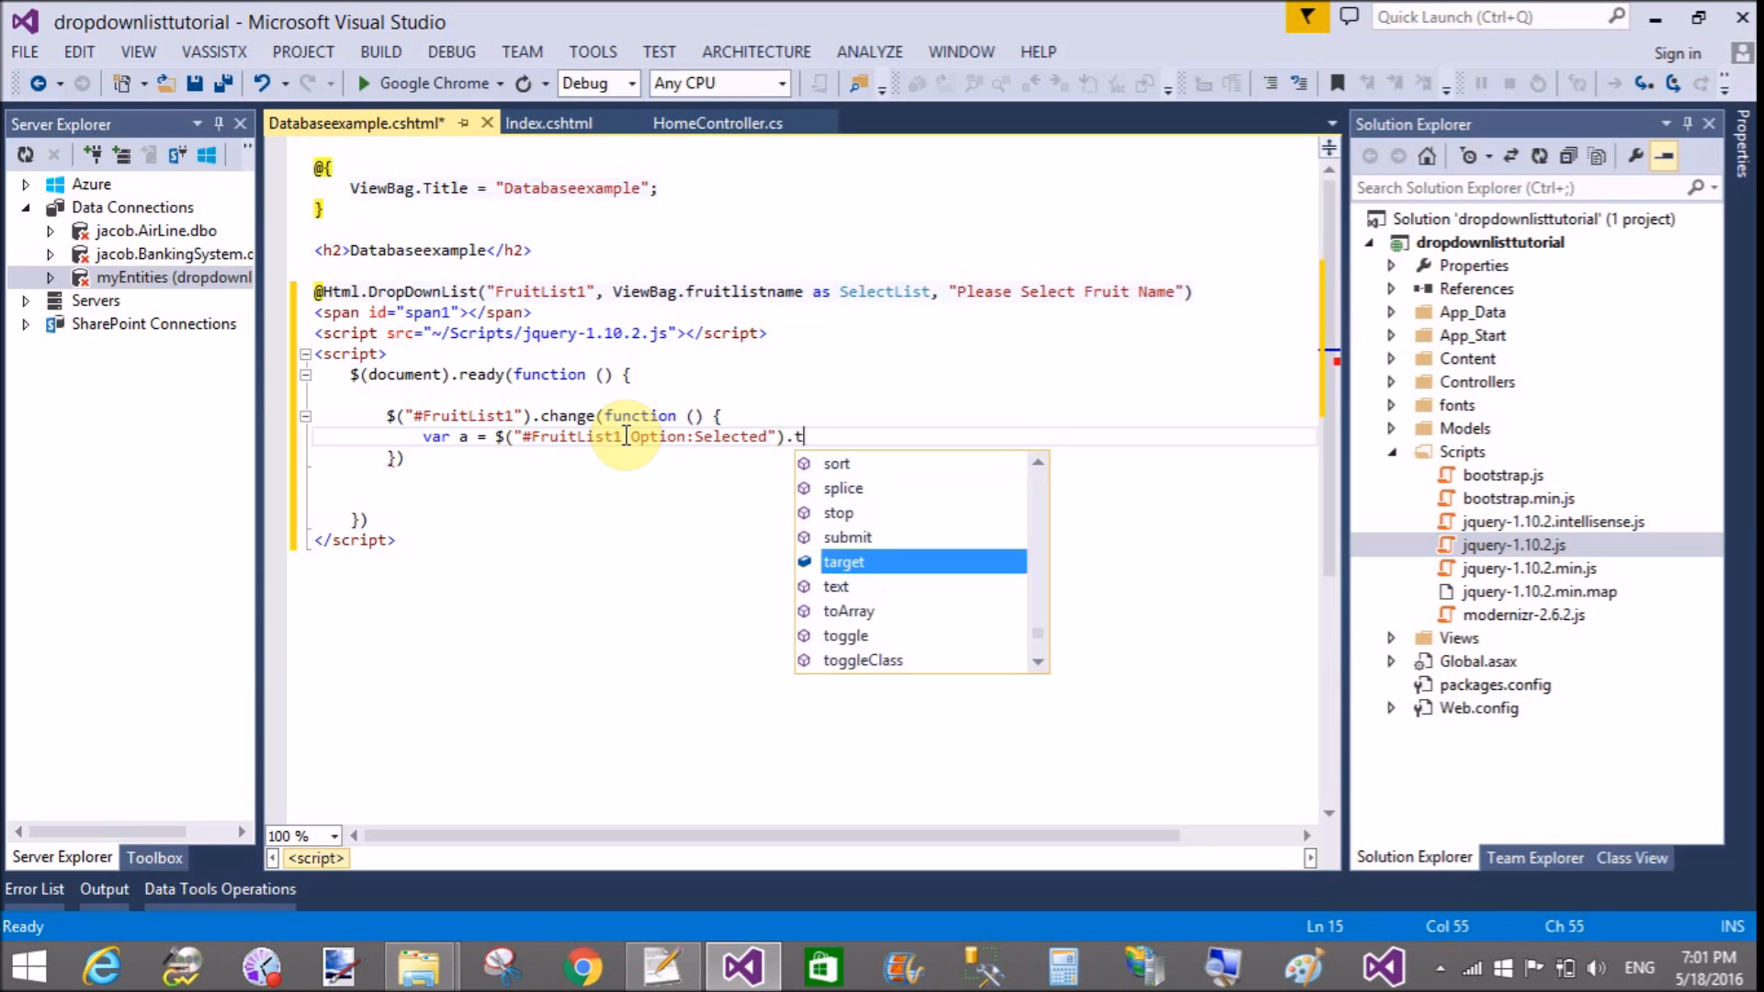
text(ext();)
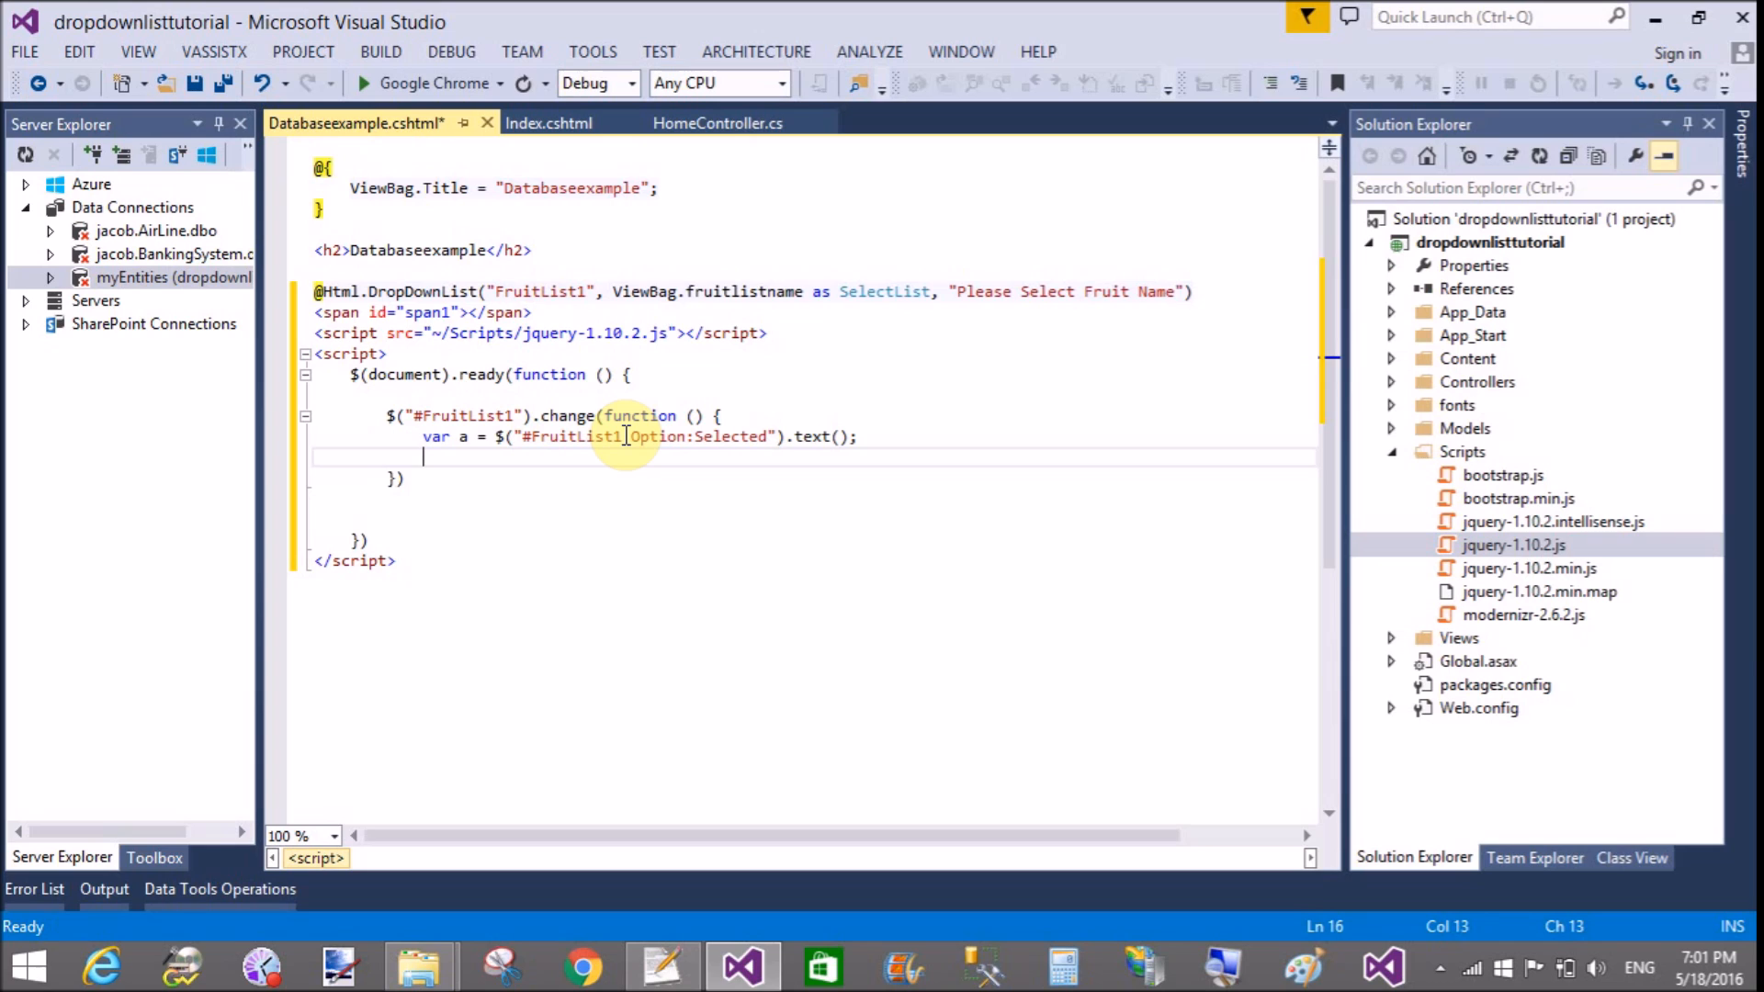
Step: Write the selected fruit into the span with $("#span1").text(a)
text($)
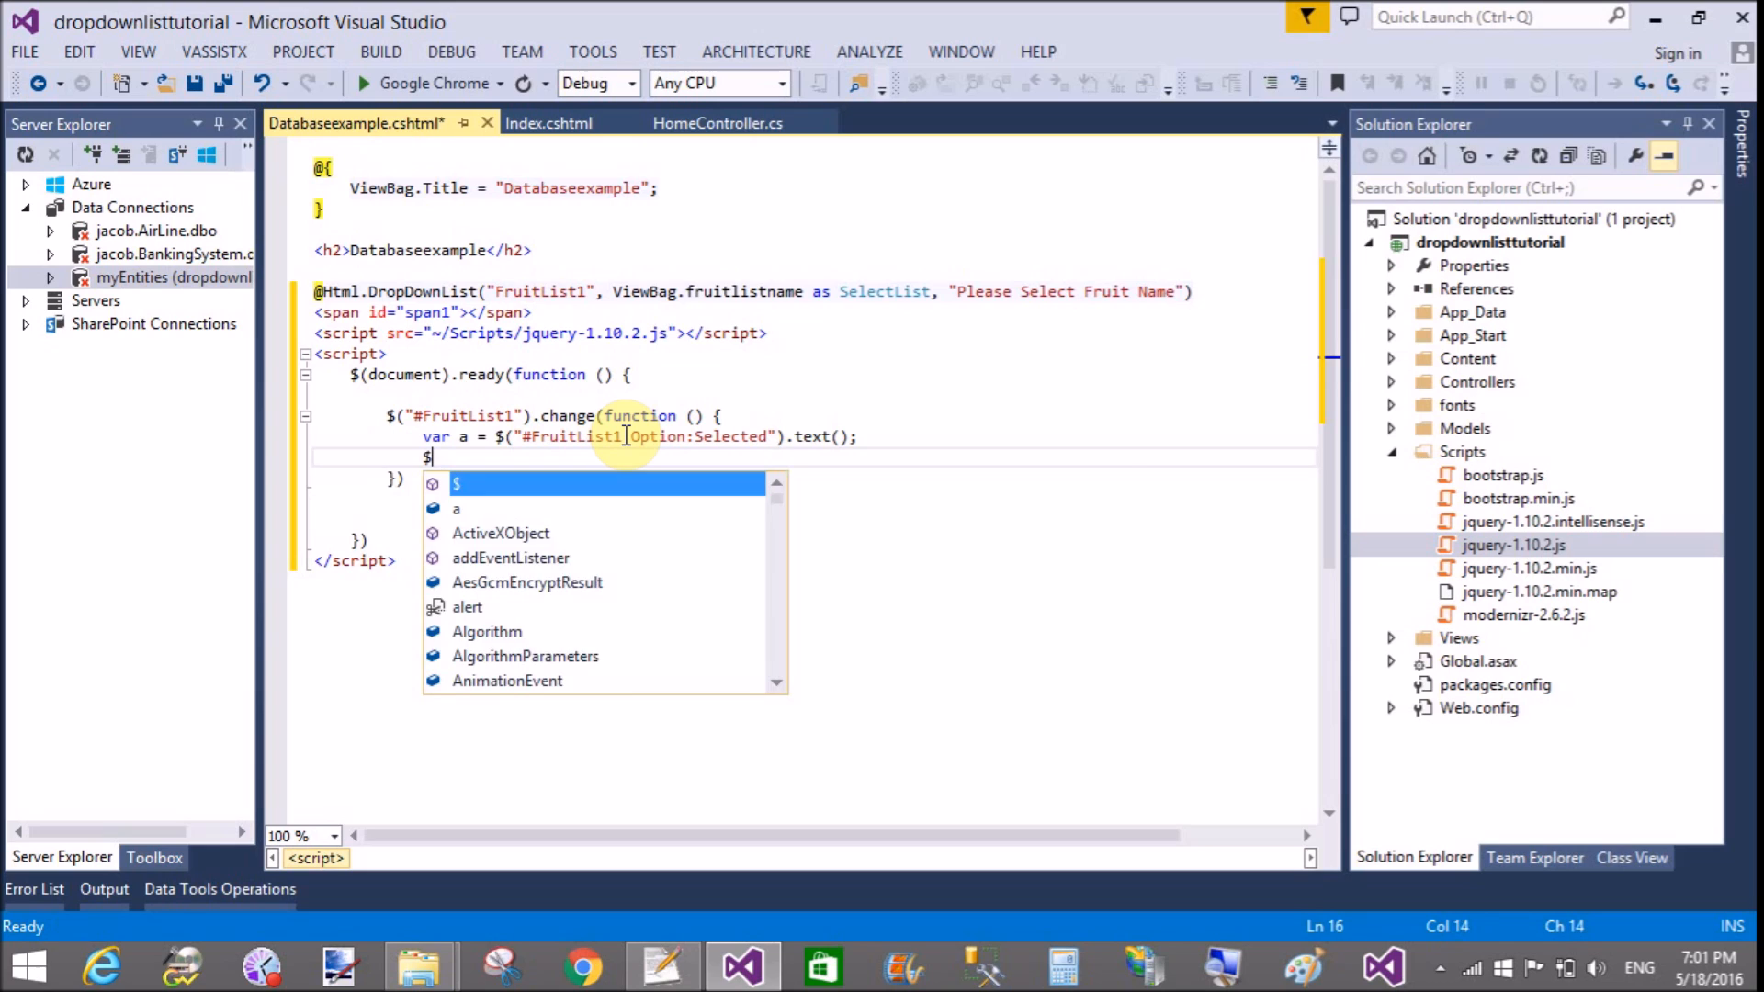
text((")
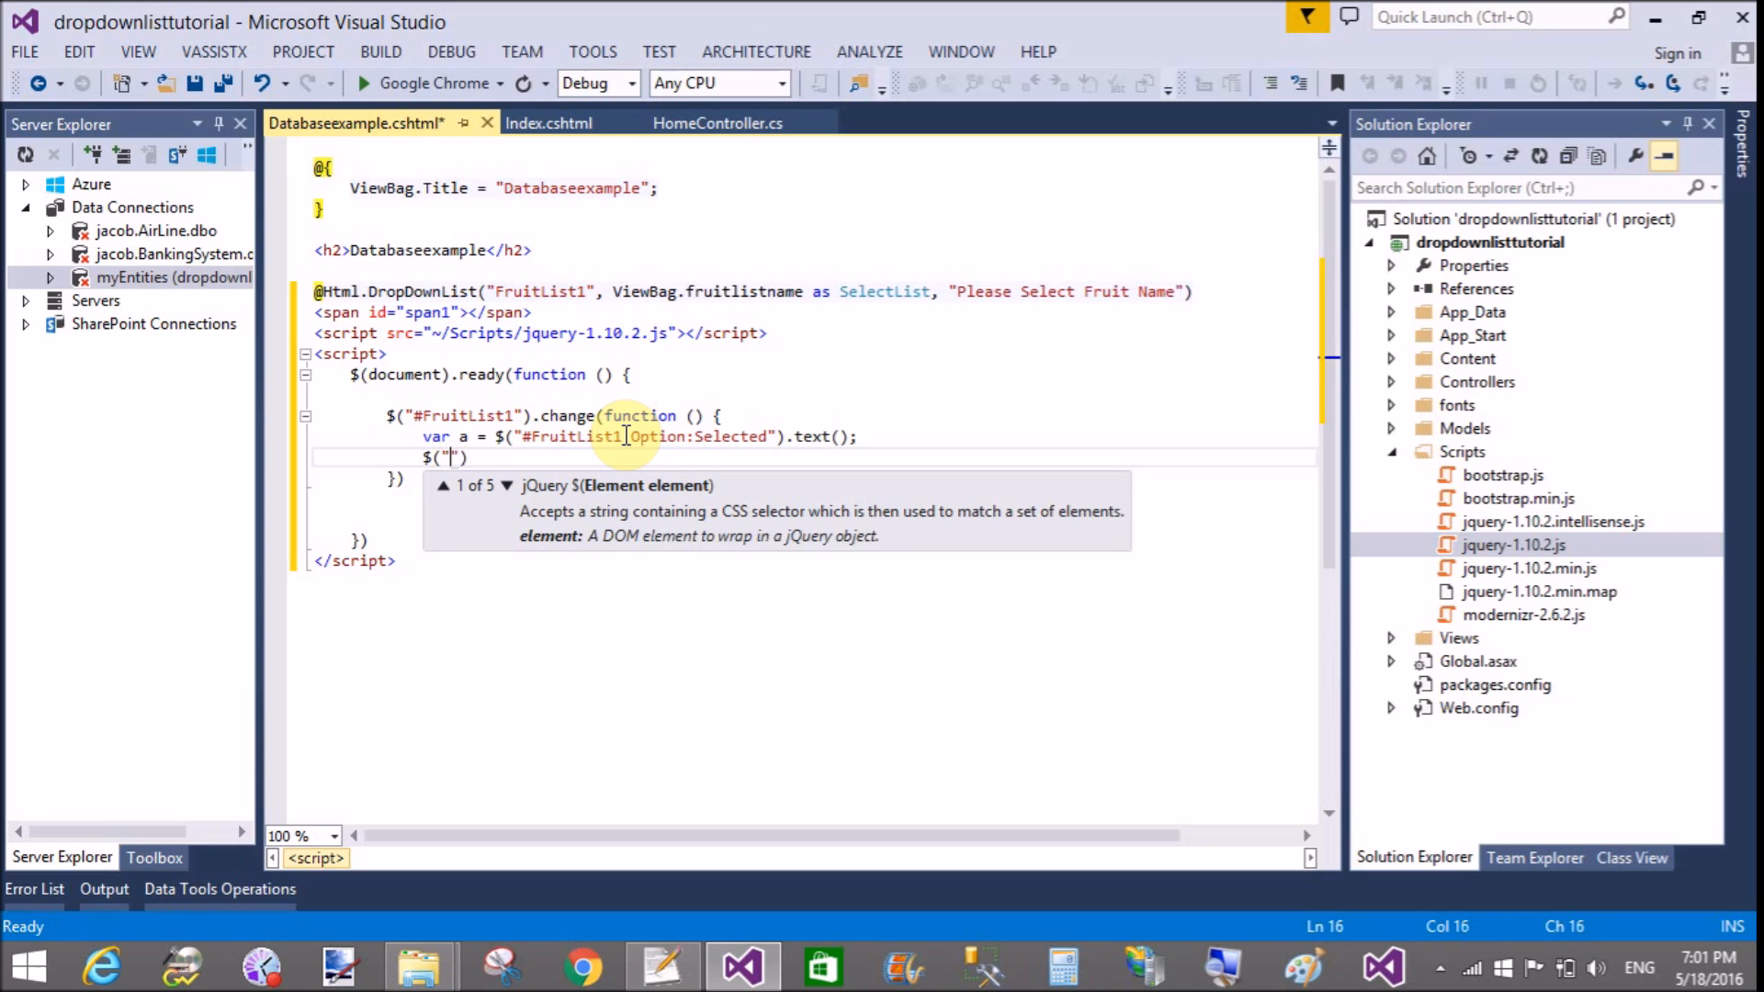
text(#)
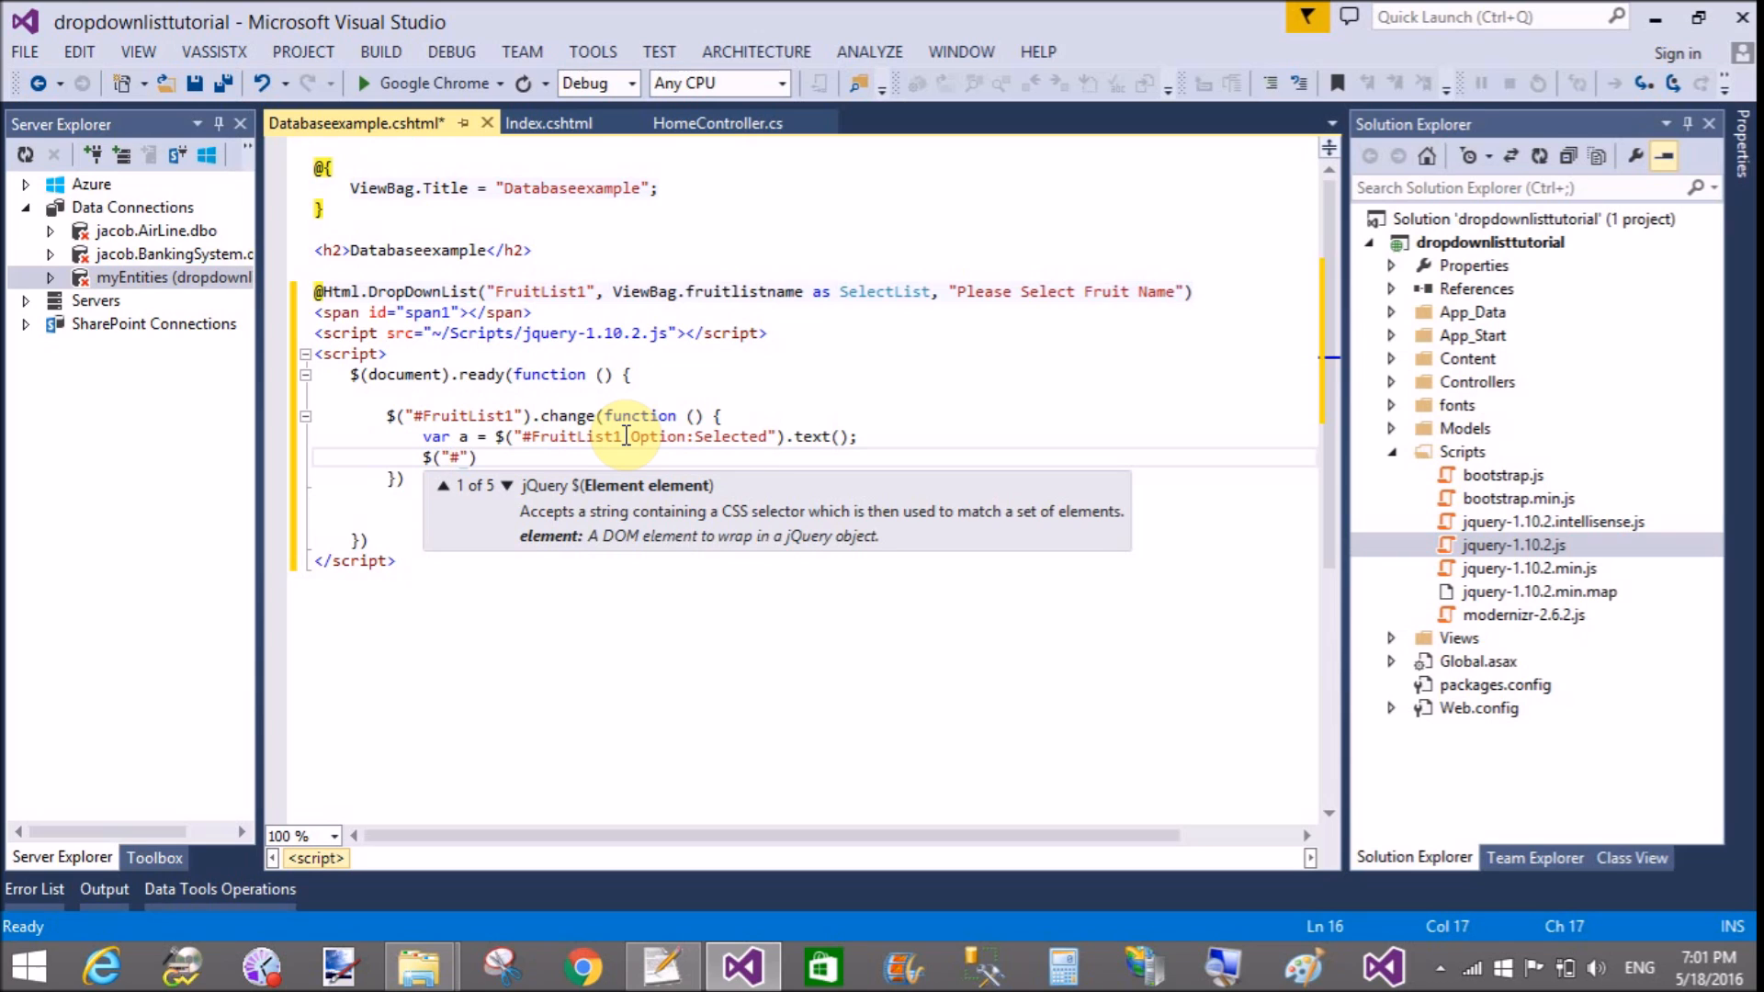
text(span1)
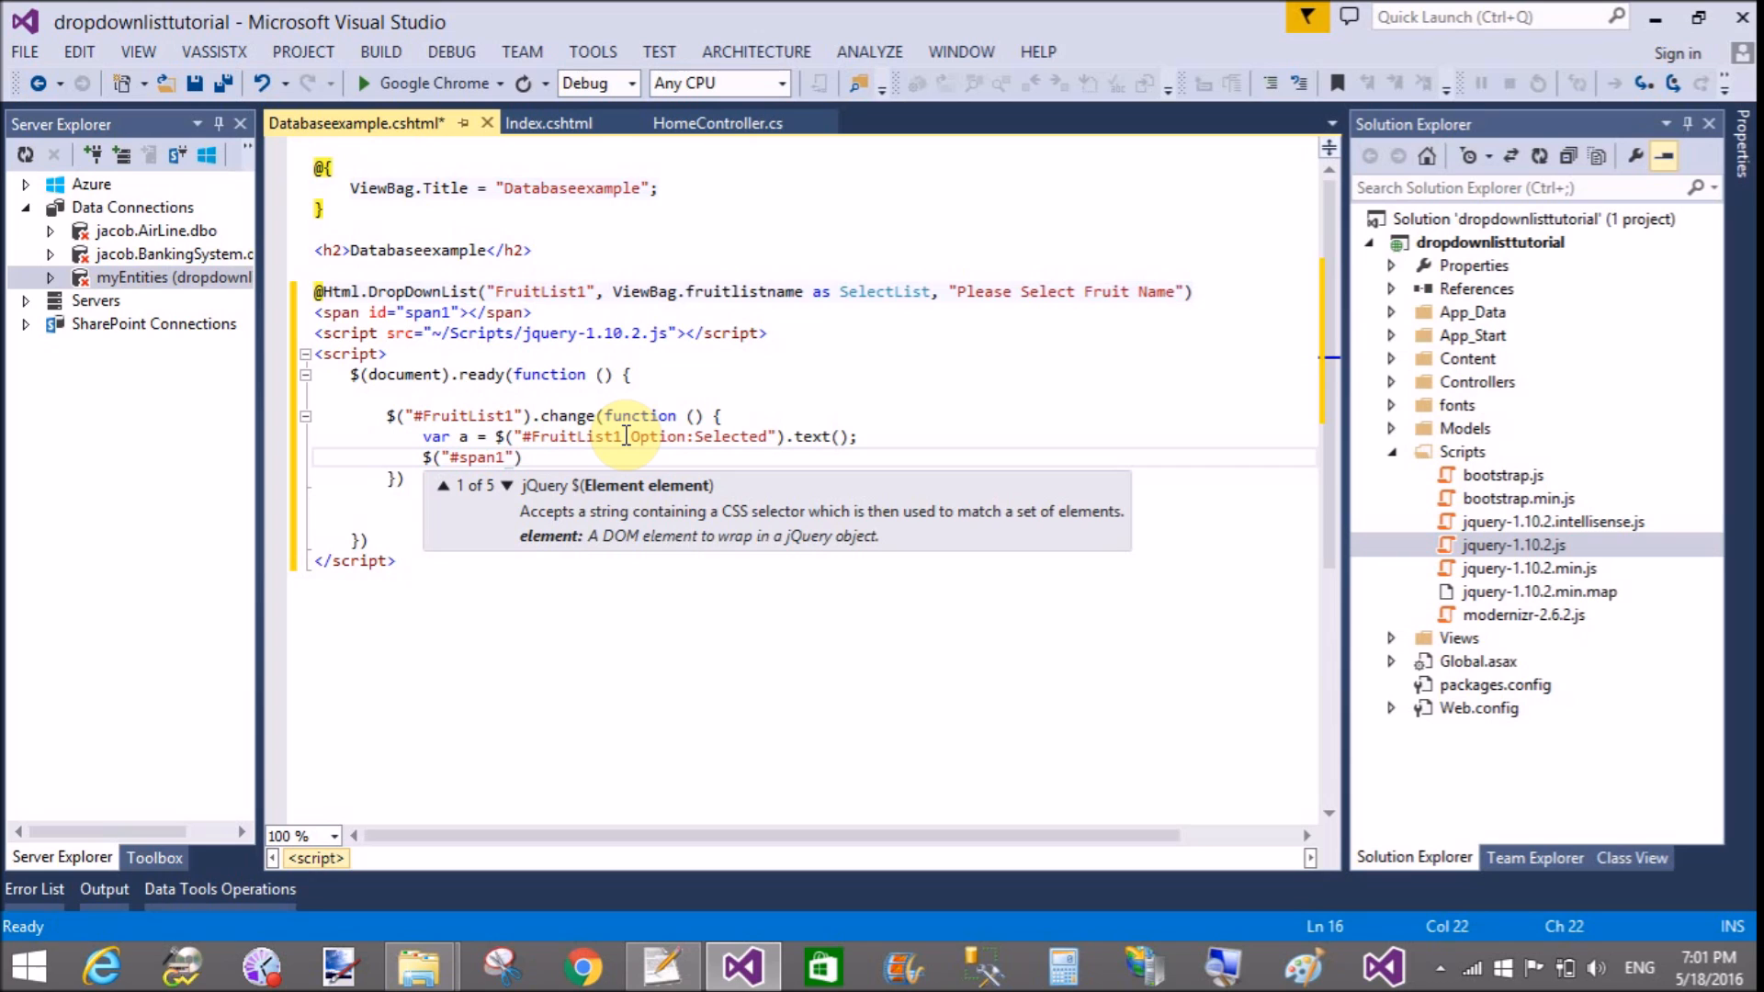
text(.)
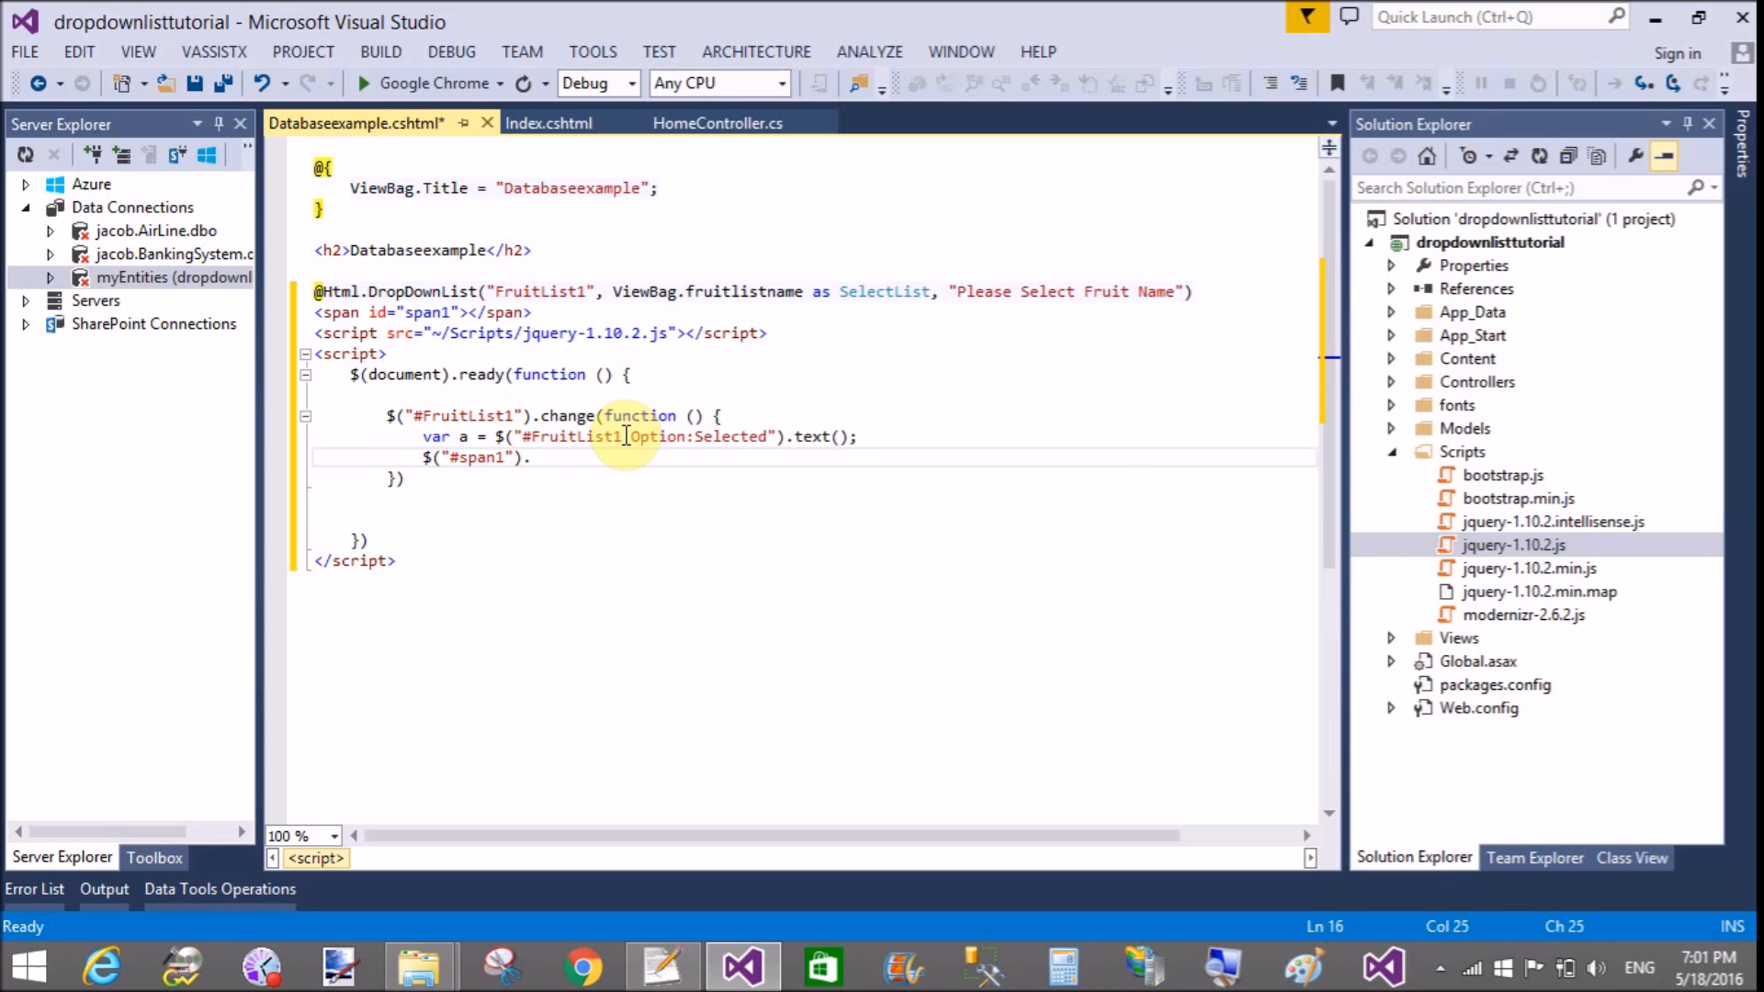
text(.t)
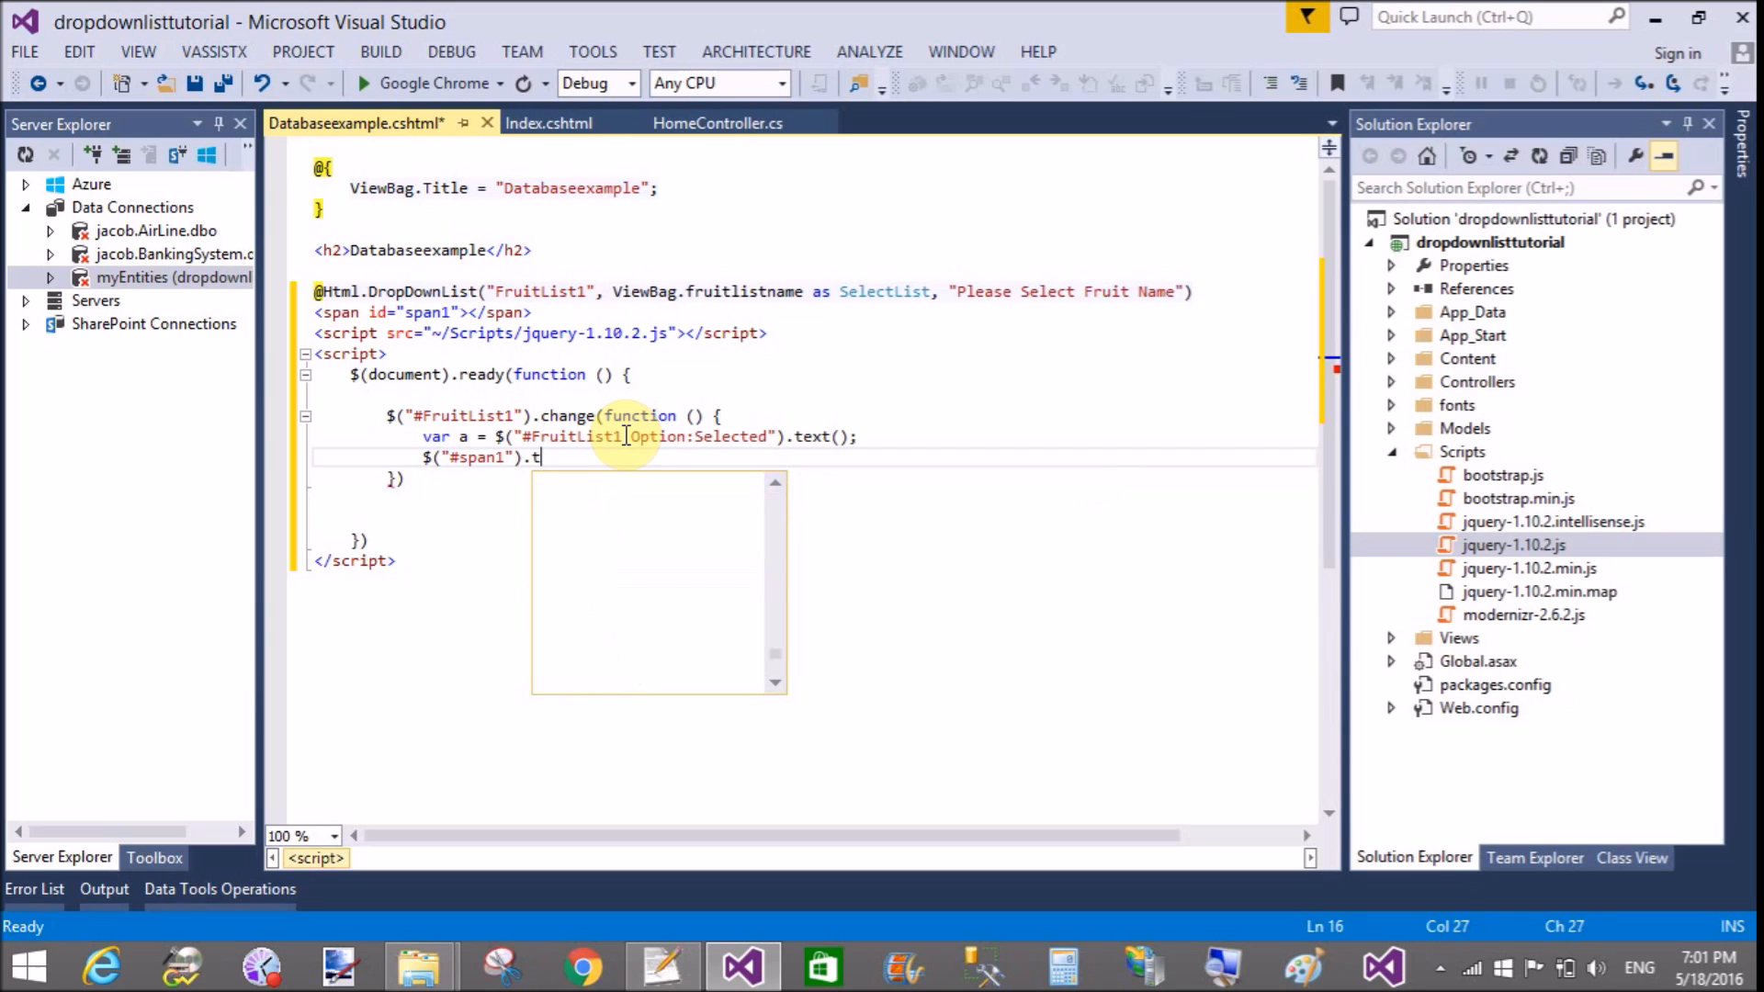
text(ext(a);)
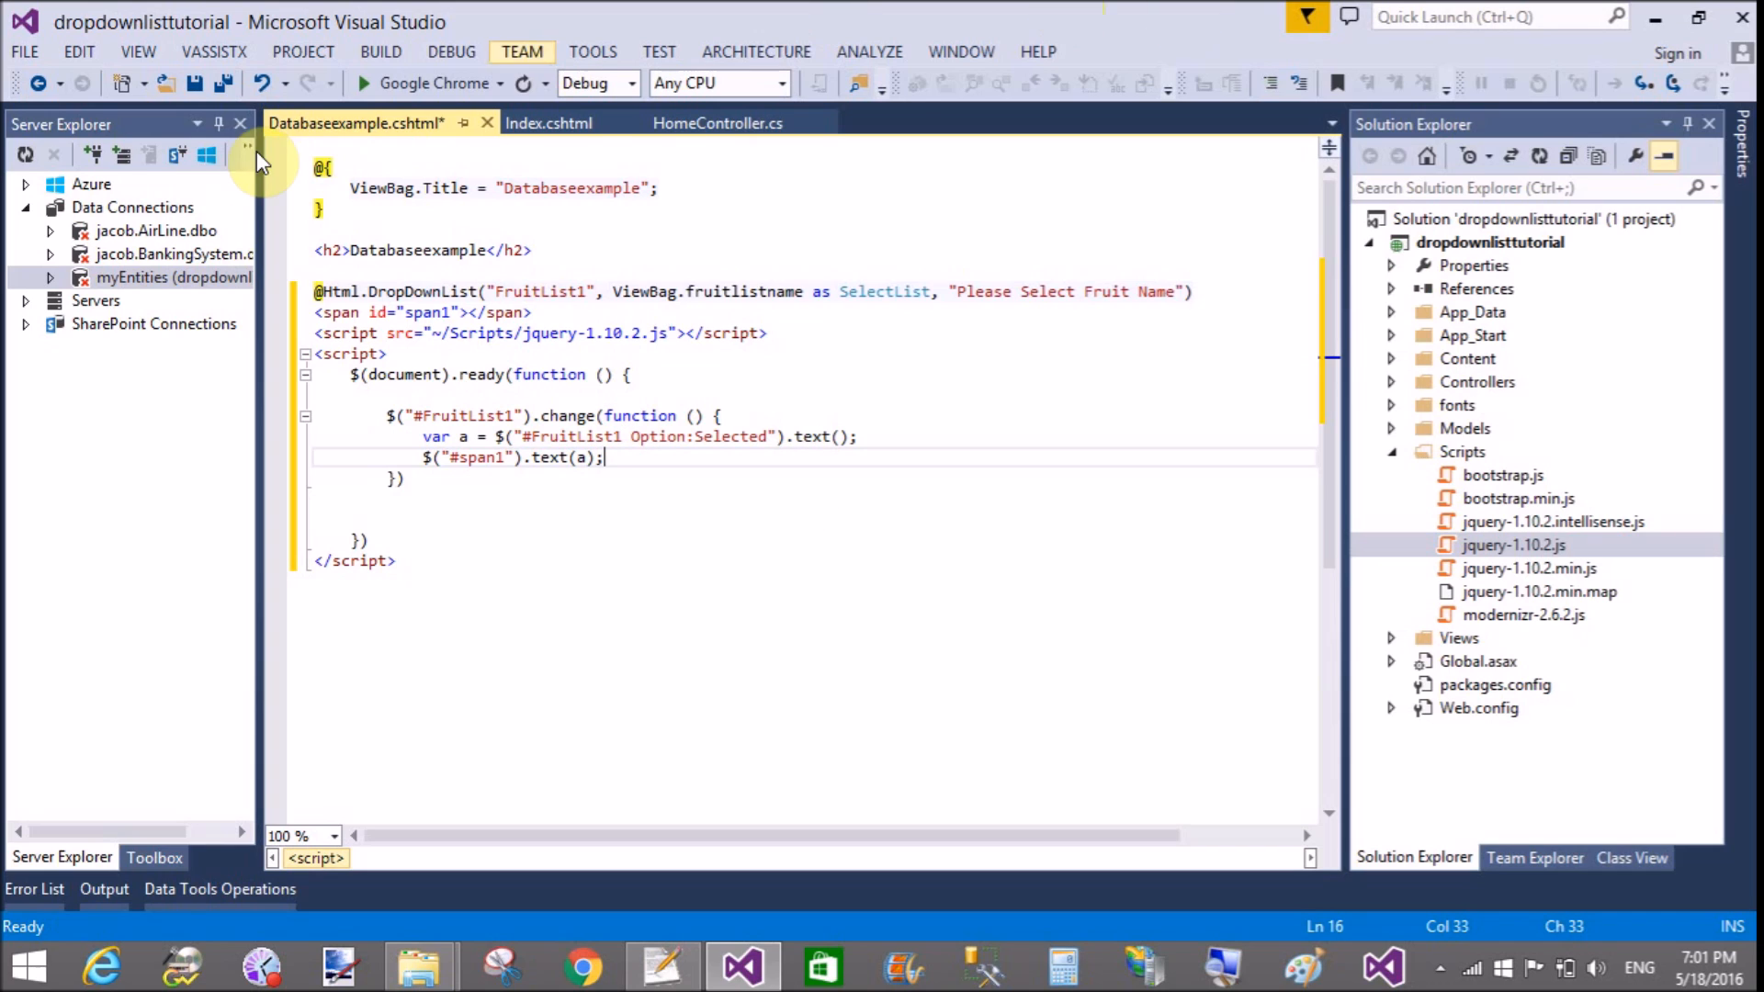
Step: Build and launch the site in Chrome from the toolbar start button
click(364, 83)
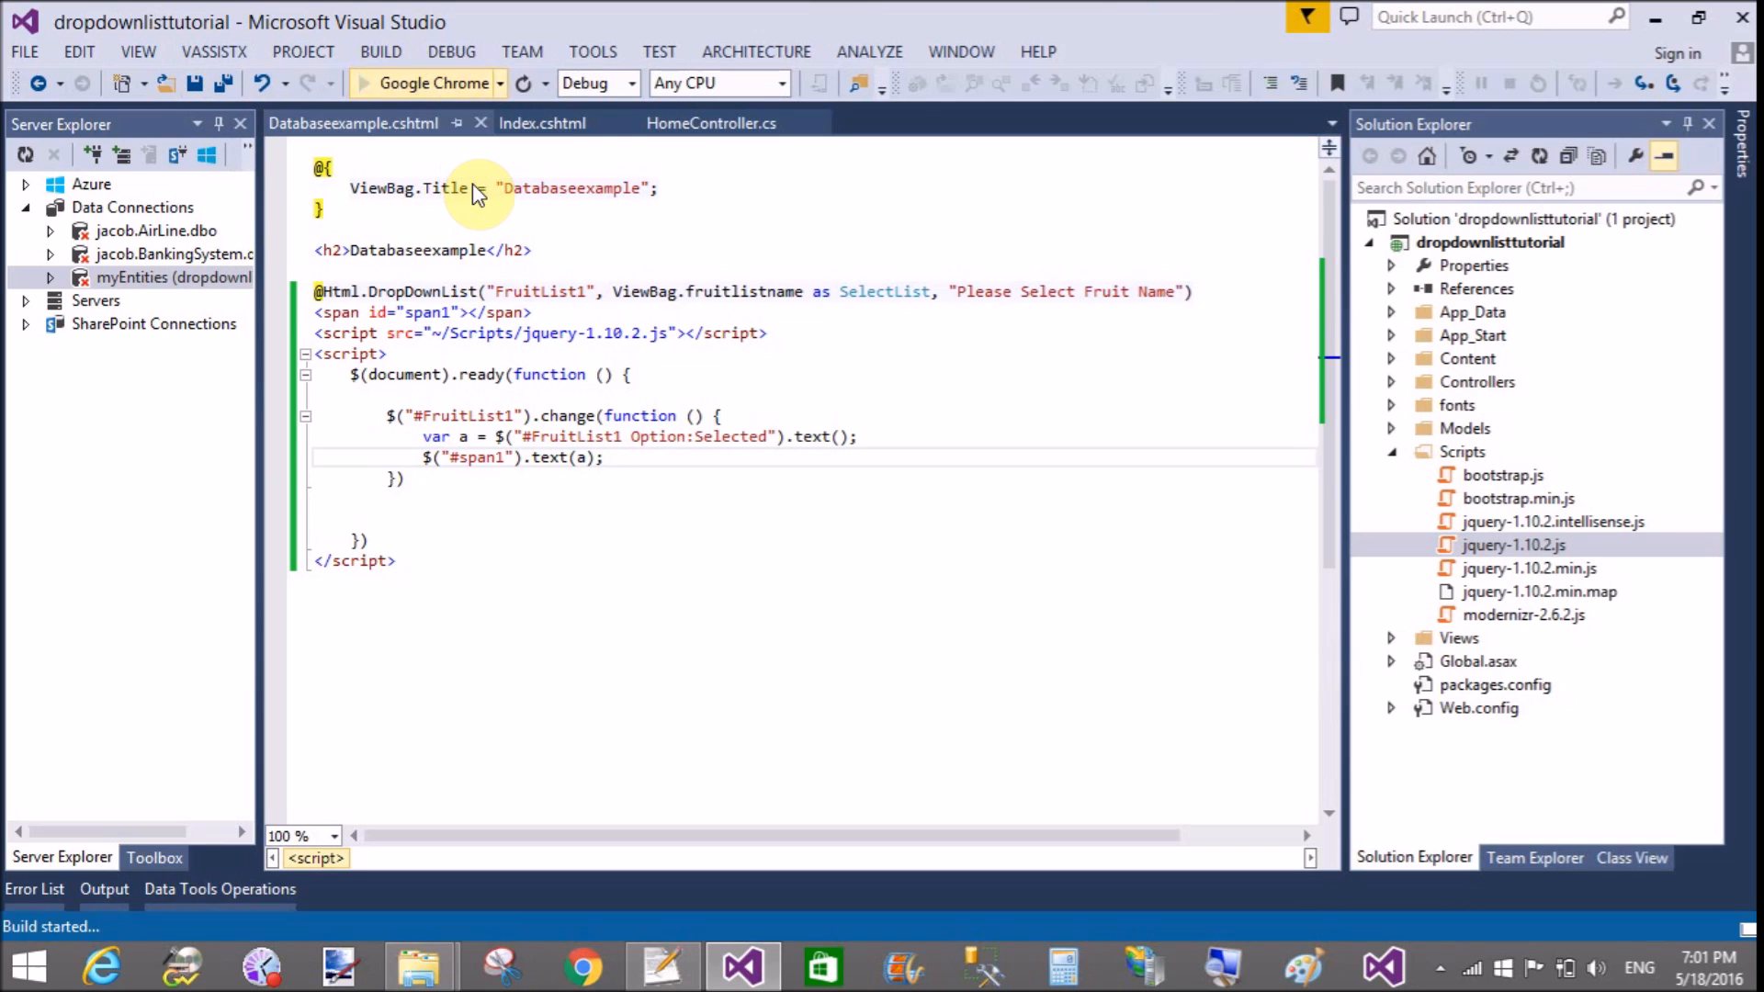
click(363, 83)
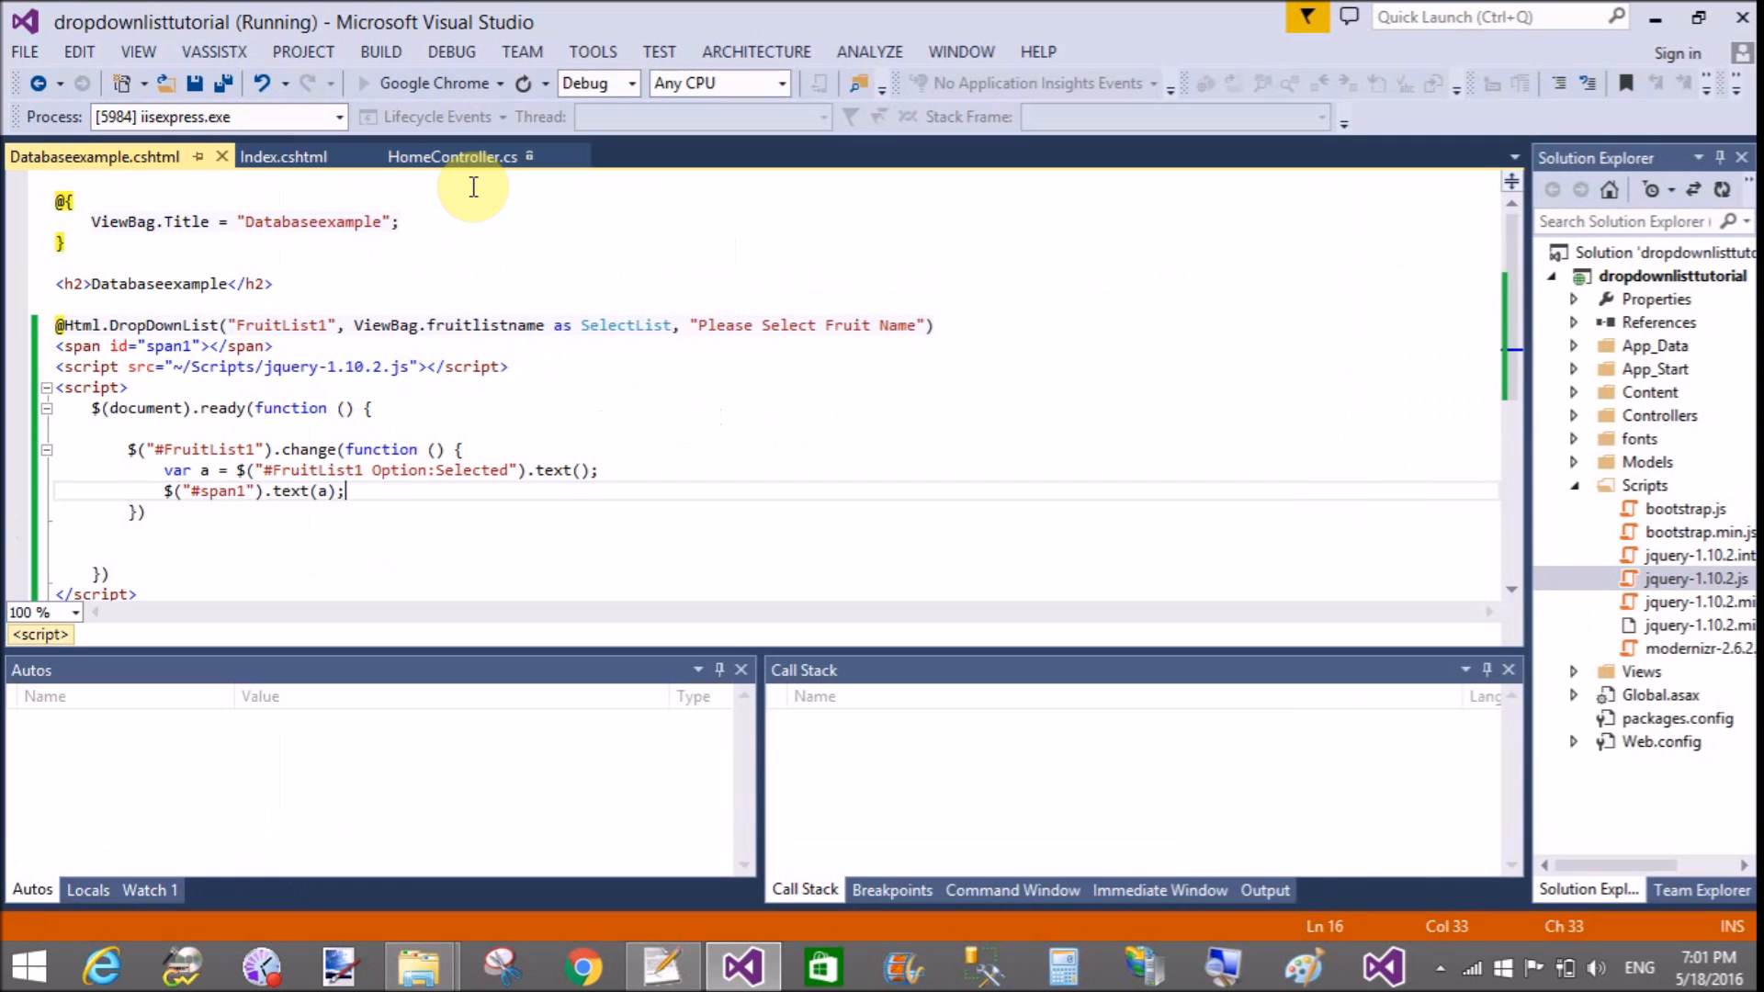
click(582, 964)
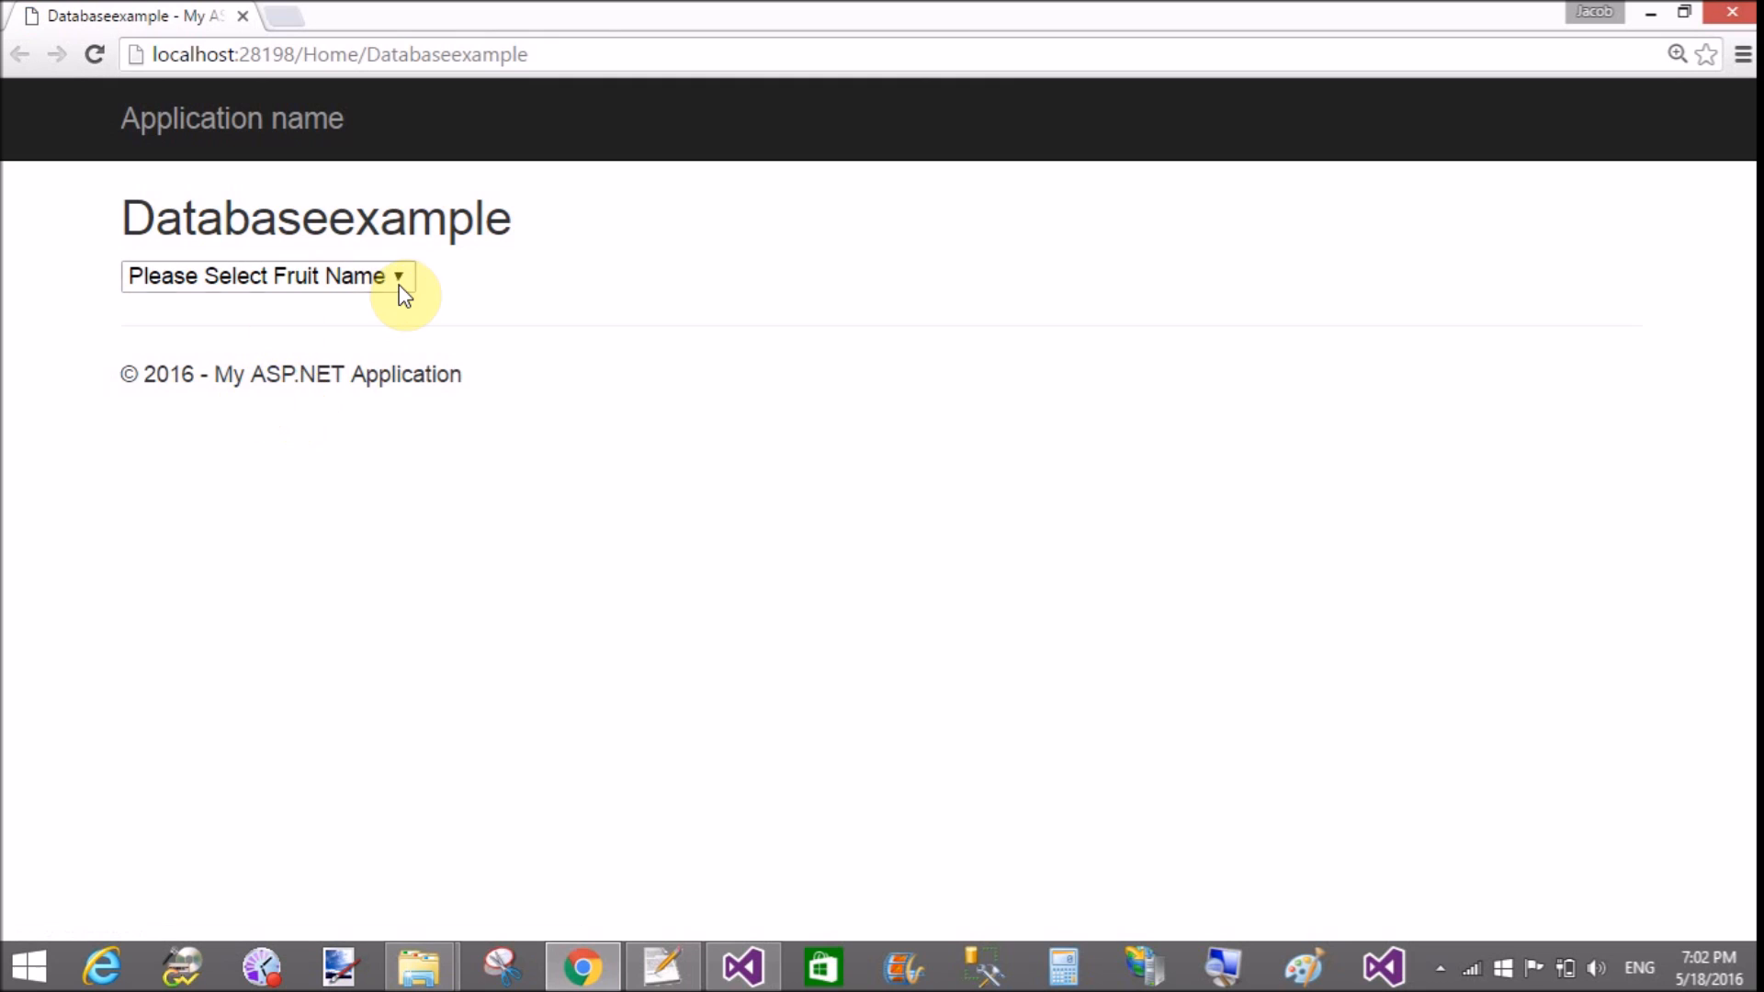
Step: Select Mango in the fruit dropdown and confirm Mango appears beside the list
click(270, 276)
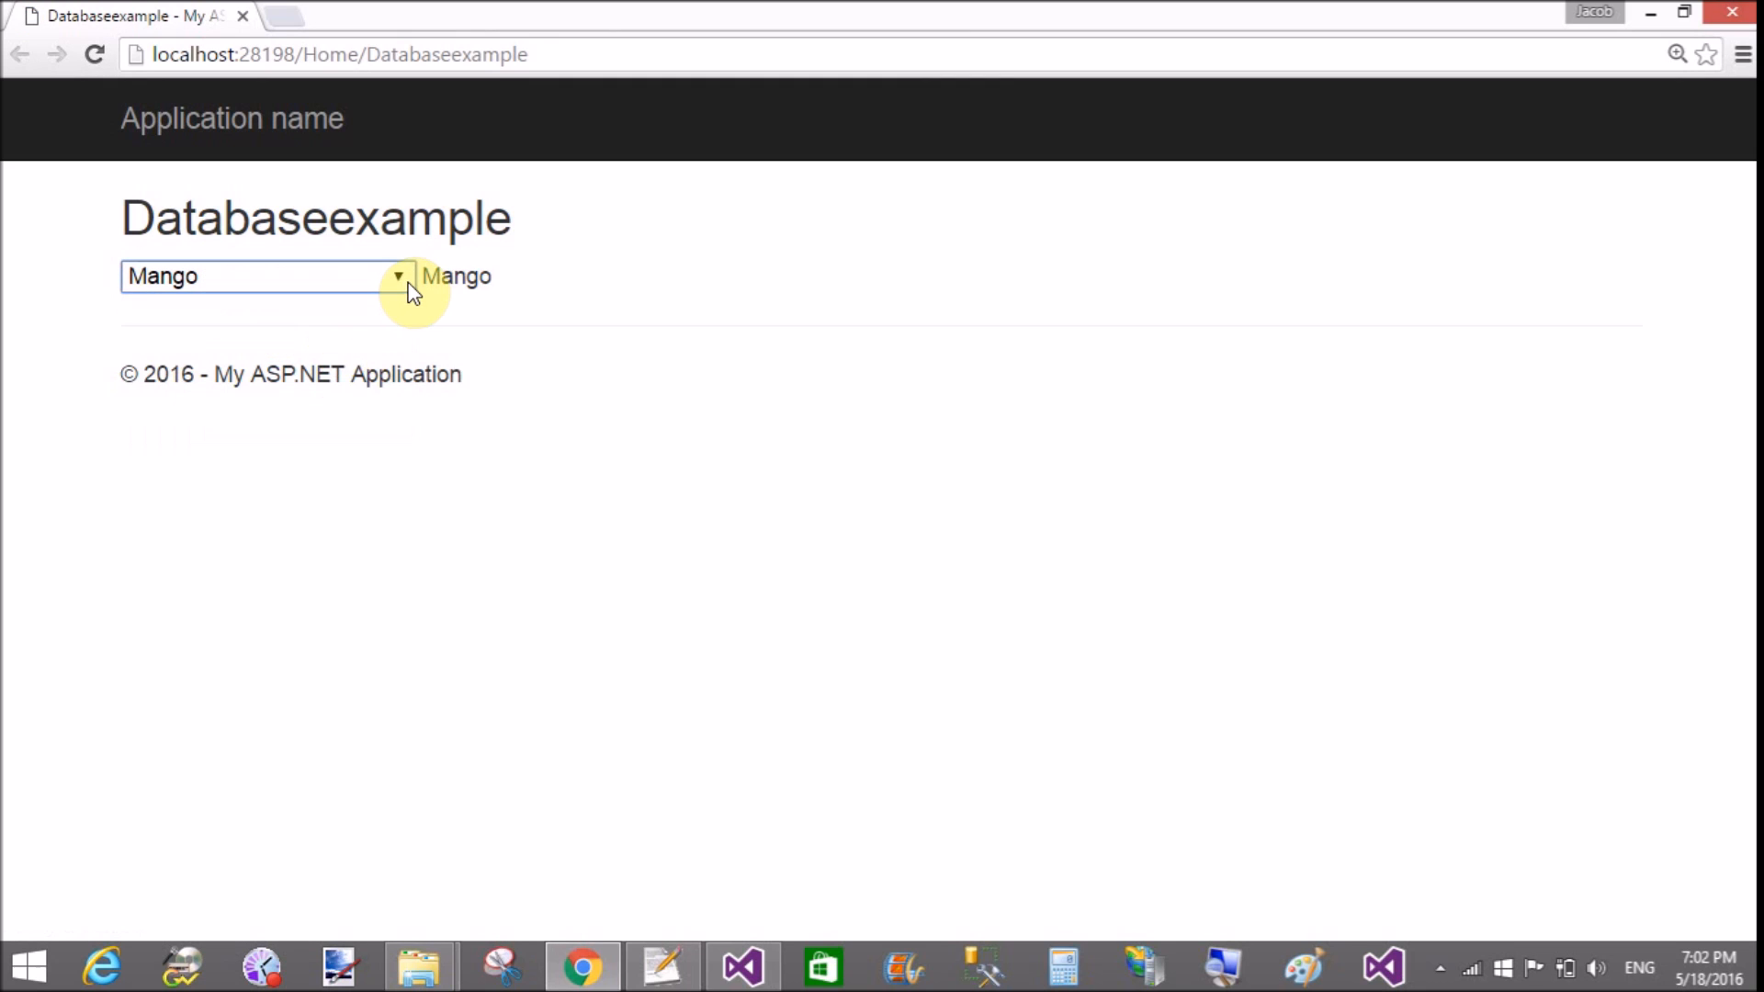
click(268, 276)
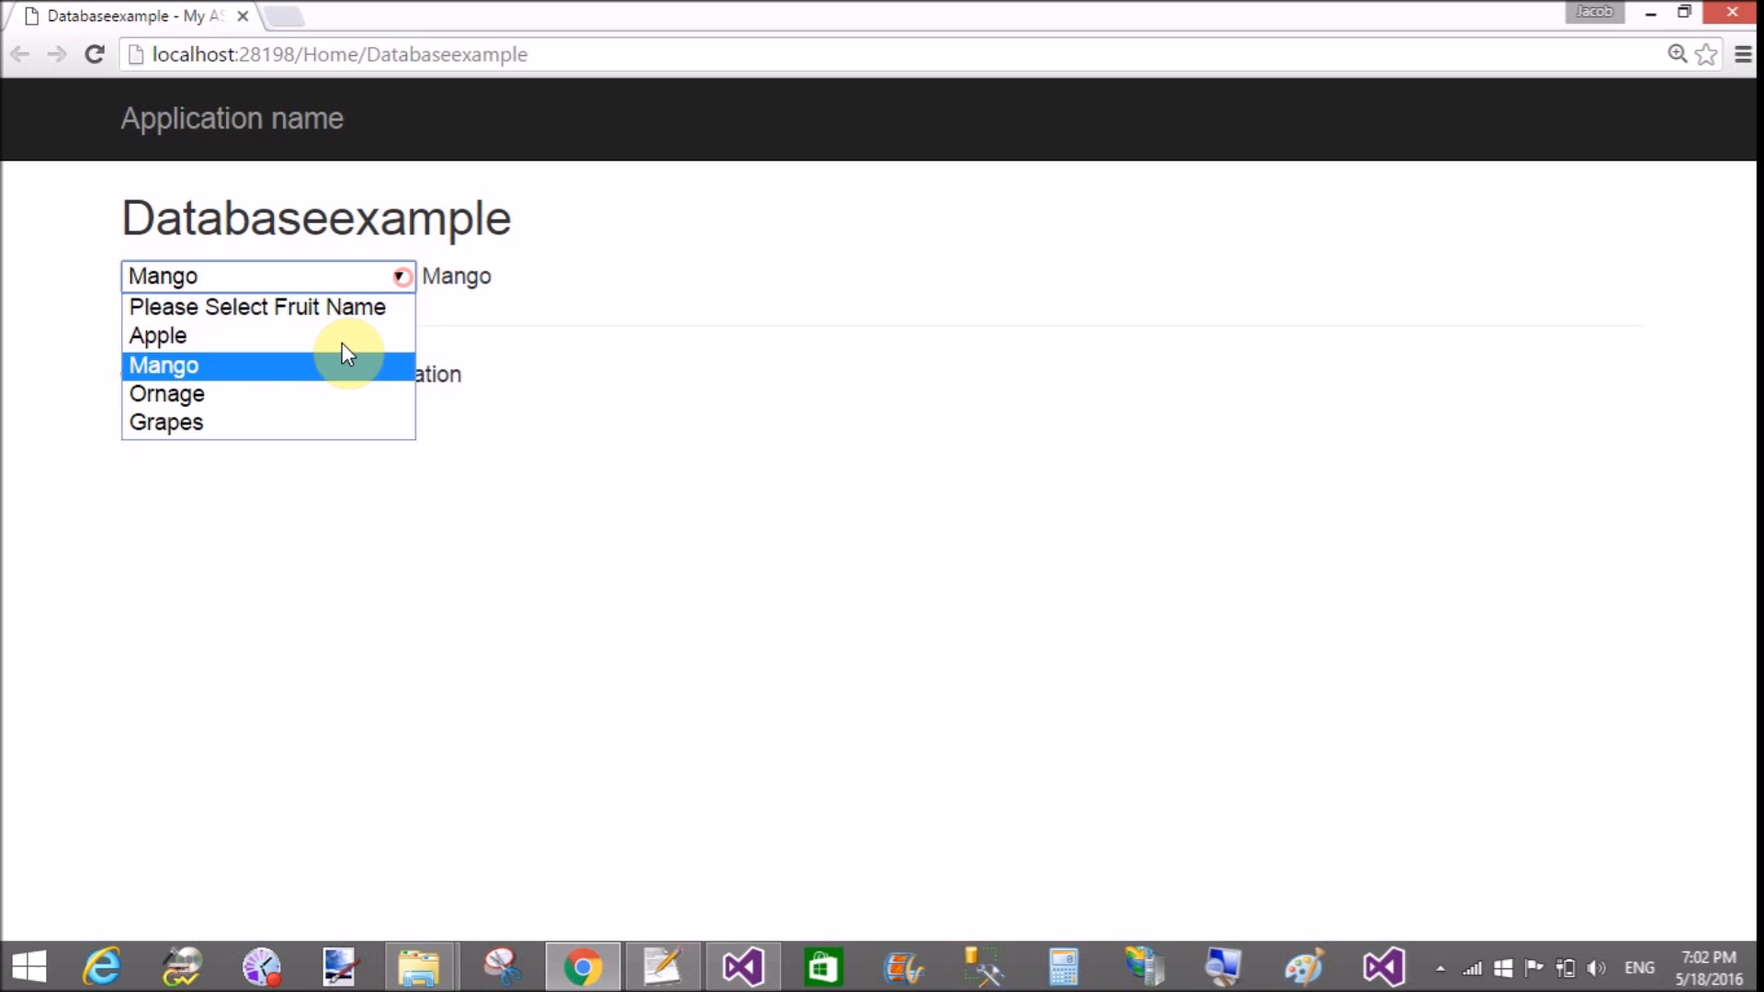
click(158, 334)
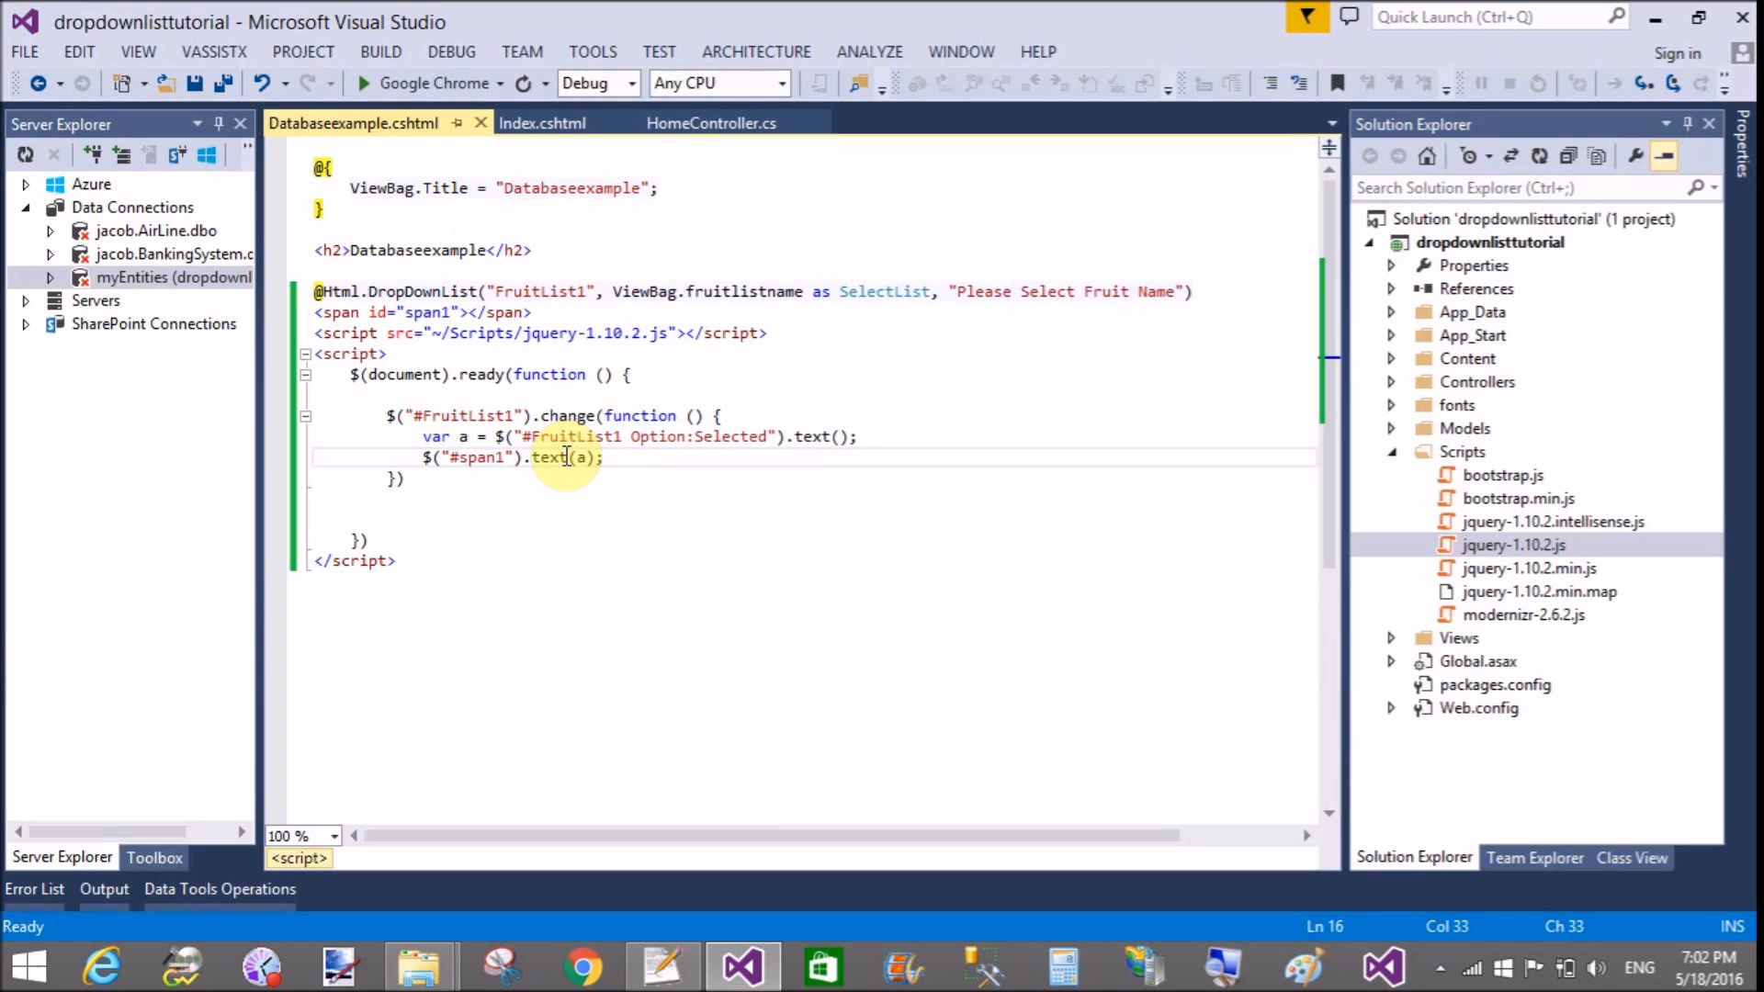
Step: Change the span1 line to $("#span1").text($("#span1").text() + a) so fruits append
drag(568, 458, 439, 437)
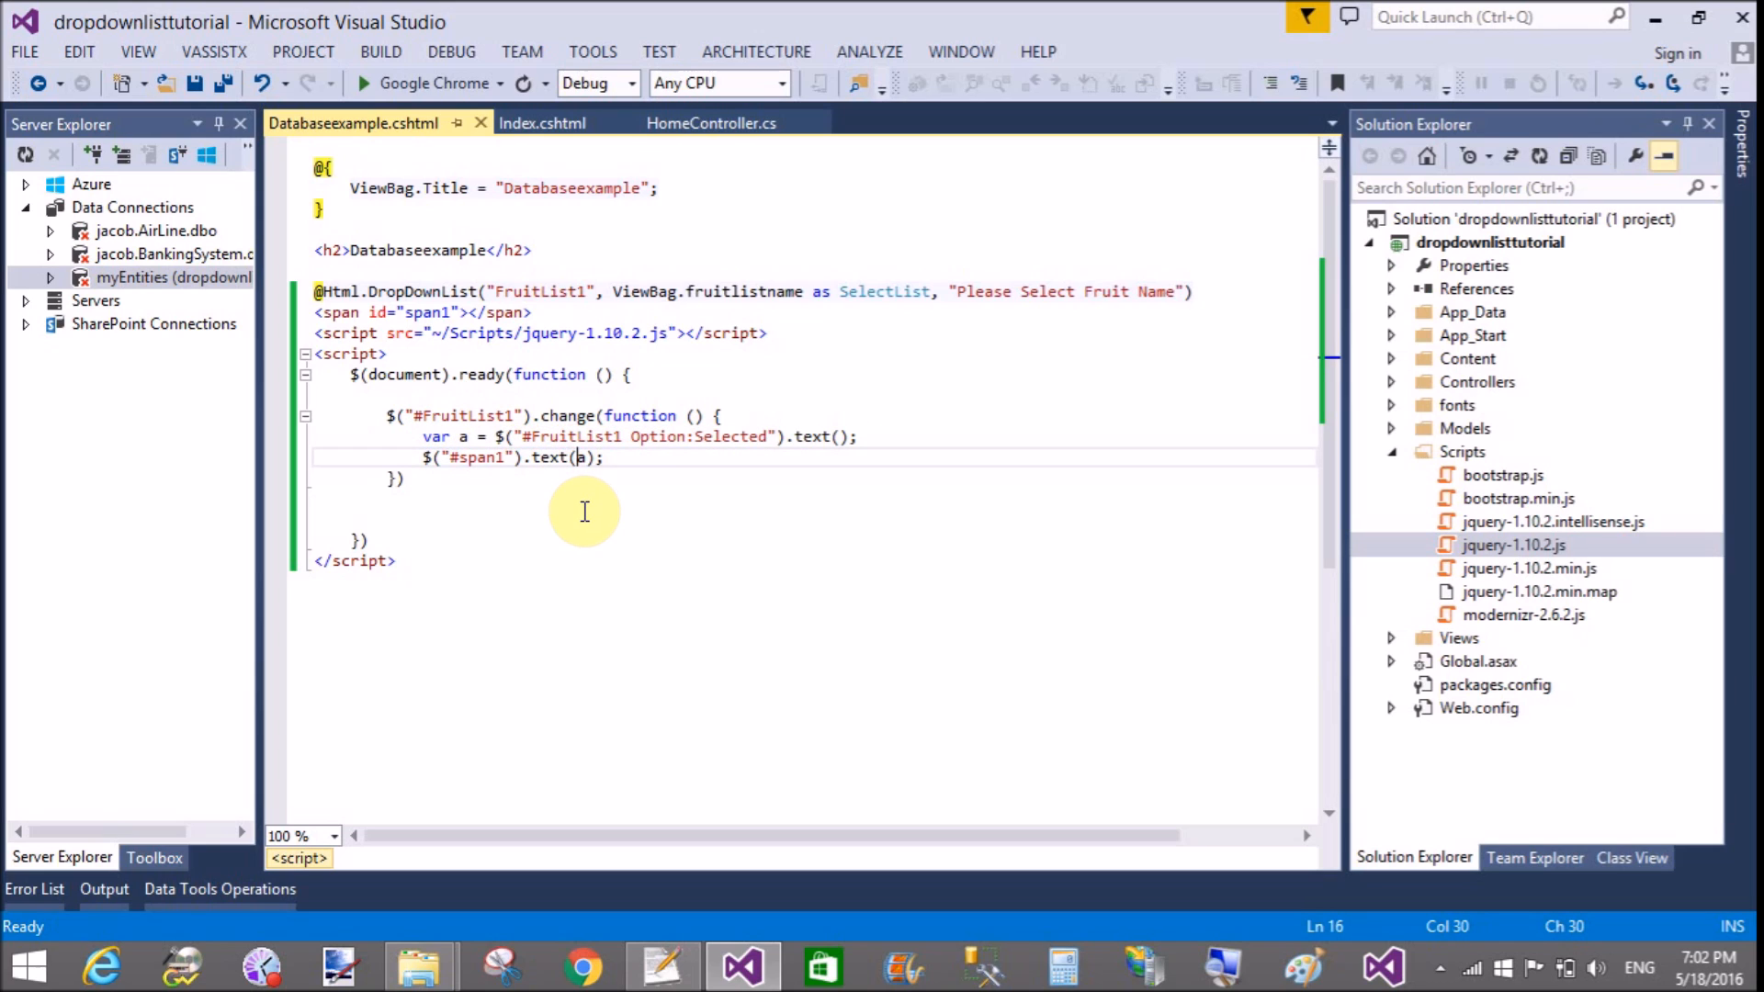
text($("#span1").texta)
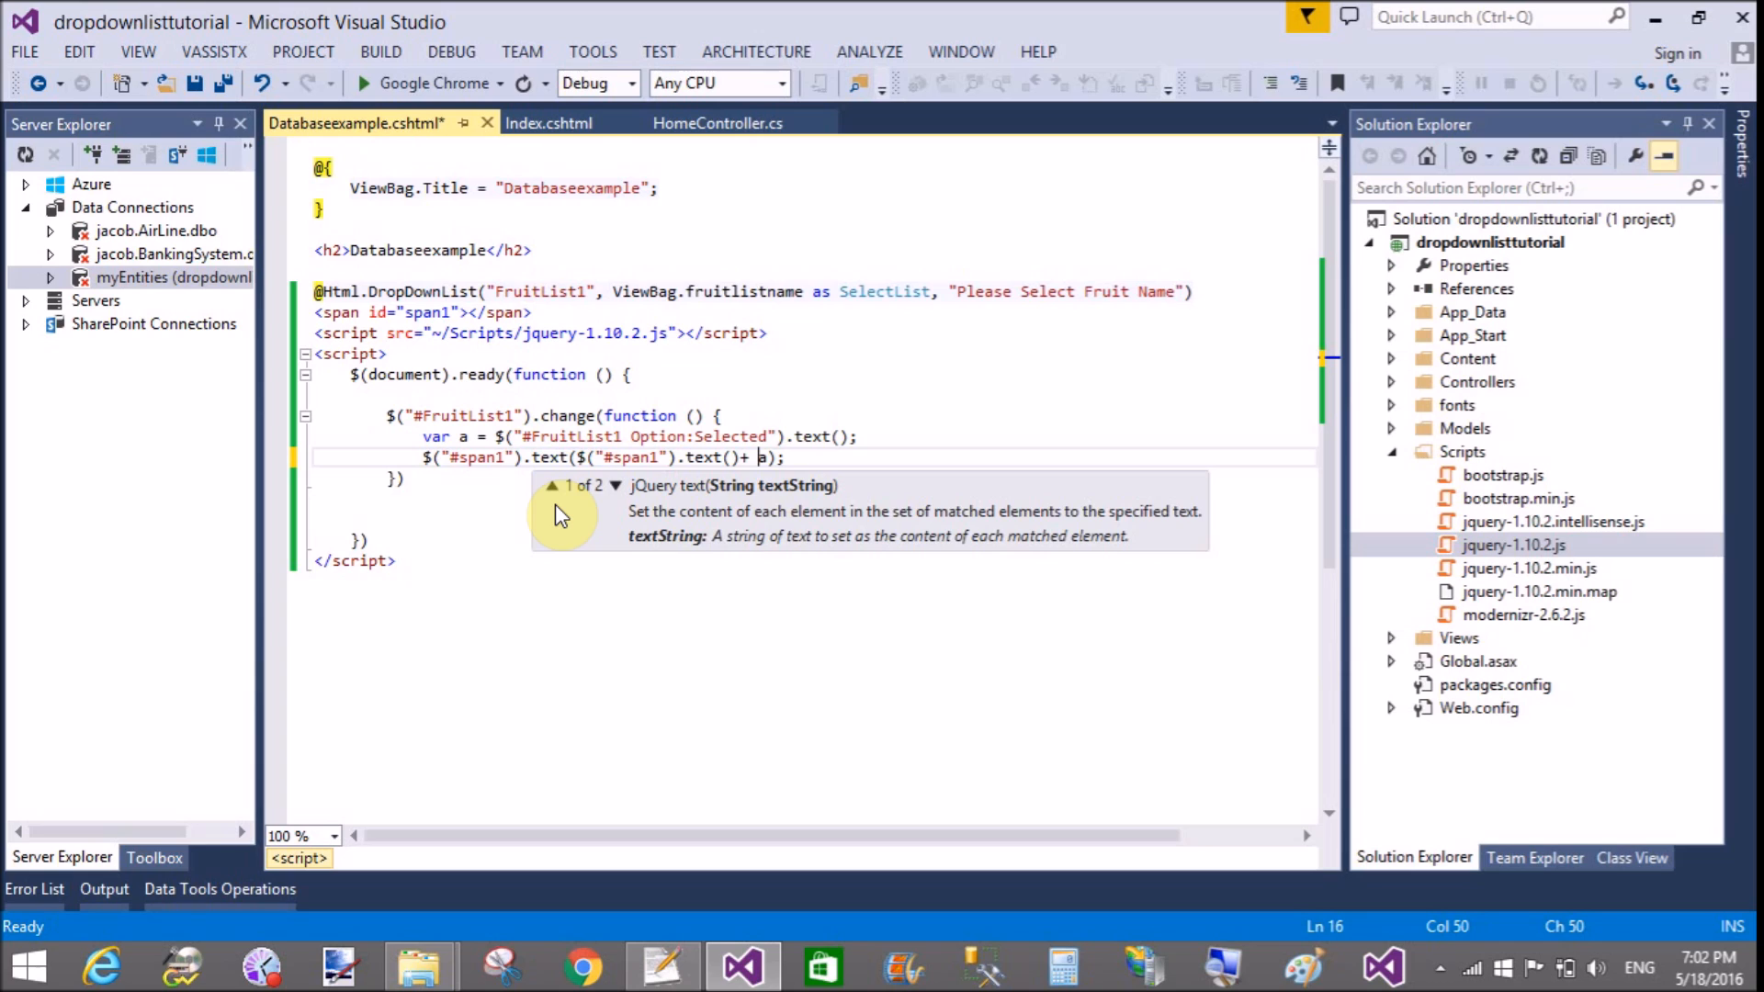
text(")
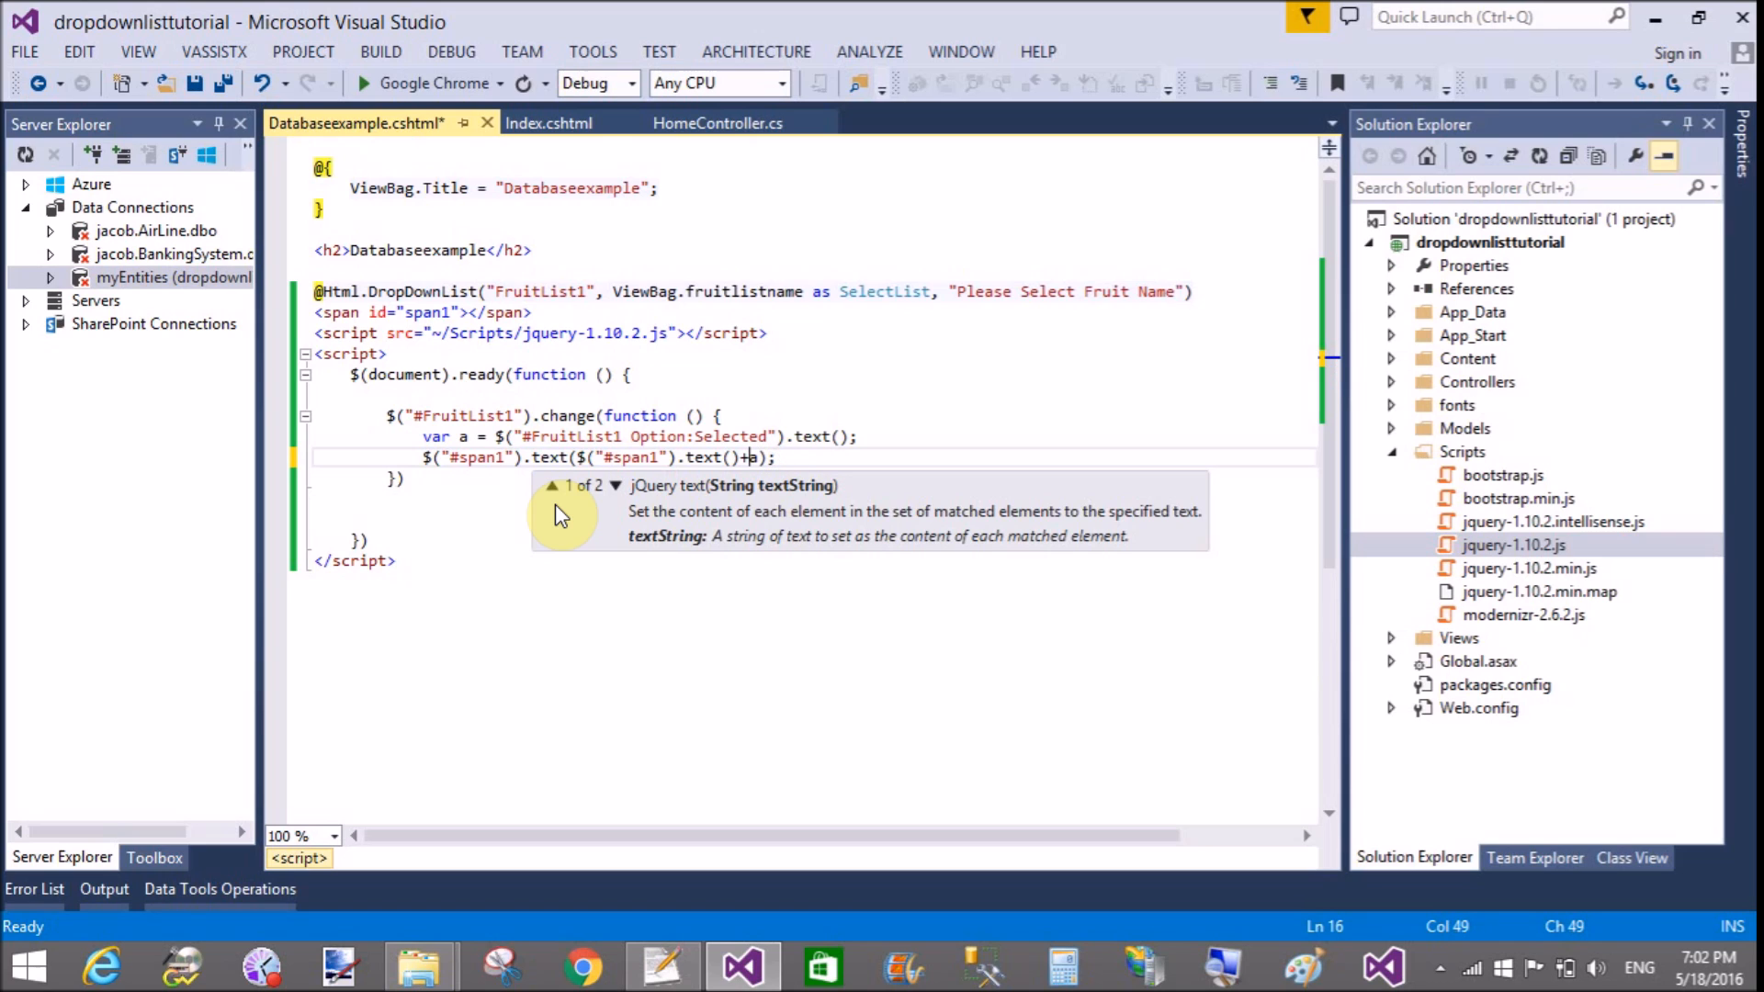
text(" ")
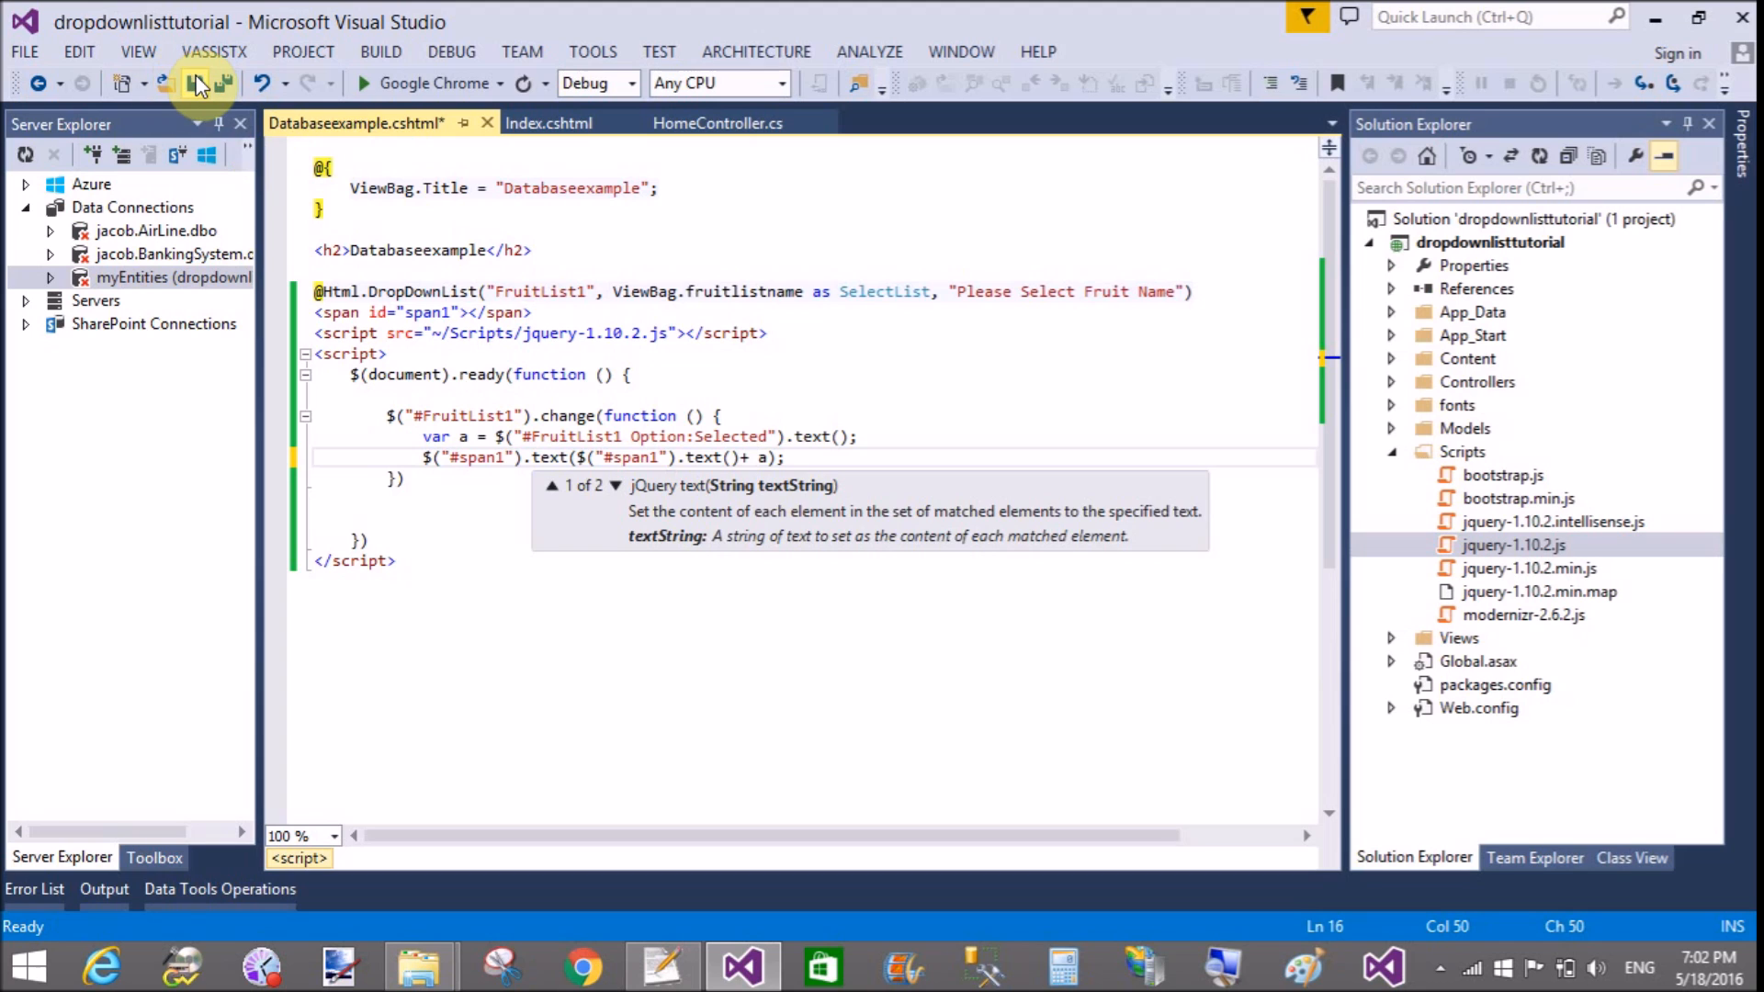
Step: Save the edited view and relaunch the site under the debugger in Chrome
click(193, 83)
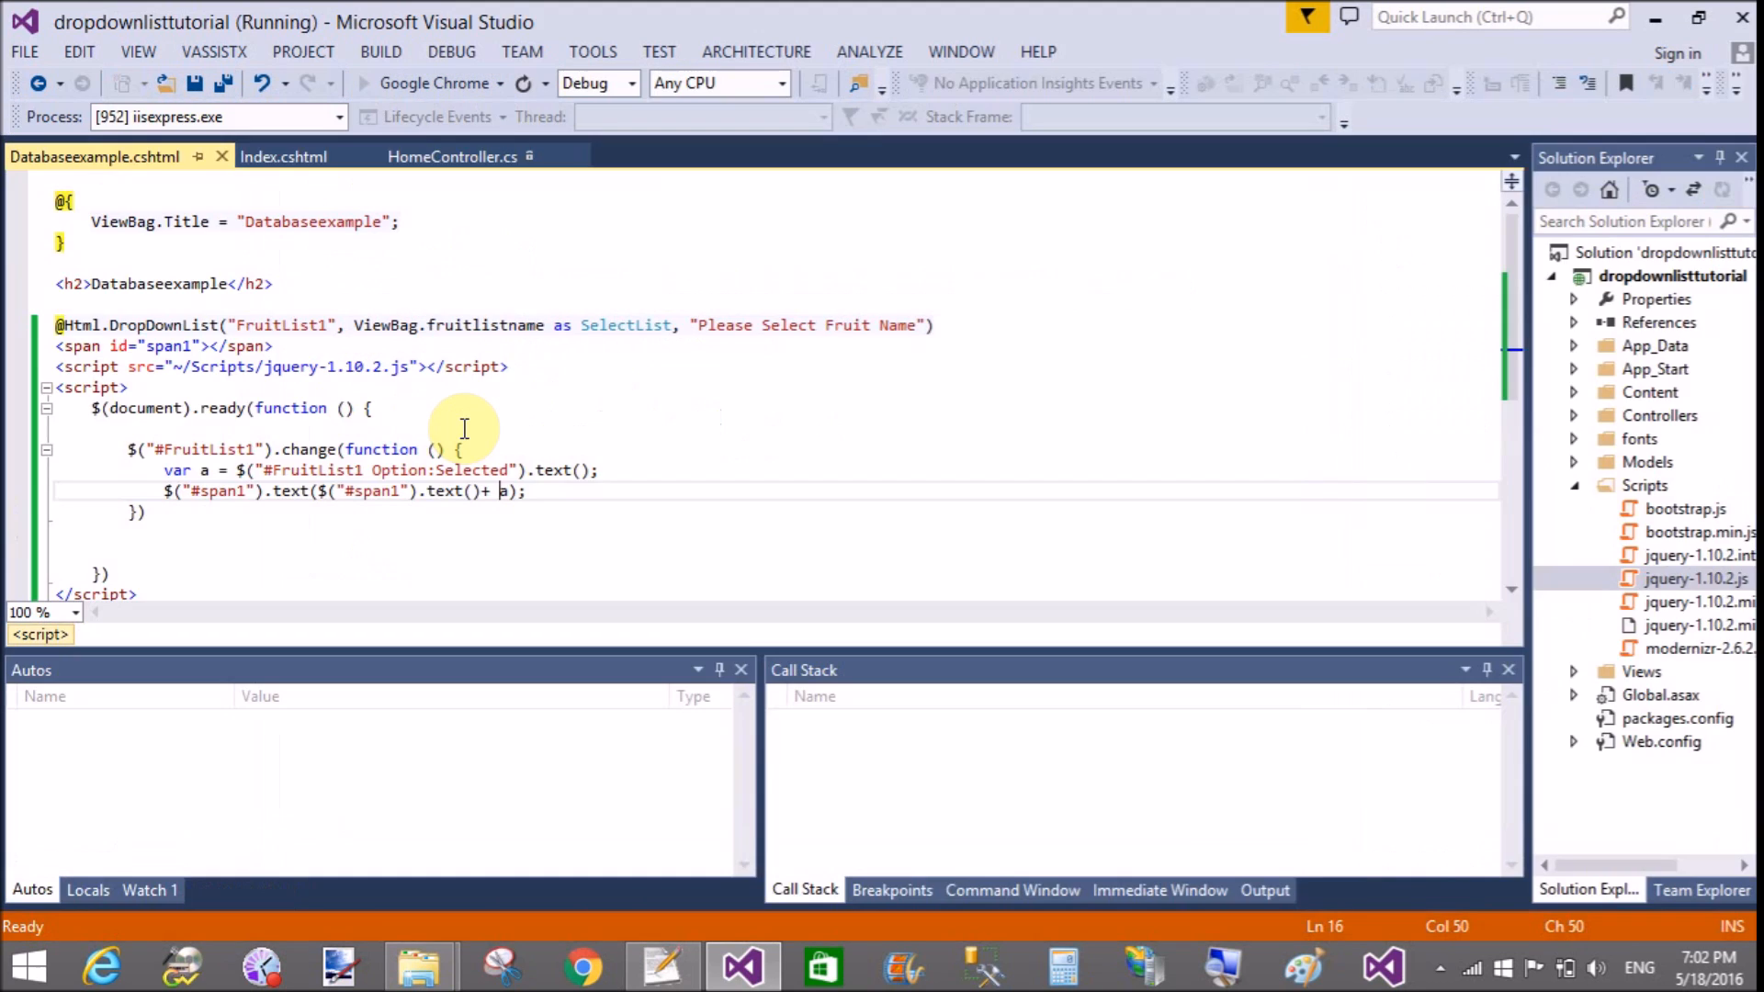
click(266, 275)
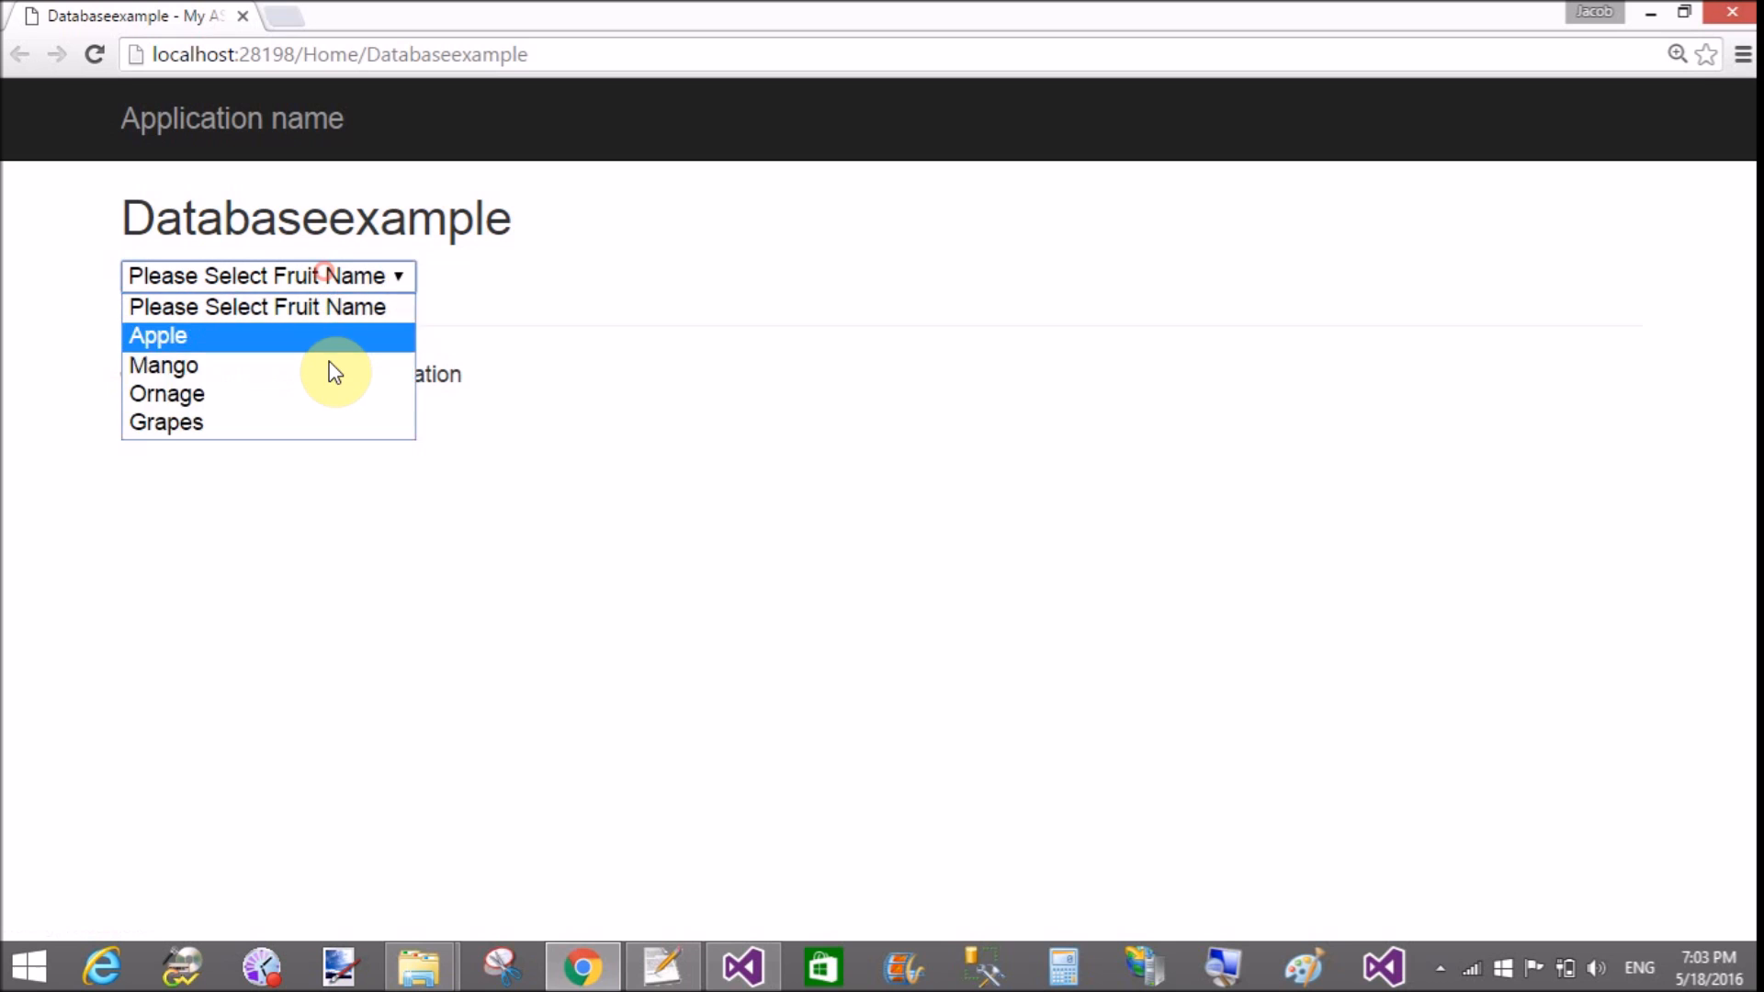